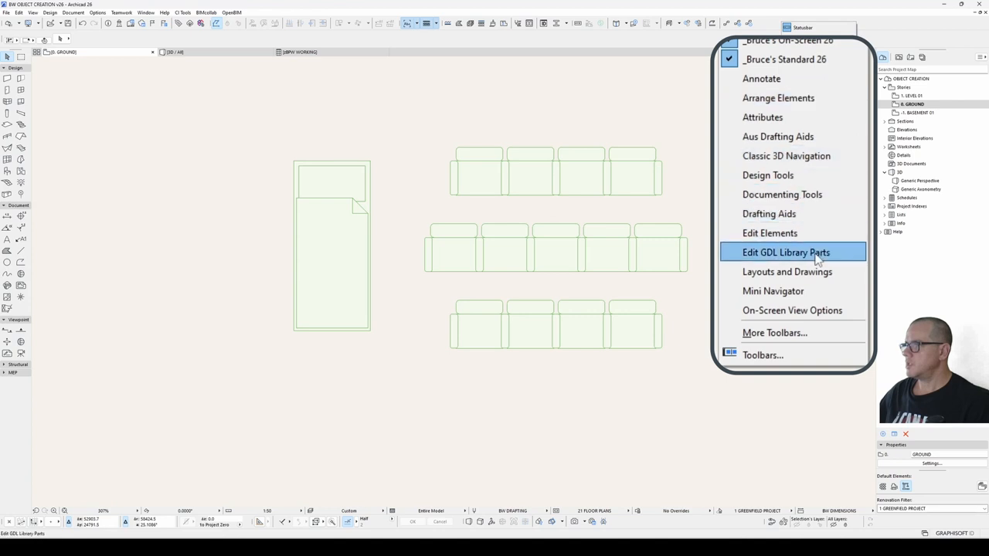
- Enable the Edit GDL Library Parts toolbar and browse Options > Work Environment
left_click(786, 252)
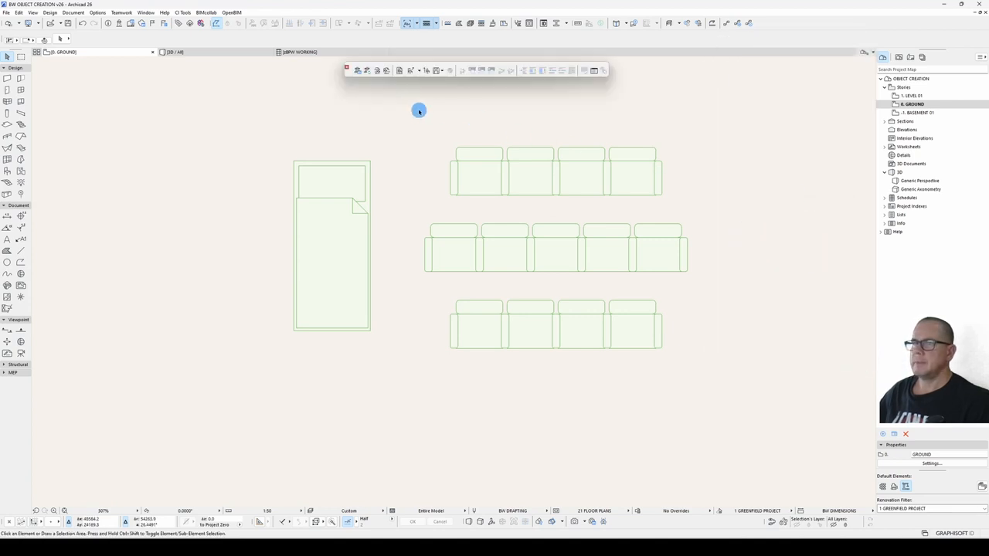
left_click(97, 13)
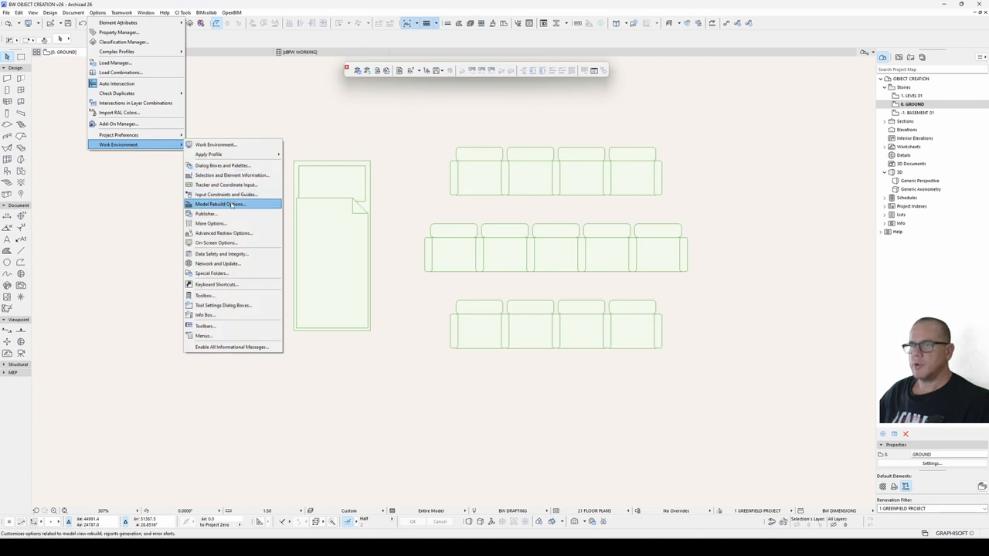
left_click(219, 204)
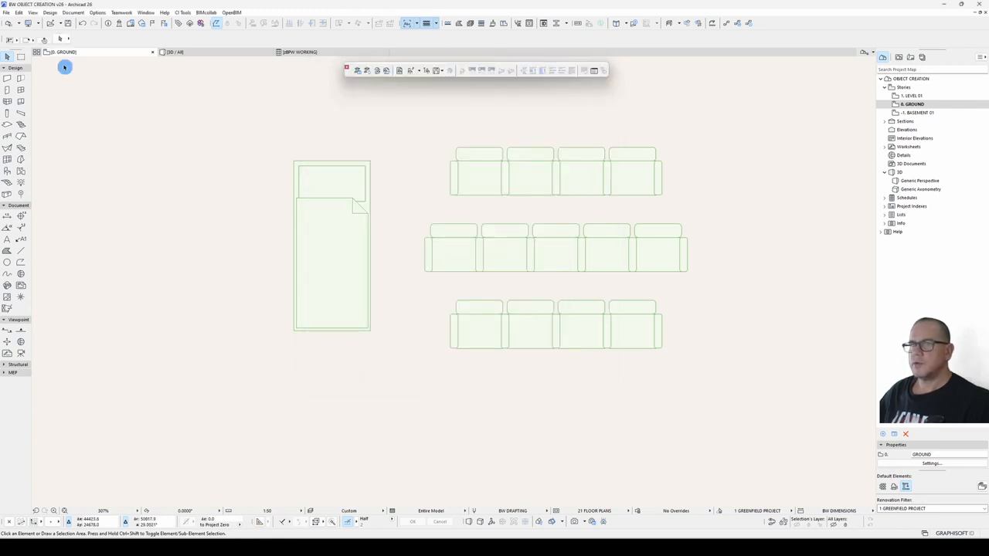
left_click(8, 13)
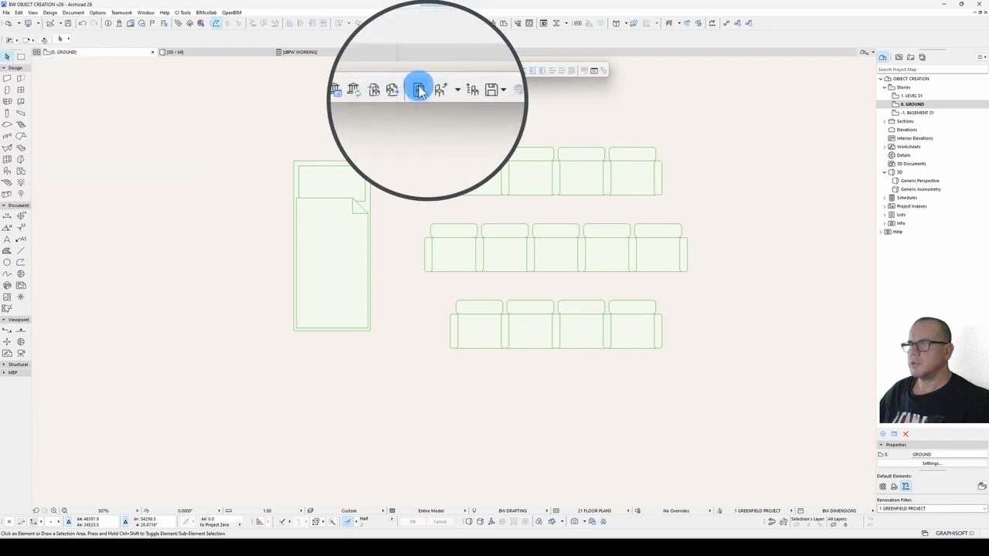
- Create a blank Untitled-1 library object and browse the Edit and File menu commands
left_click(419, 89)
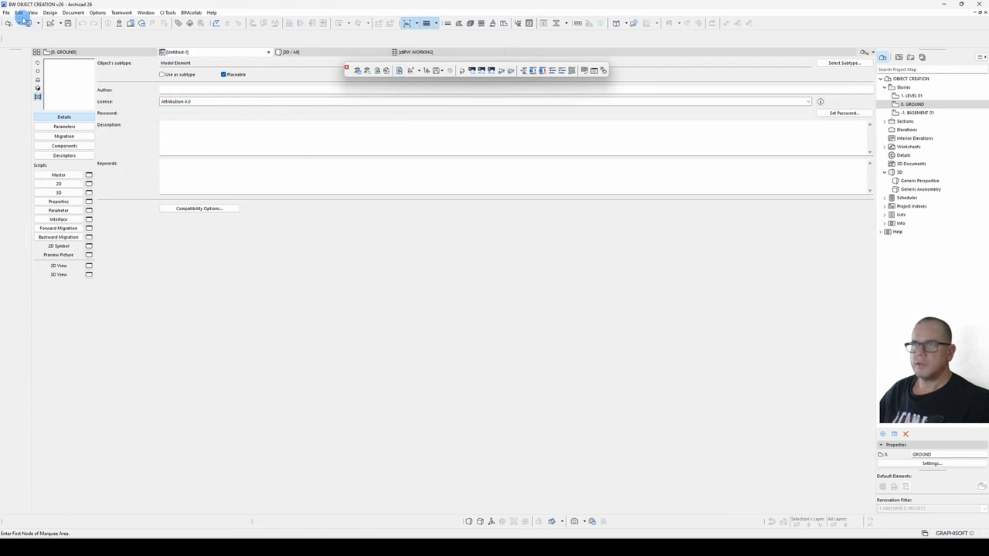
left_click(18, 12)
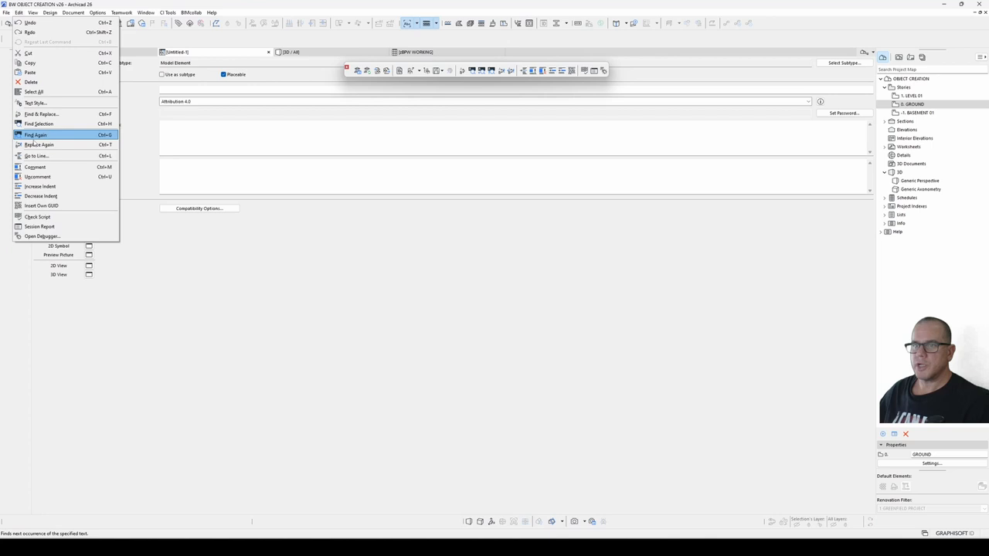
mouse_move(34, 91)
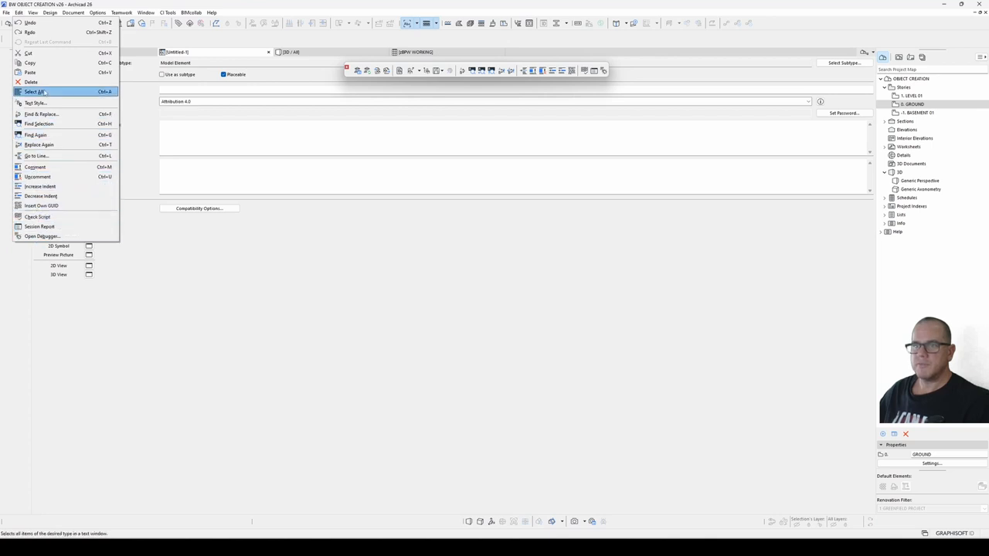
left_click(7, 12)
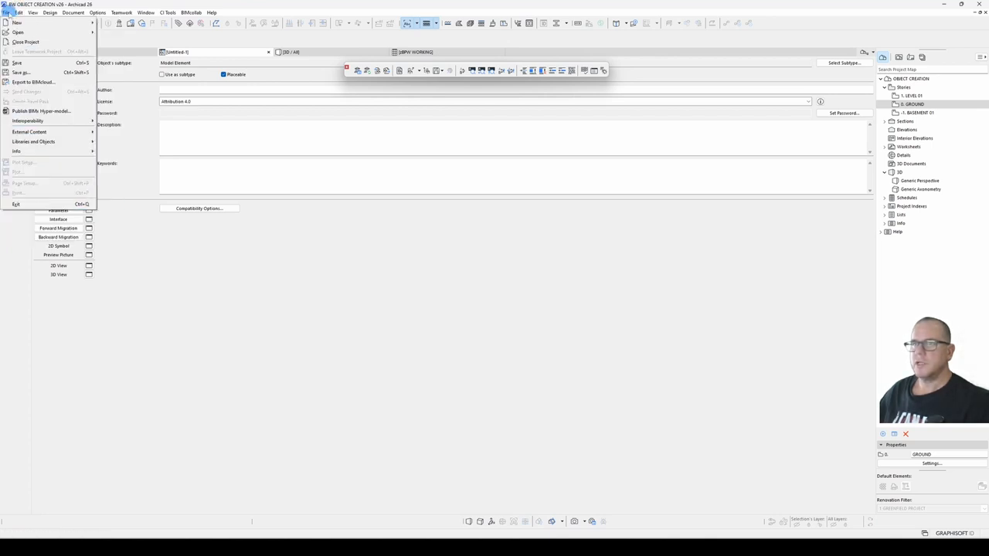
mouse_move(17, 72)
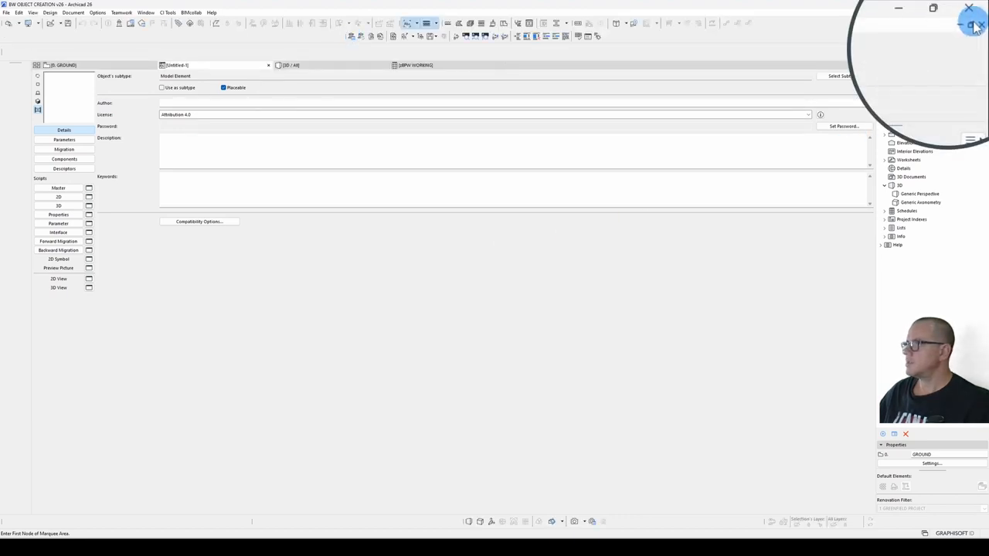
mouse_move(972, 25)
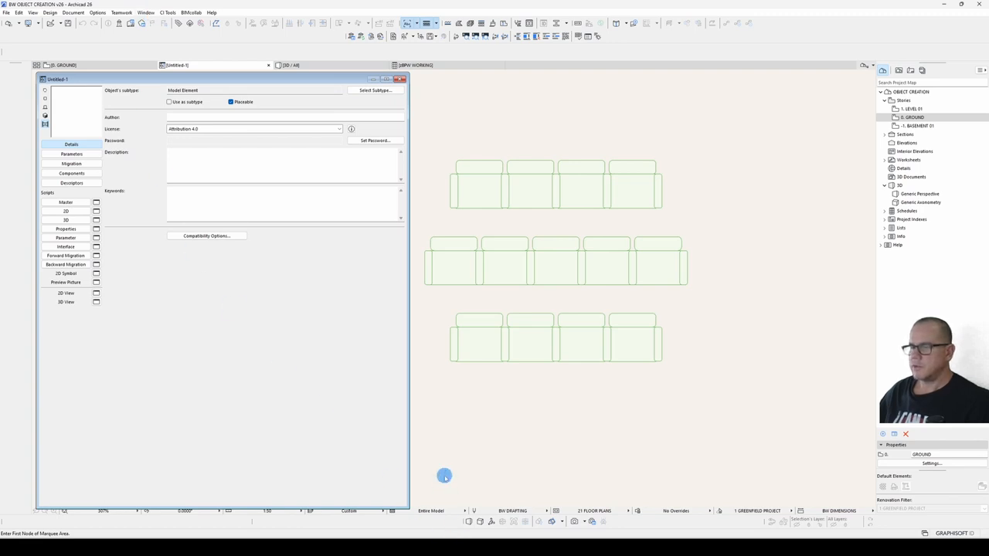
mouse_move(289, 358)
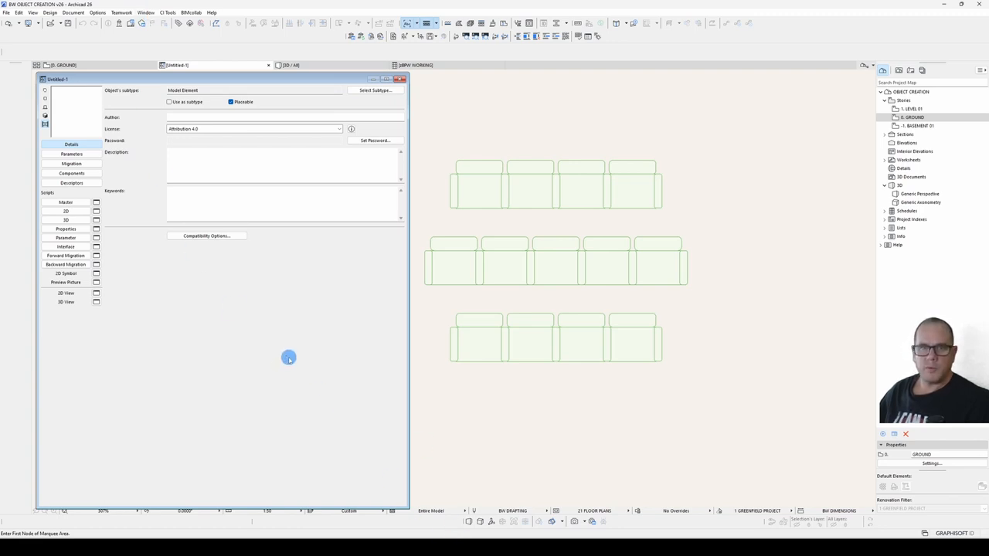
mouse_move(125, 354)
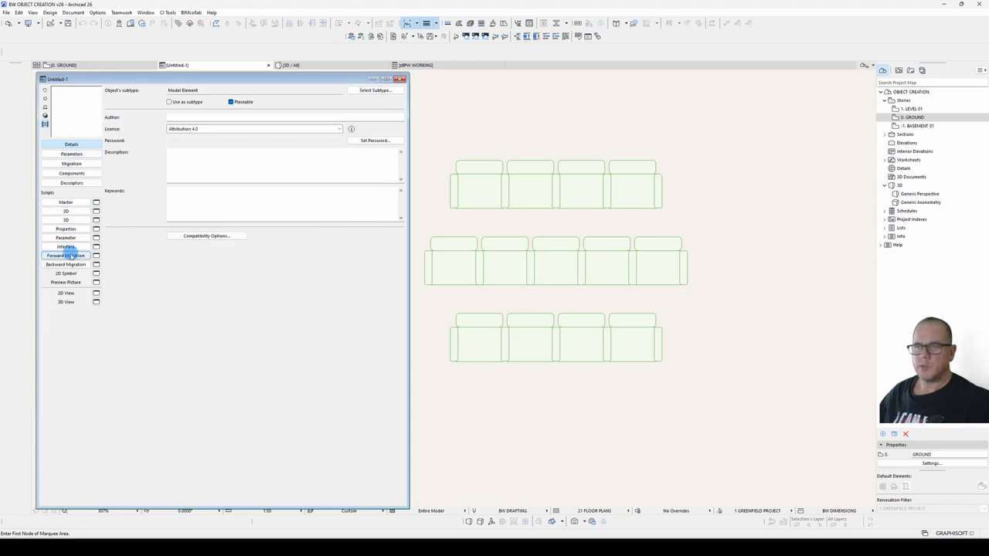
- View the Untitled-1 object's Migration and Descriptors pages, then its 2D script
left_click(66, 202)
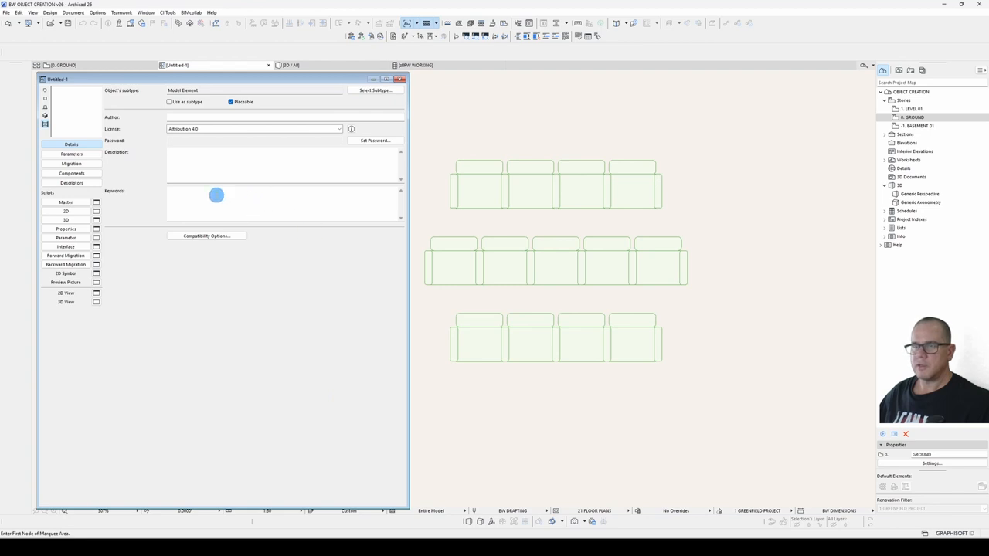
left_click(71, 163)
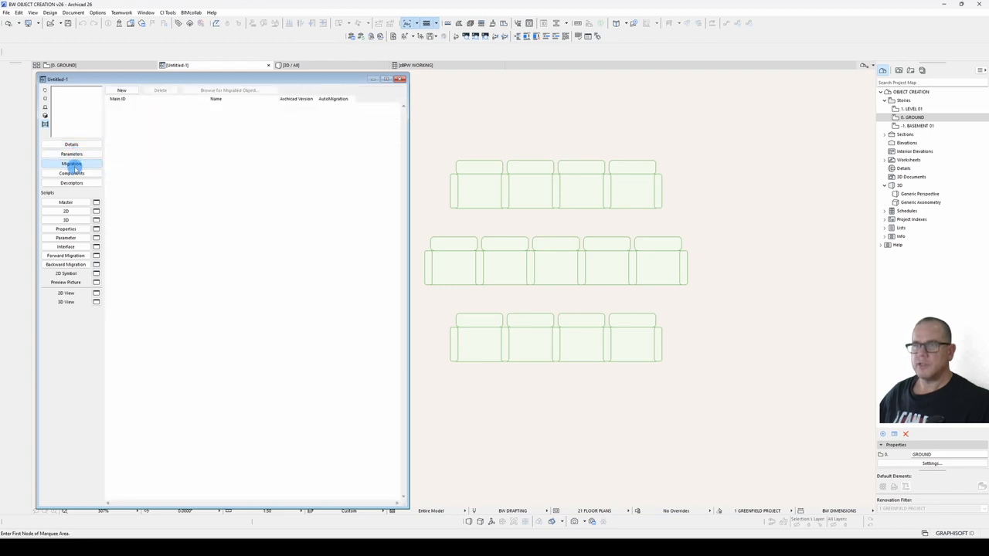
left_click(71, 183)
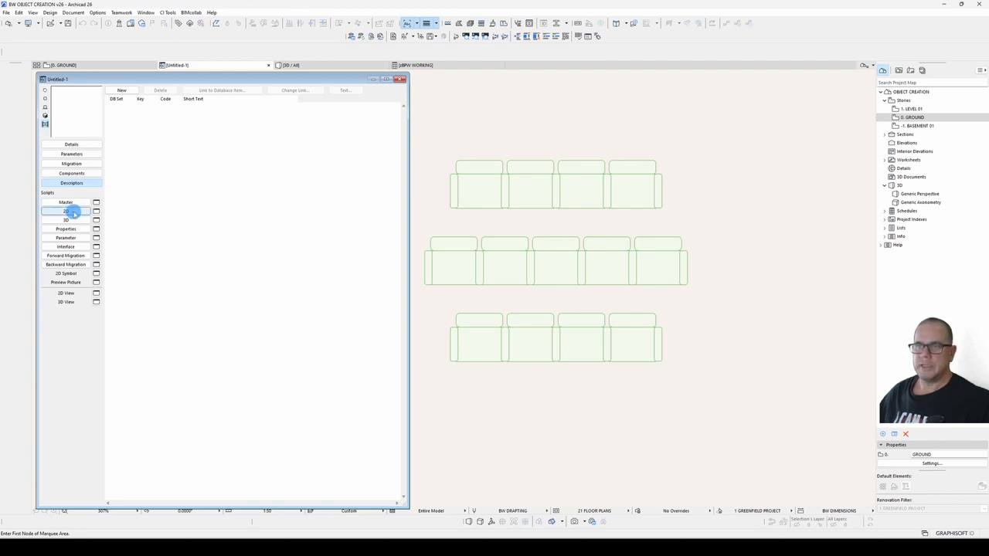
left_click(66, 255)
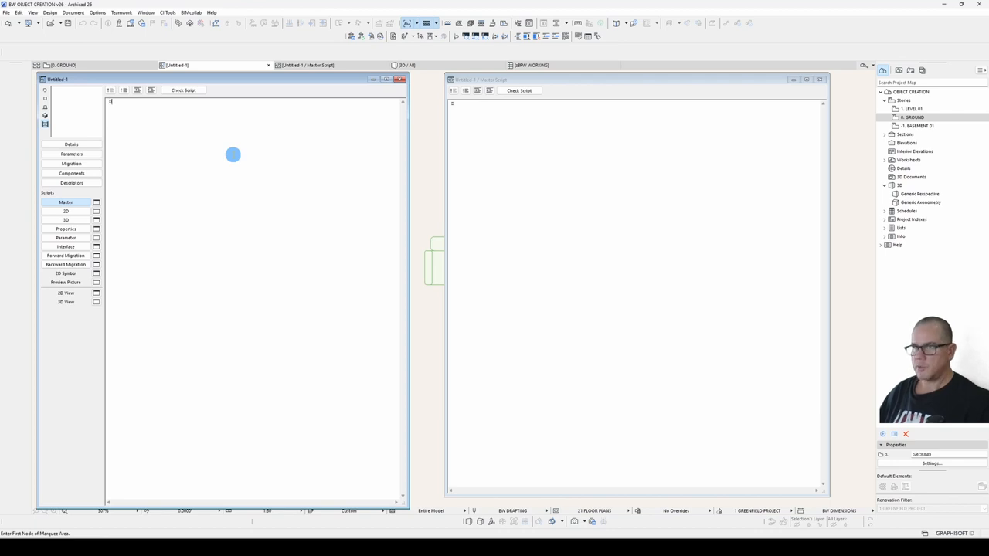
- Type 'Duplicated content' in the Master script, close both windows, and discard Untitled-1
type("Duplicated content")
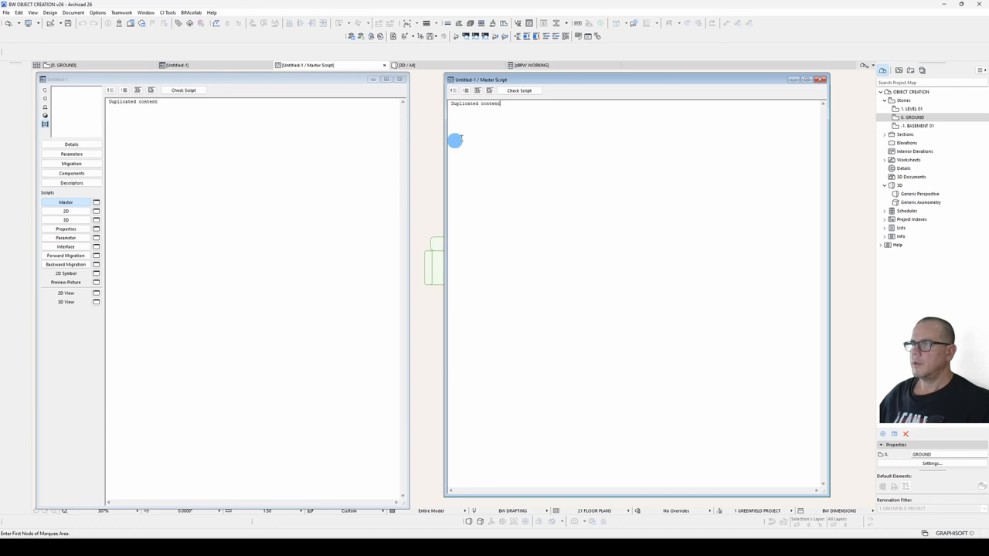
left_click(821, 79)
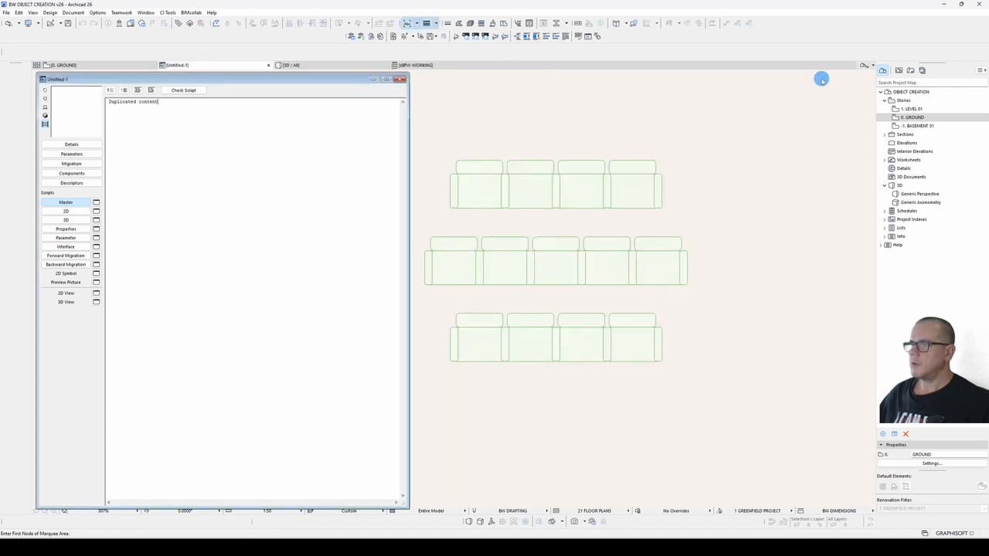
mouse_move(184, 325)
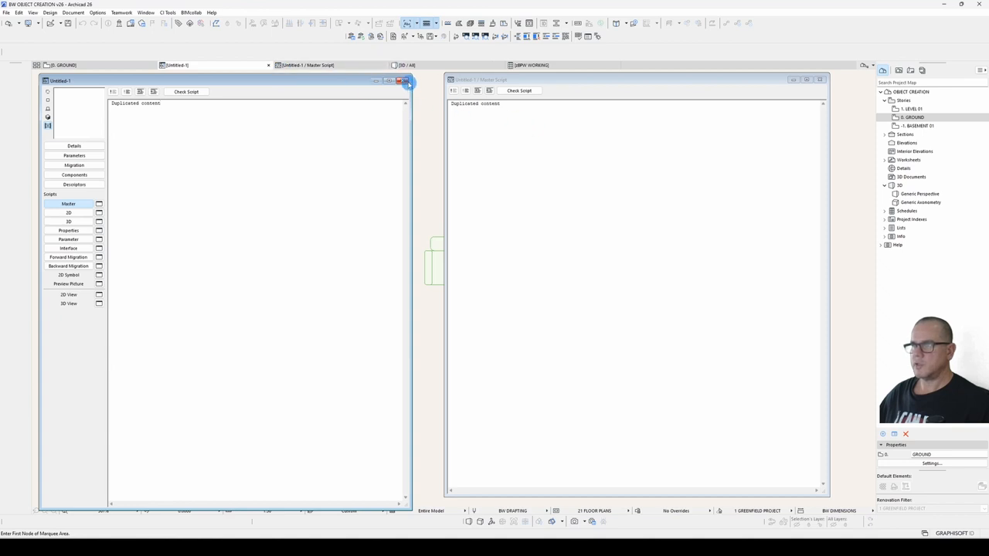
left_click(407, 80)
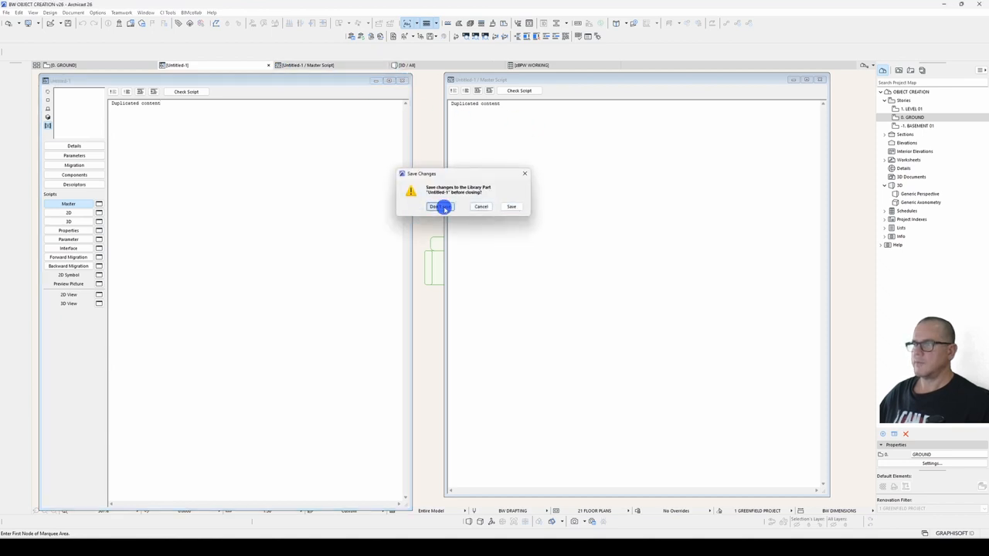
left_click(441, 206)
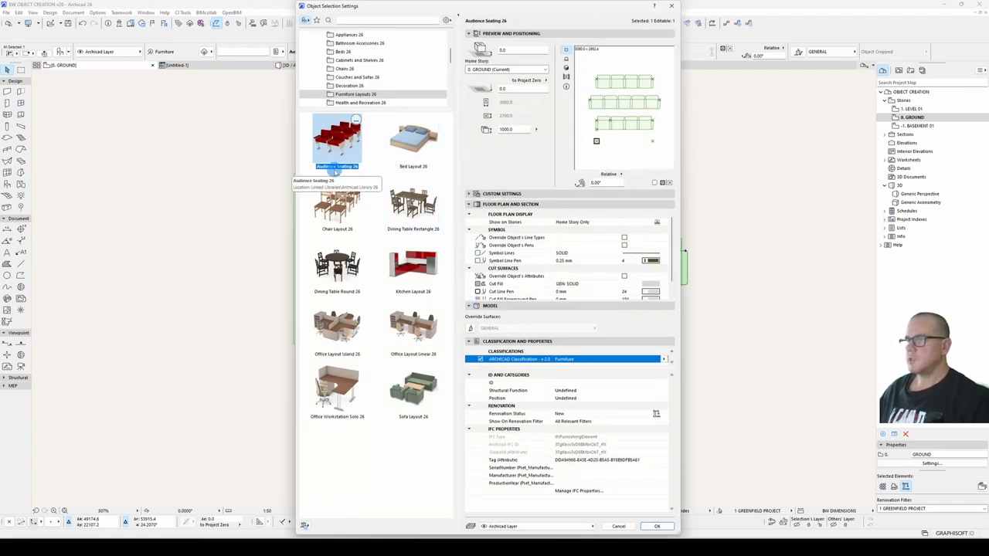
- Choose Audience Seating 26 in Object Settings and locate File > Libraries and Objects > Open Object
left_click(656, 526)
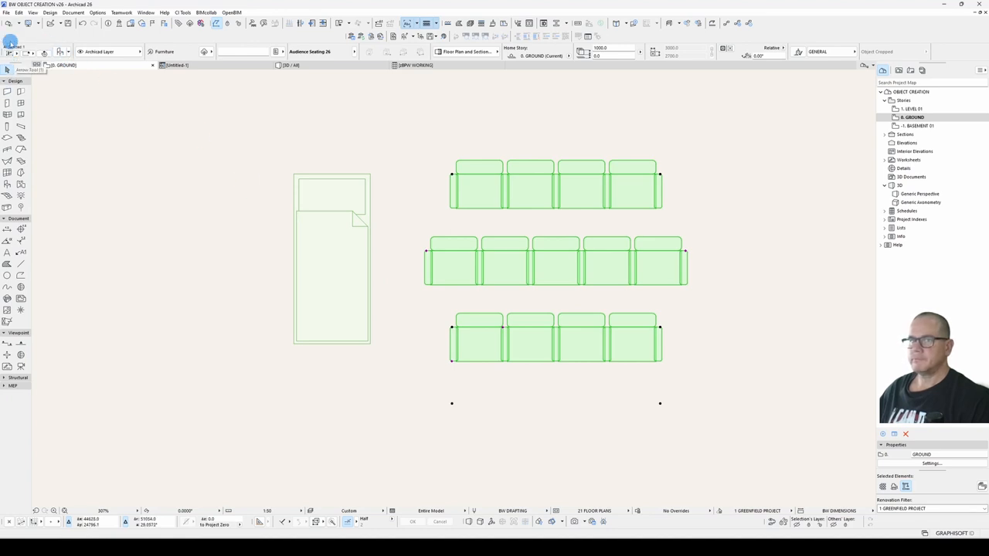
left_click(9, 13)
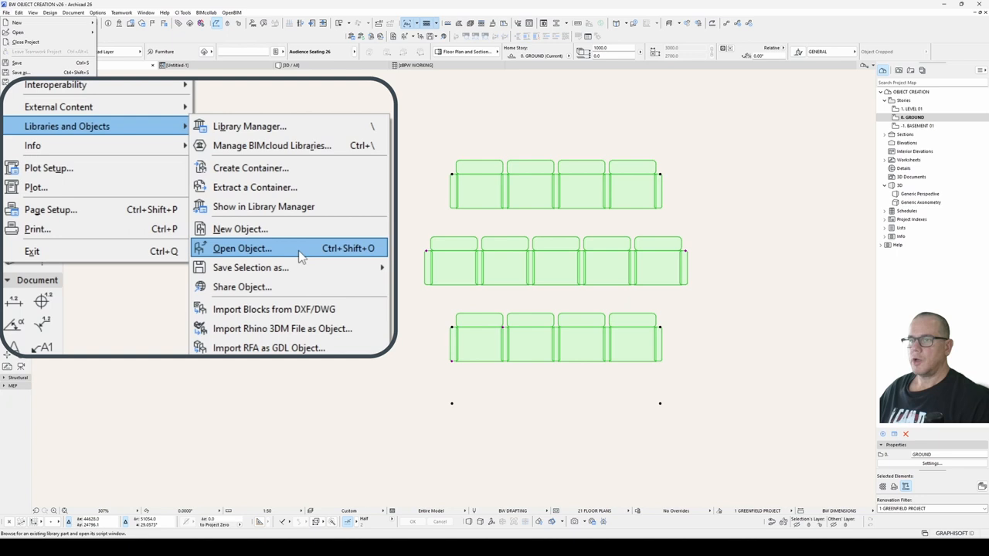
key("ctrl+shift+o")
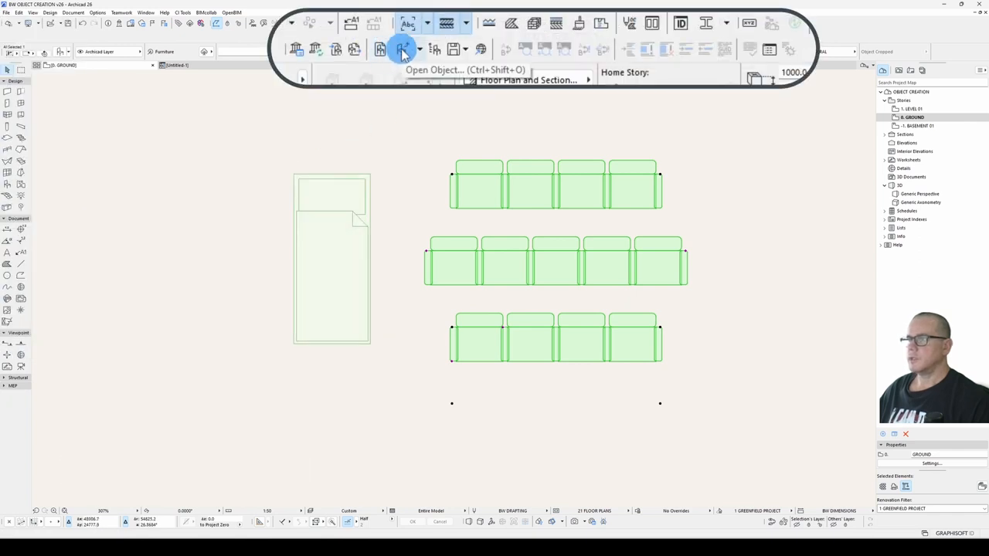
- Open Audience Seating 26 read-only and cycle preview icons to the shaded 3D thumbnail
left_click(401, 49)
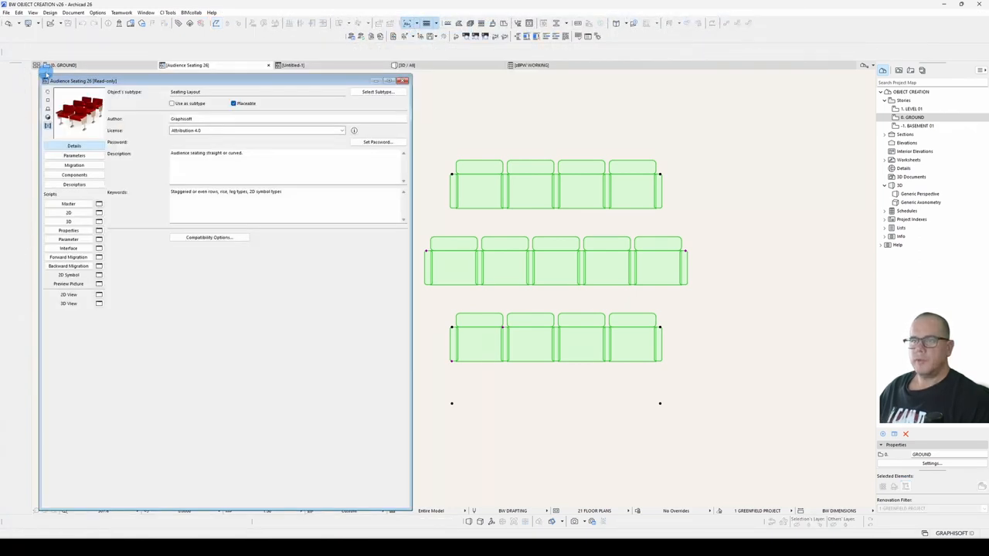
mouse_move(575, 148)
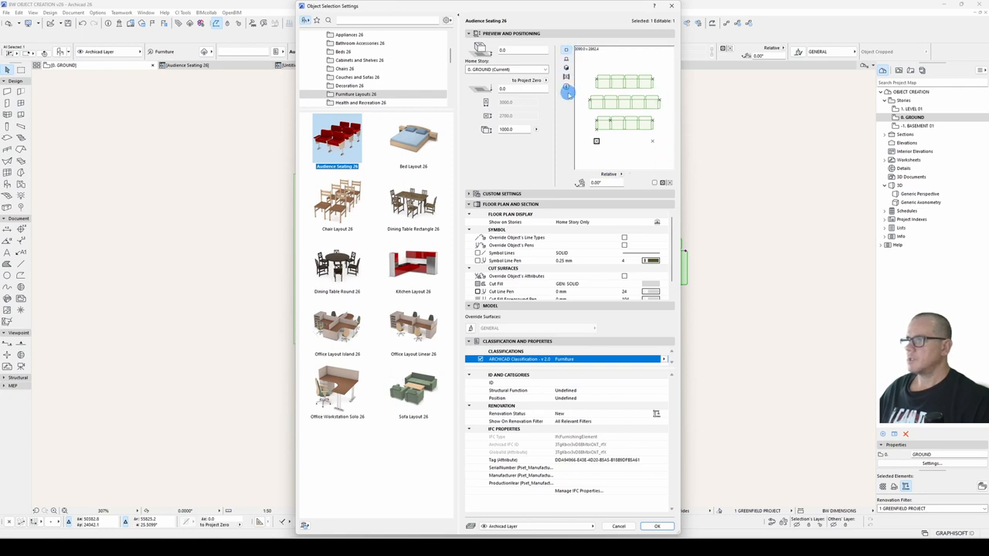
left_click(656, 526)
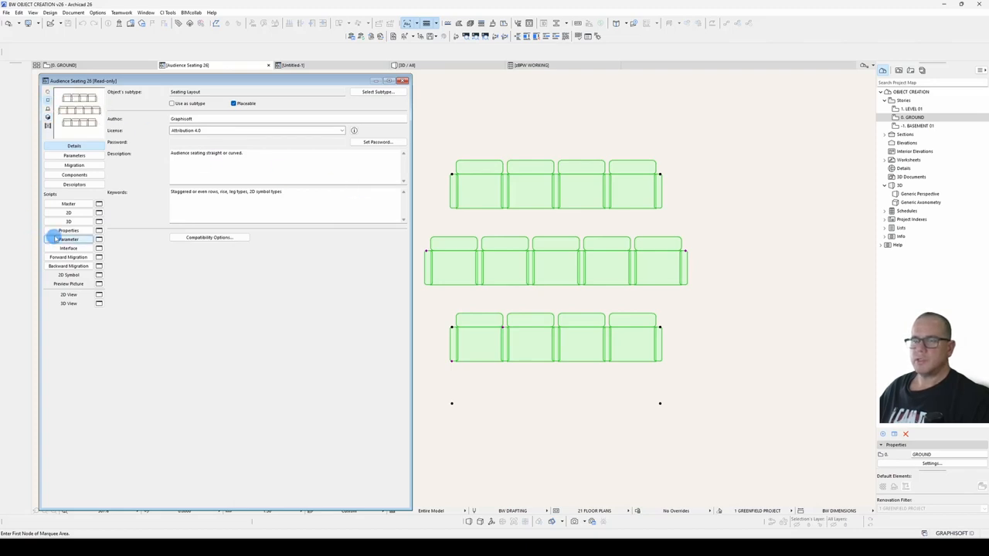
left_click(69, 212)
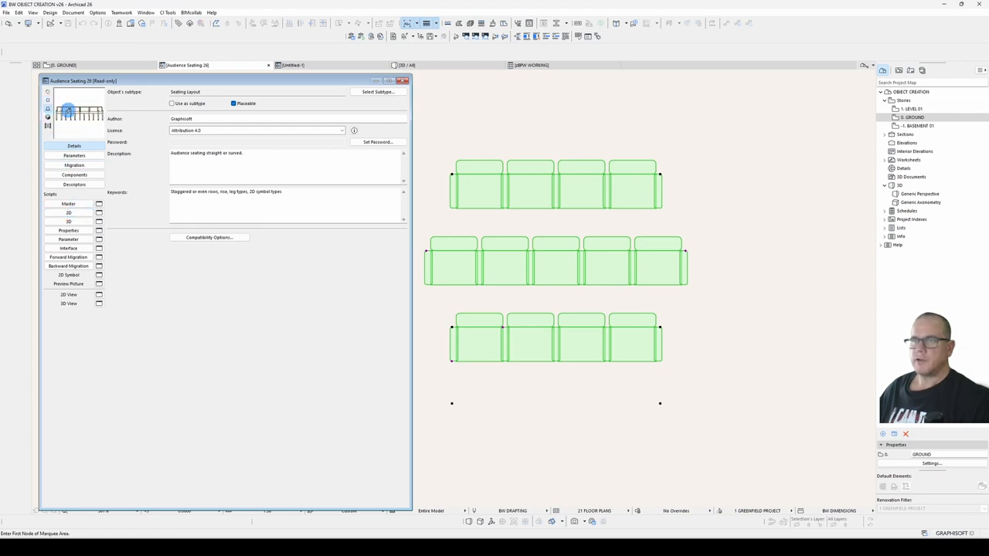
left_click(69, 222)
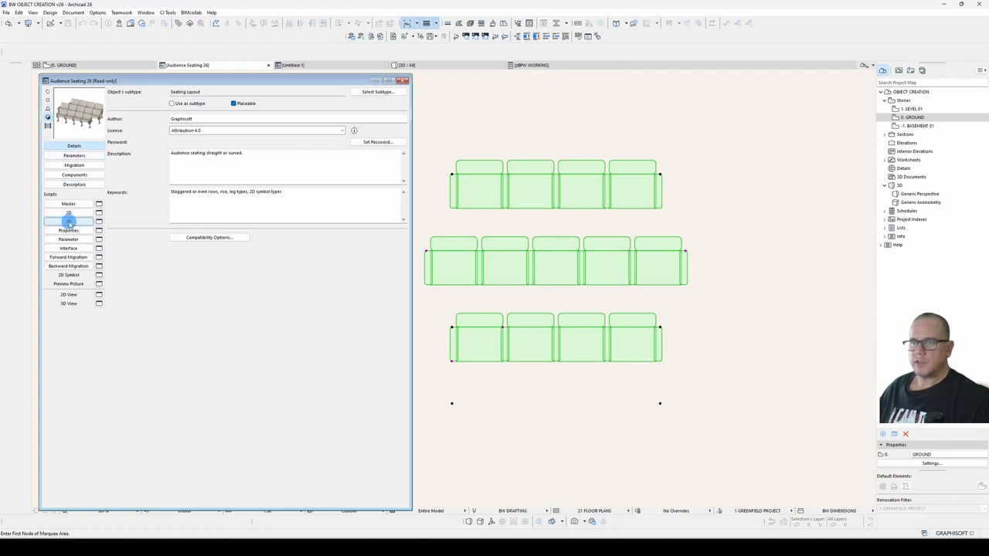
left_click(68, 222)
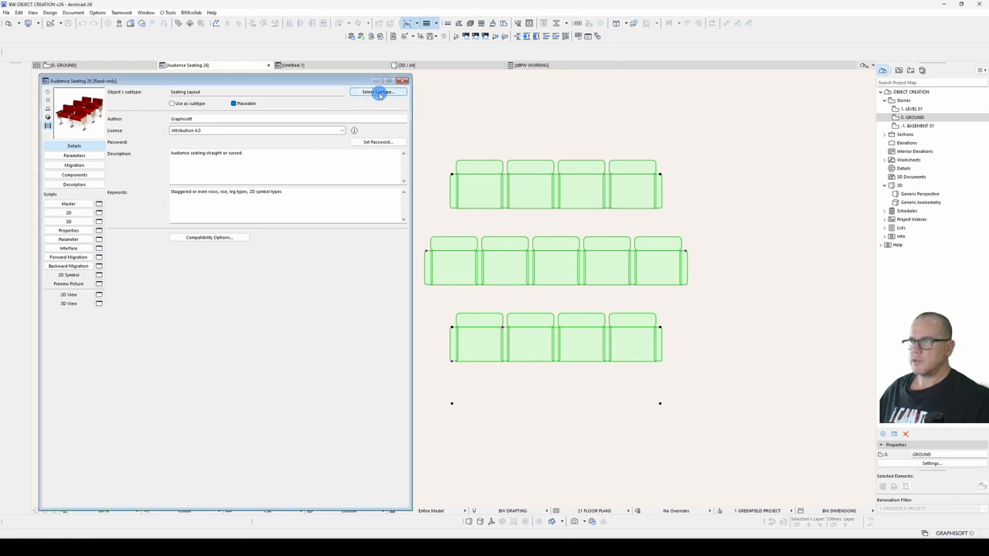
left_click(378, 92)
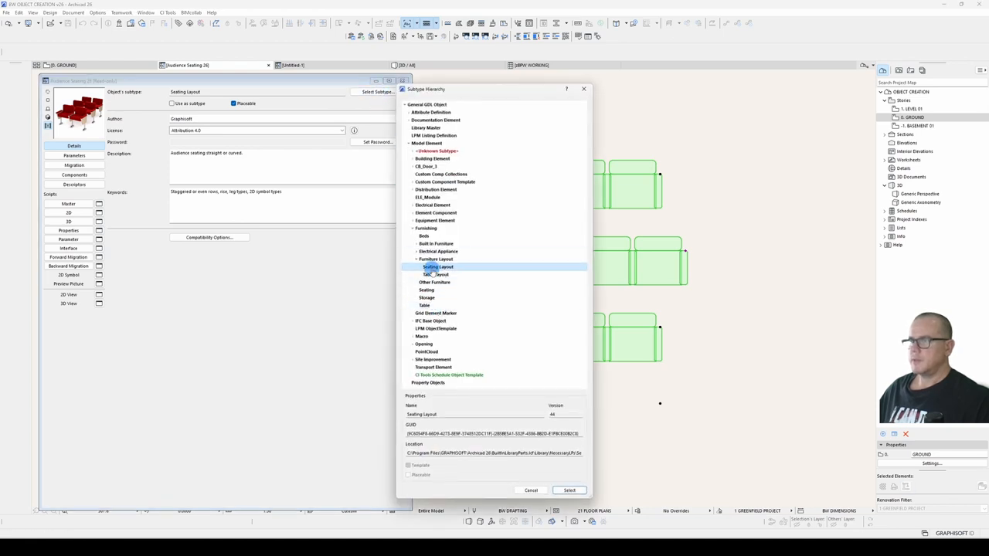
left_click(427, 143)
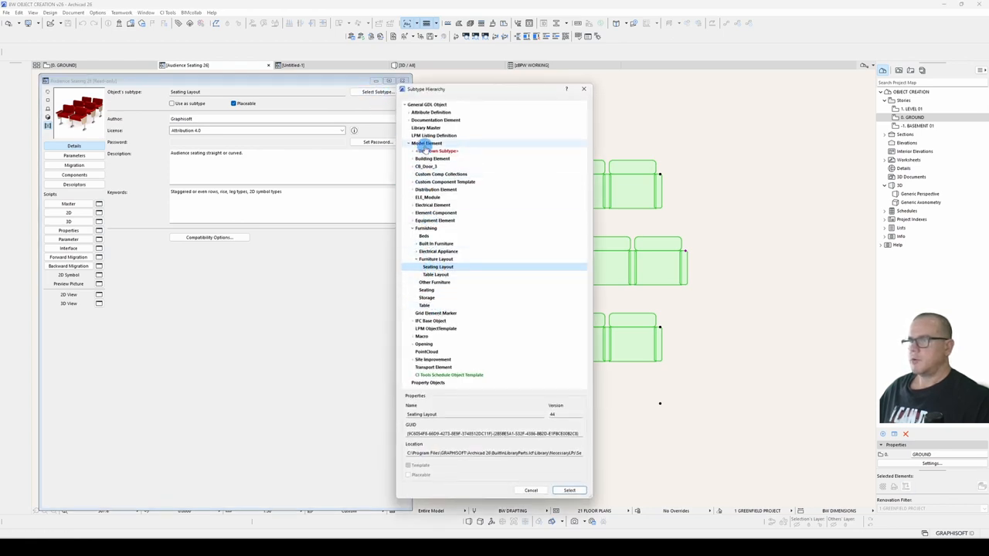
left_click(438, 267)
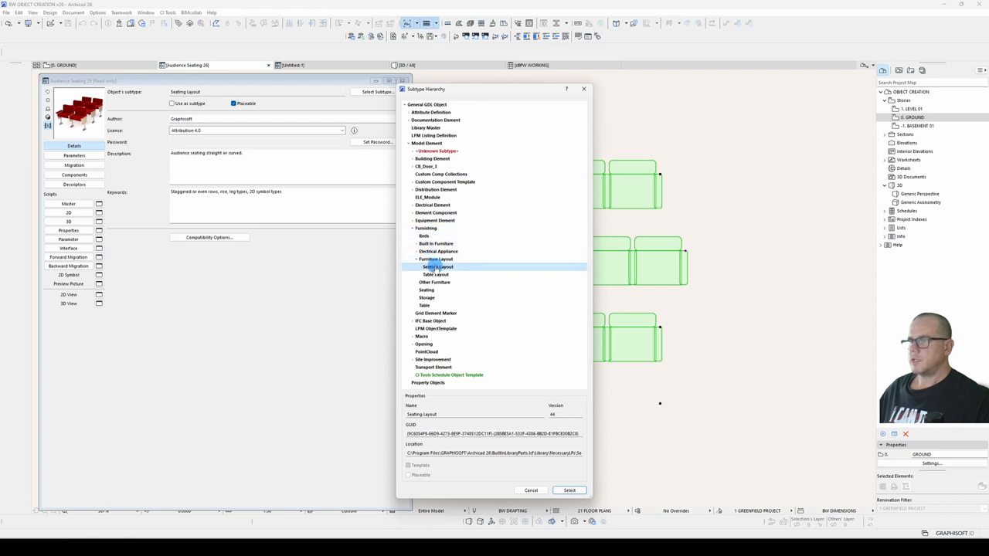
left_click(569, 489)
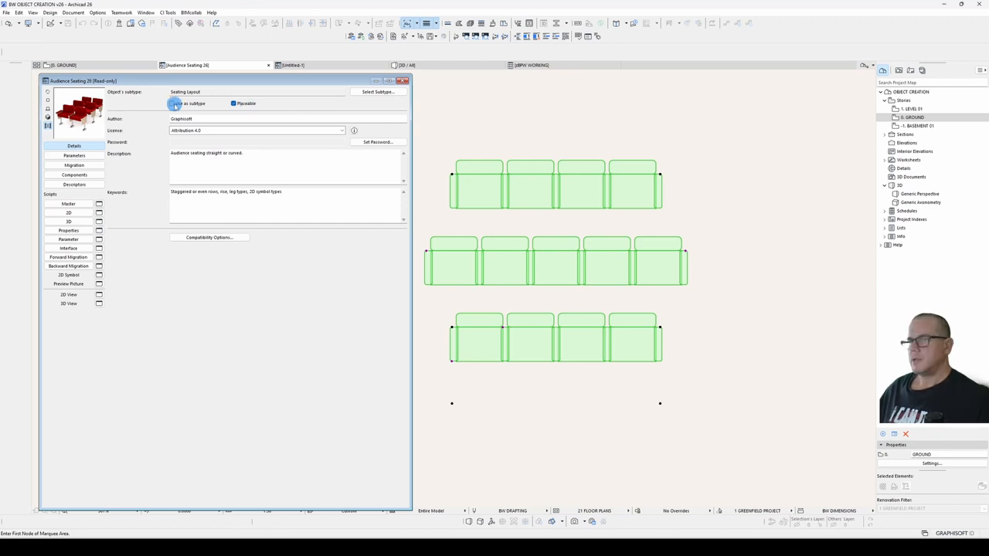
left_click(376, 92)
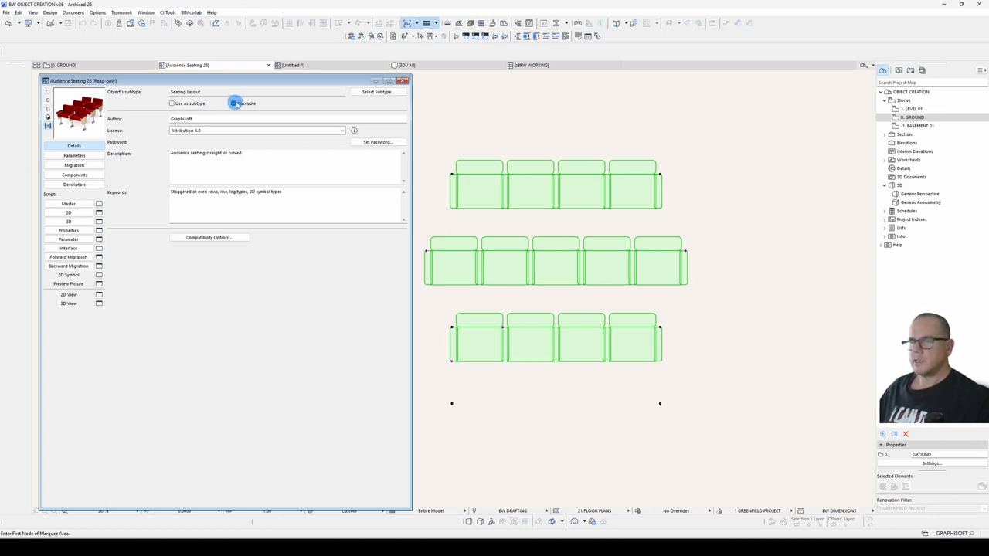
left_click(234, 103)
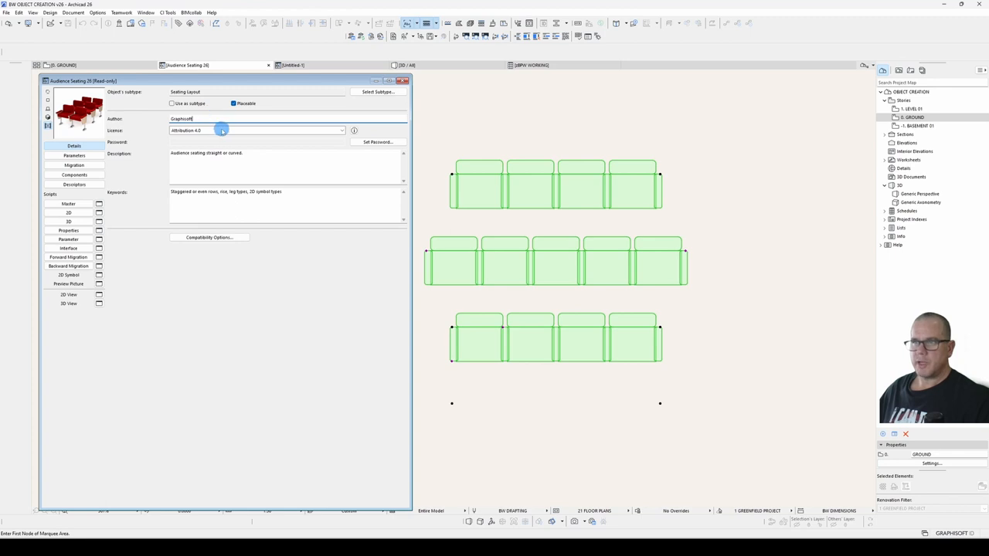
left_click(340, 130)
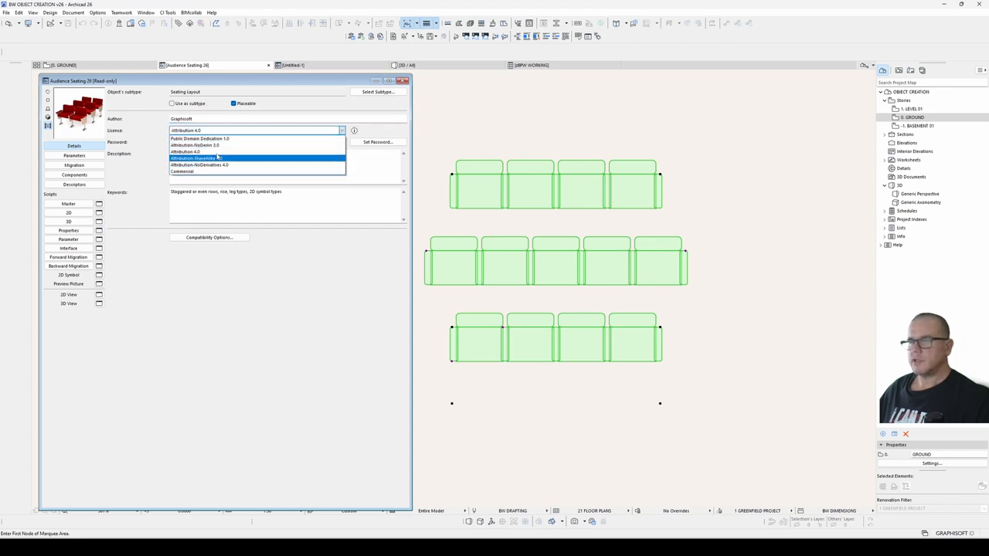
left_click(186, 151)
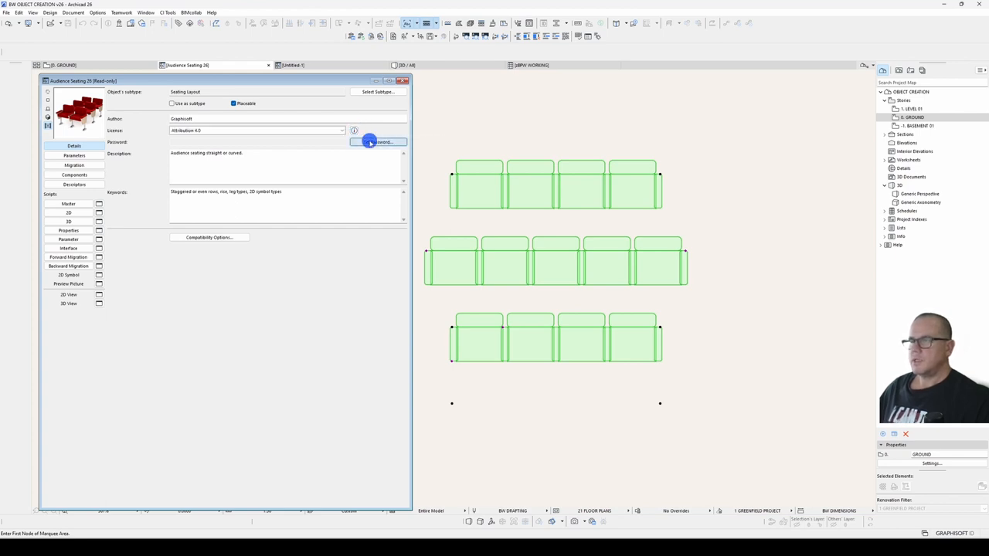
left_click(377, 142)
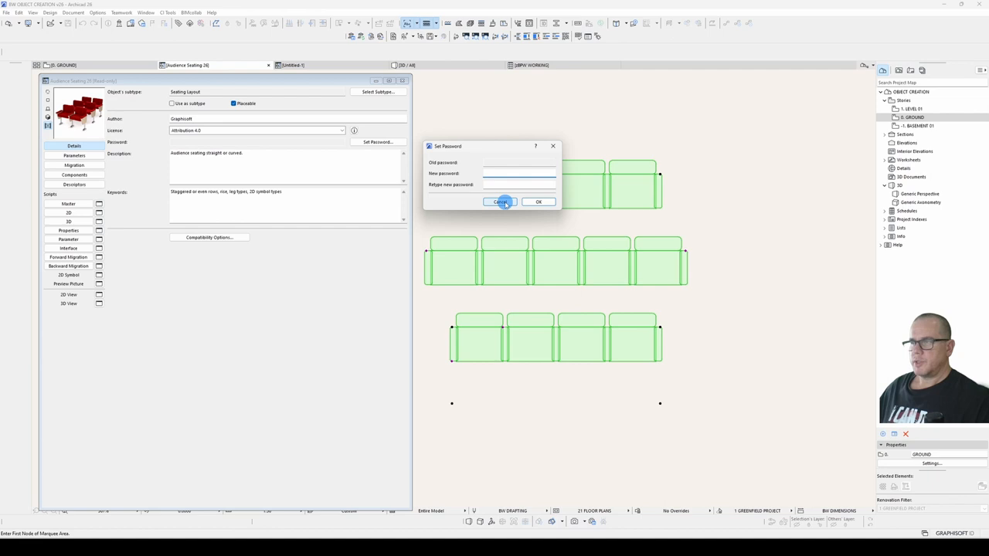
left_click(499, 202)
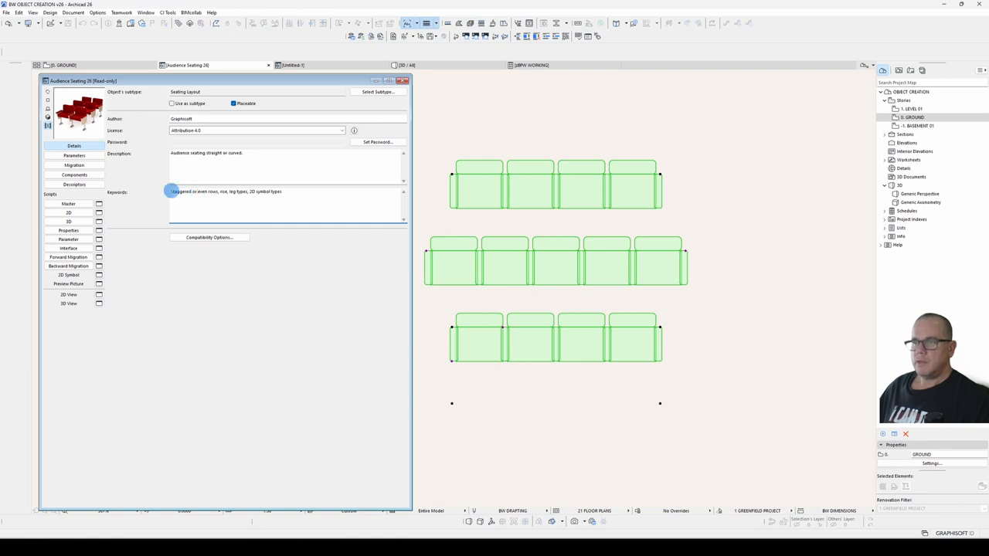
triple_click(224, 192)
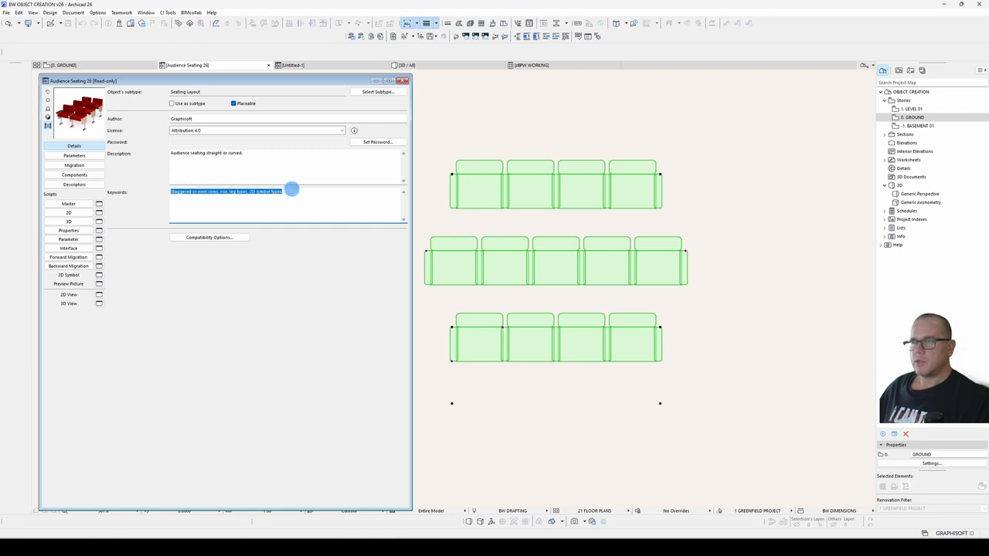
mouse_move(298, 230)
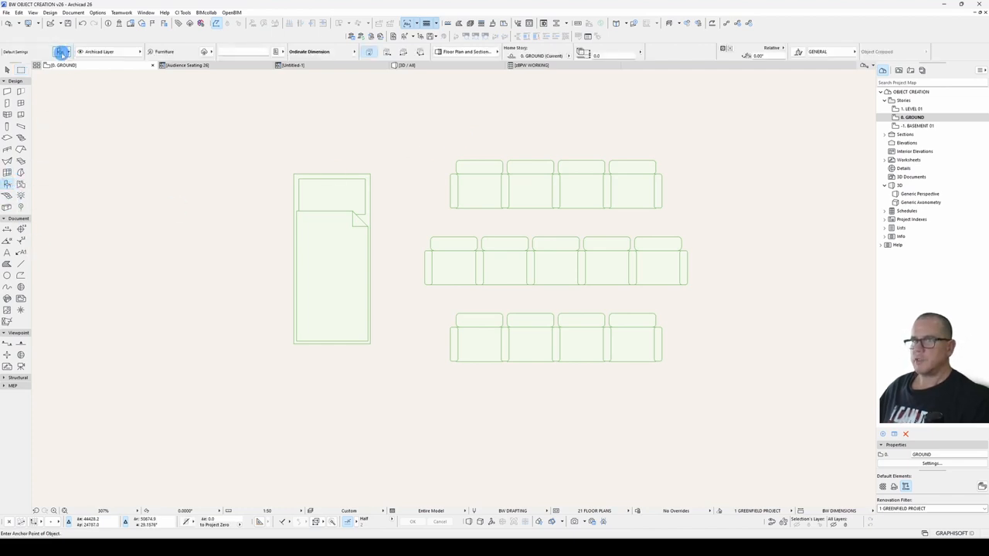
left_click(61, 52)
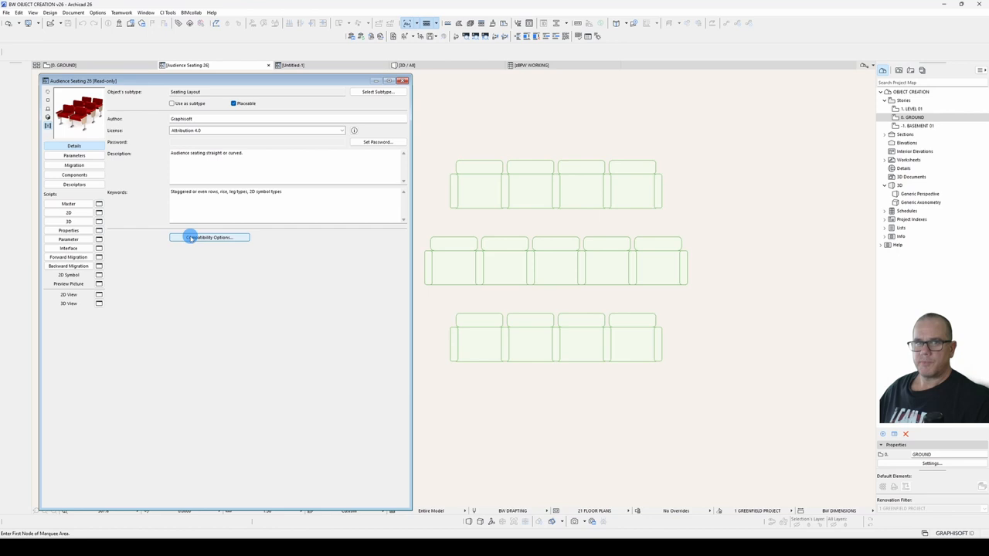
- Review the Compatibility Options without changes and display the seating object's parameter list
left_click(209, 237)
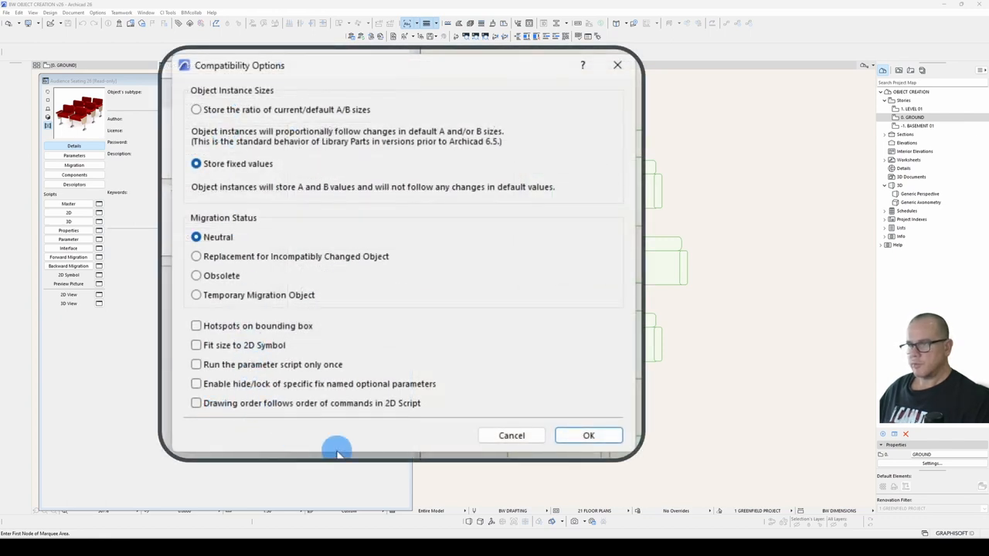
left_click(588, 435)
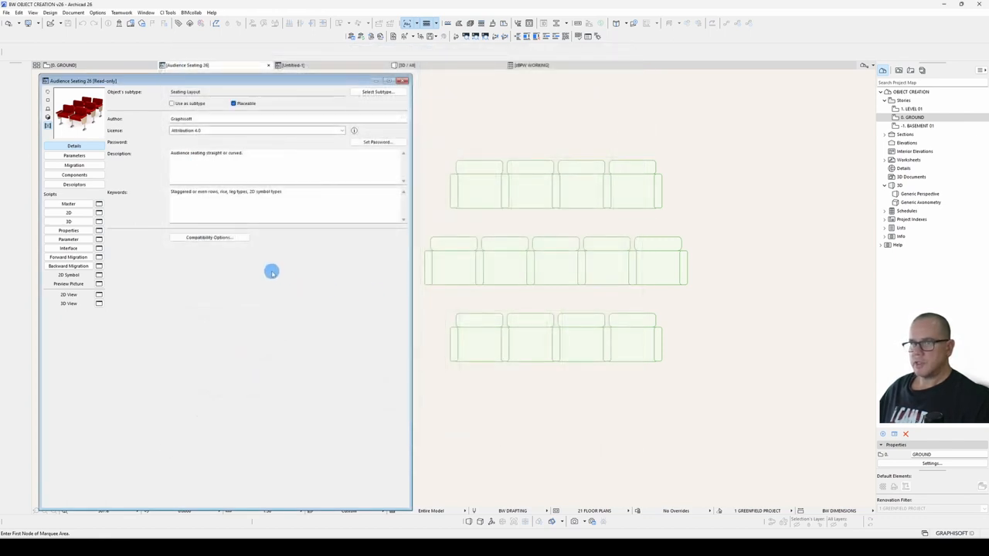
left_click(75, 155)
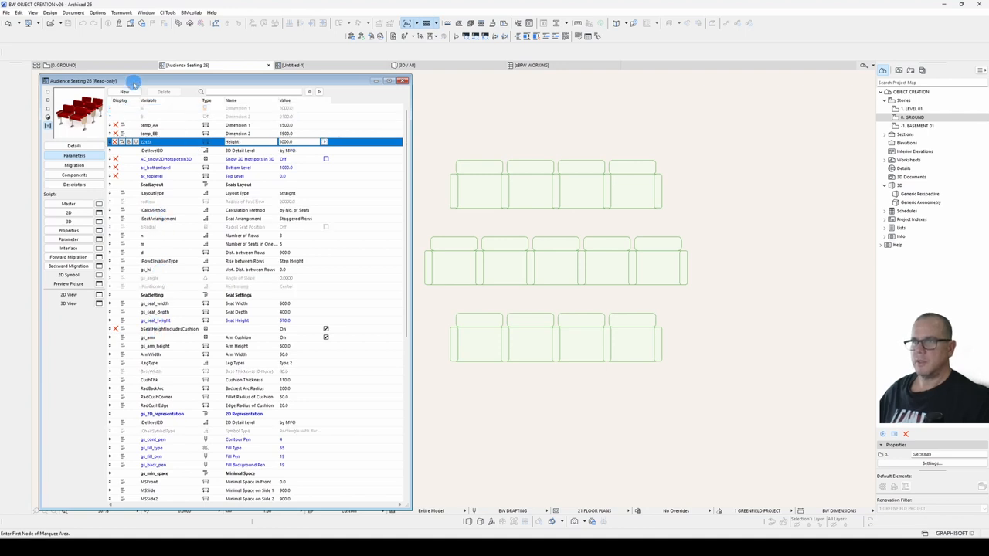
- Search parameters for 'gs_', stepping through matches such as row spacing and seat width
left_click(123, 92)
type("gs_h")
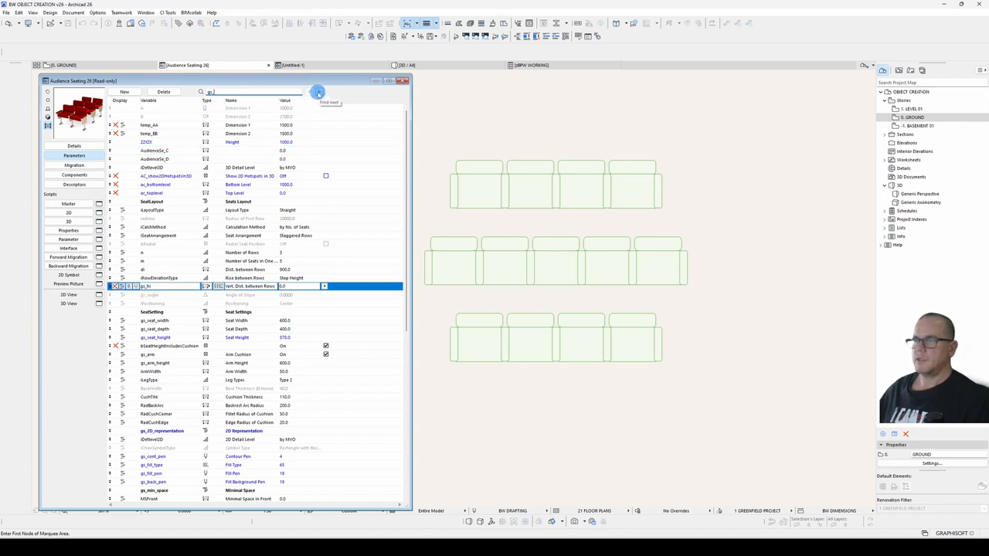
left_click(317, 93)
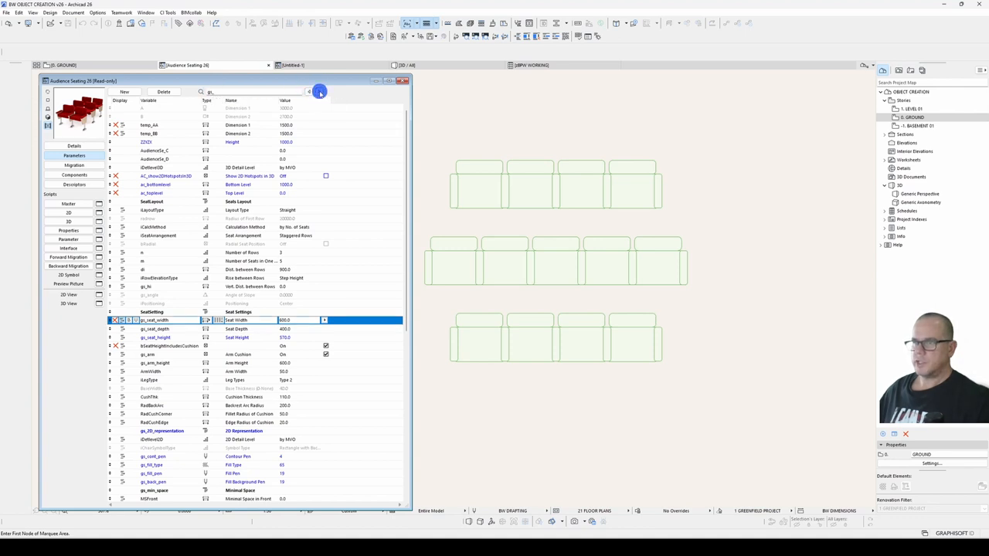
left_click(154, 362)
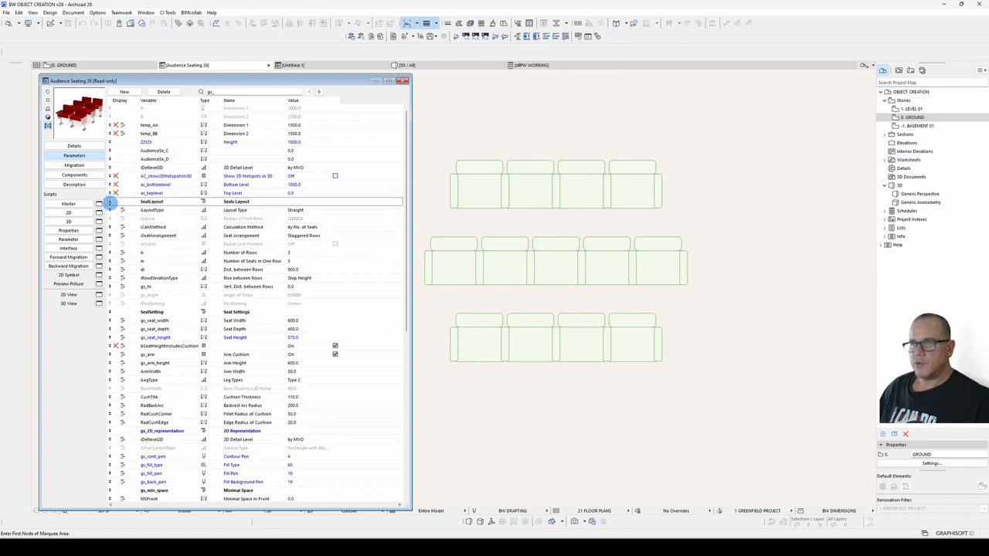
- Inspect the Seats Layout rows, hide ac_toplevel with its red X flag, then select iLayoutType
left_click(151, 201)
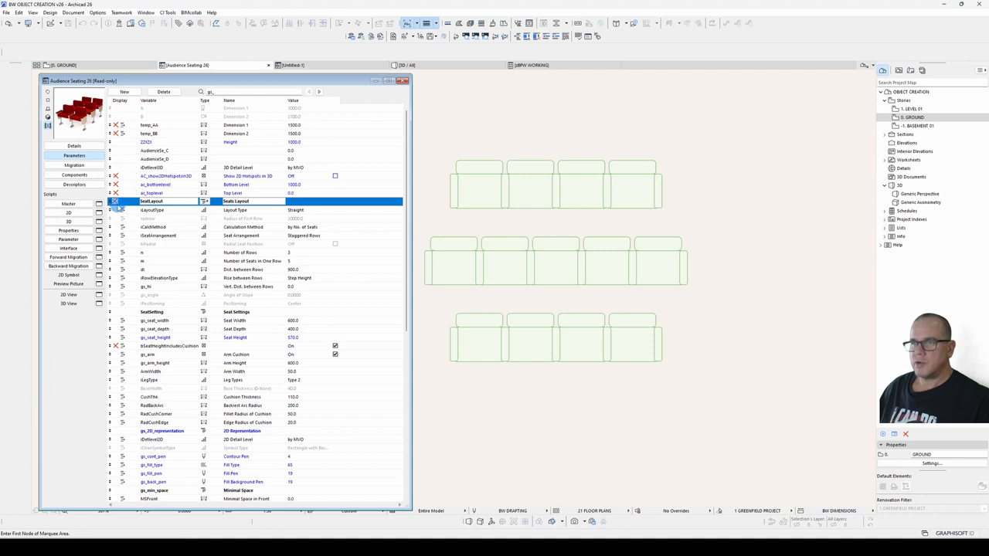
left_click(152, 209)
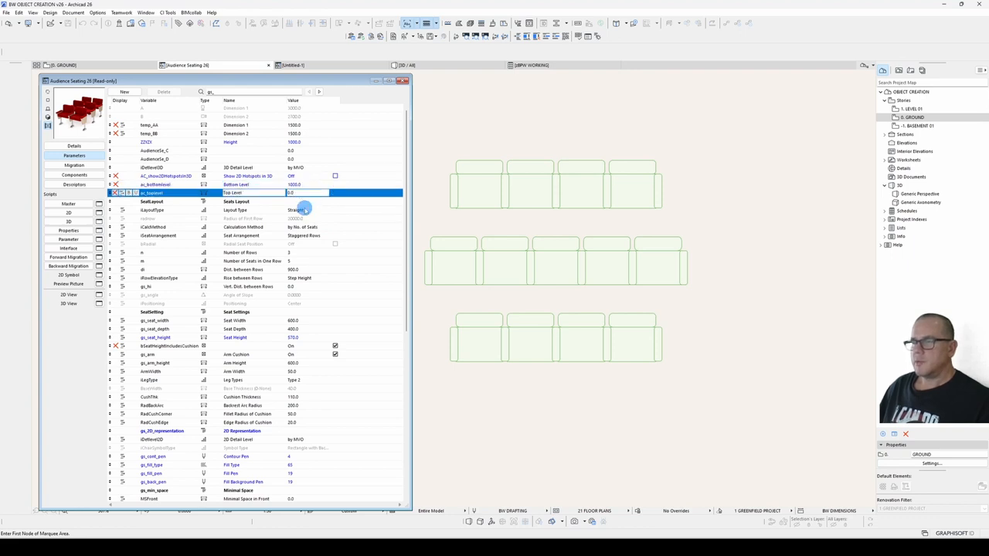
left_click(334, 227)
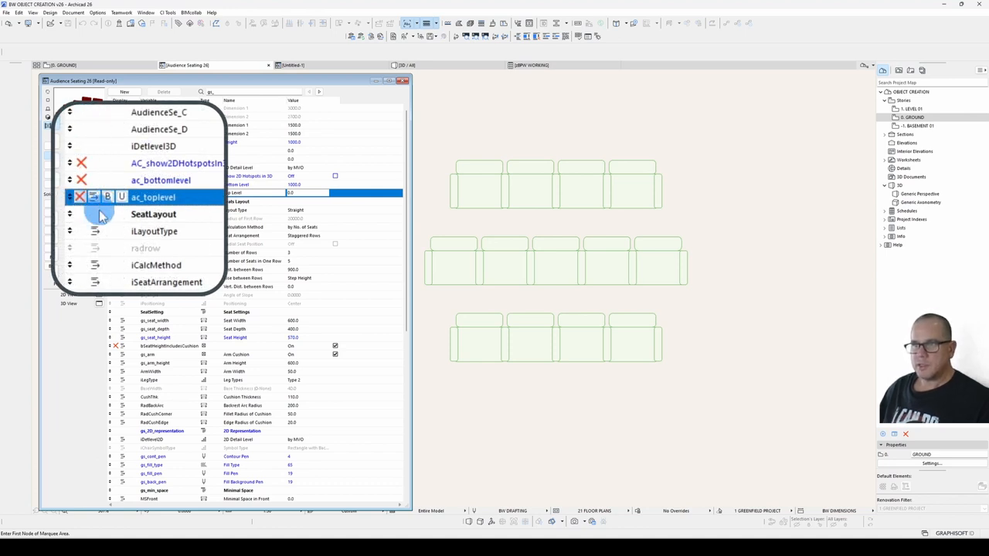
left_click(153, 231)
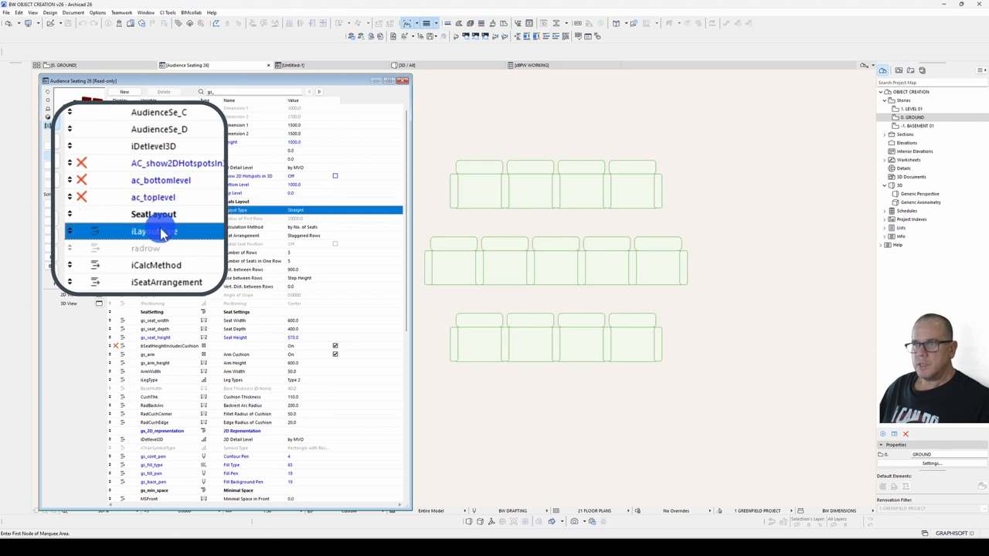
left_click(153, 213)
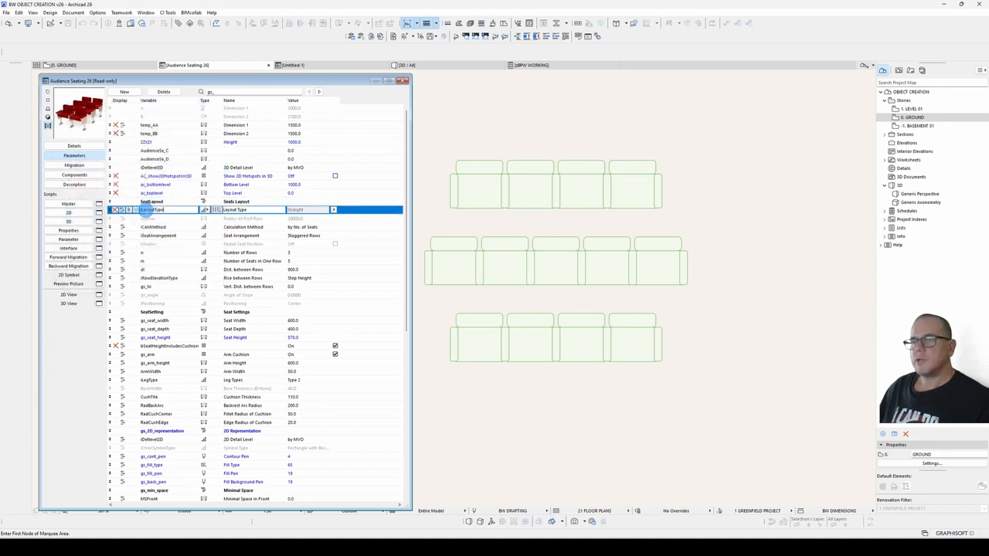
- Expand and collapse the Seats Layout group, reopen the seating object, and show its parameters
left_click(151, 202)
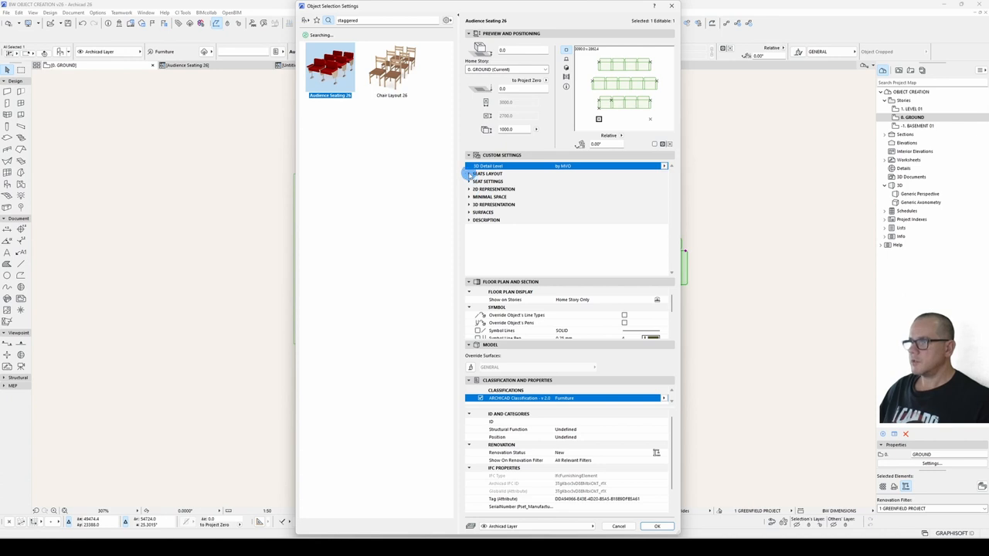
left_click(488, 174)
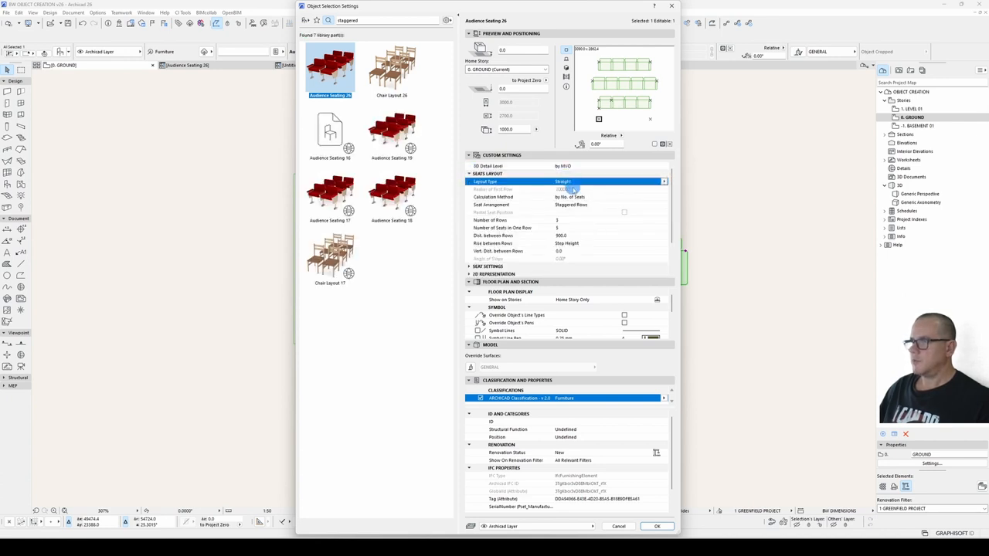
left_click(470, 174)
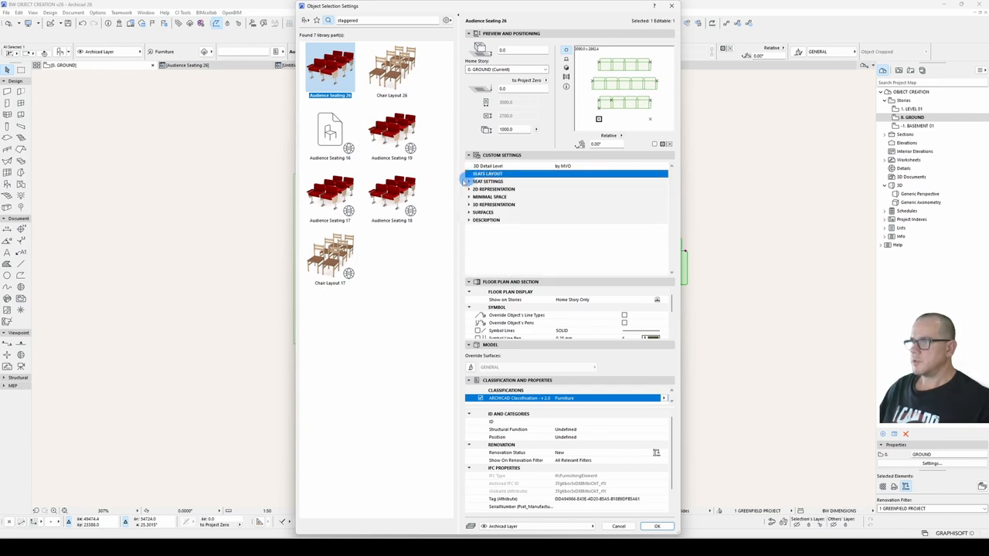
left_click(656, 527)
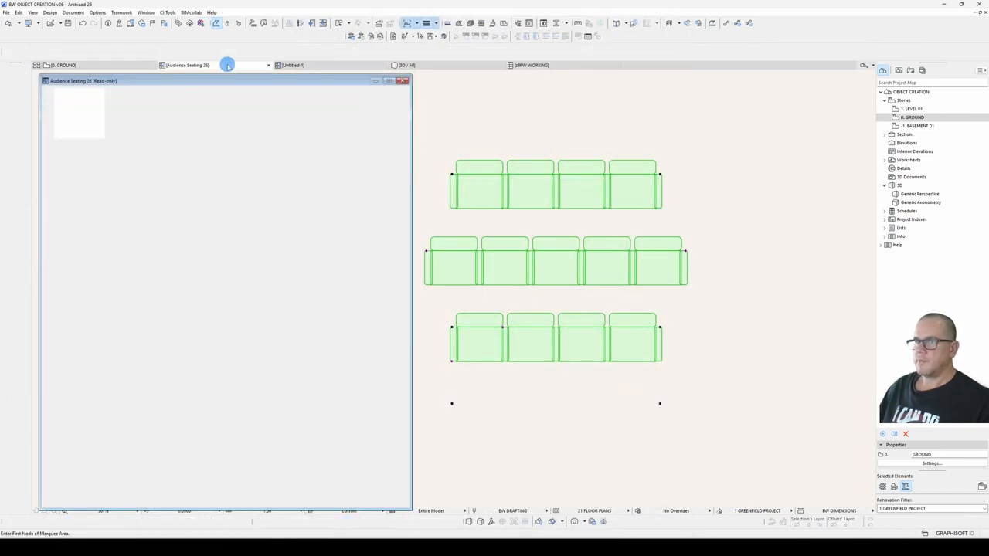
left_click(74, 156)
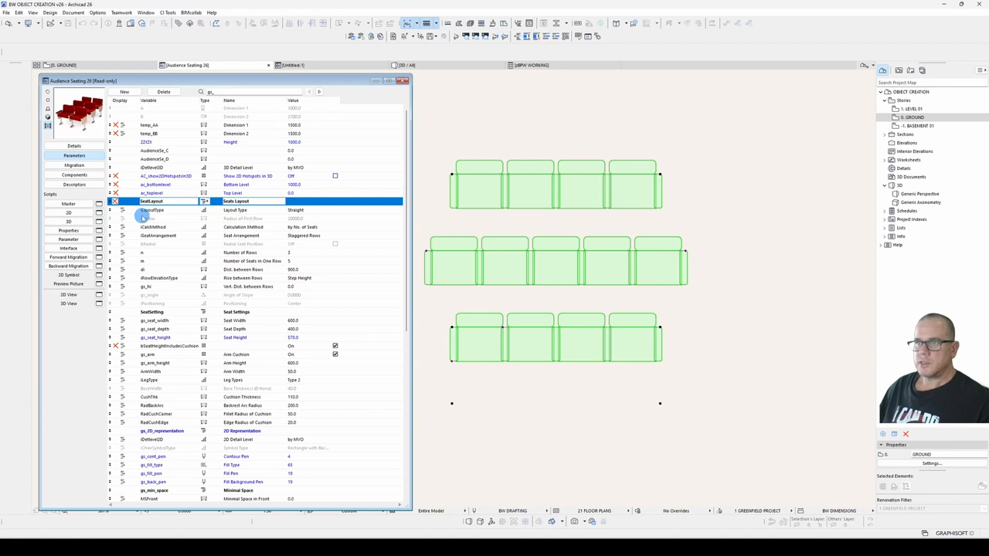
left_click(155, 209)
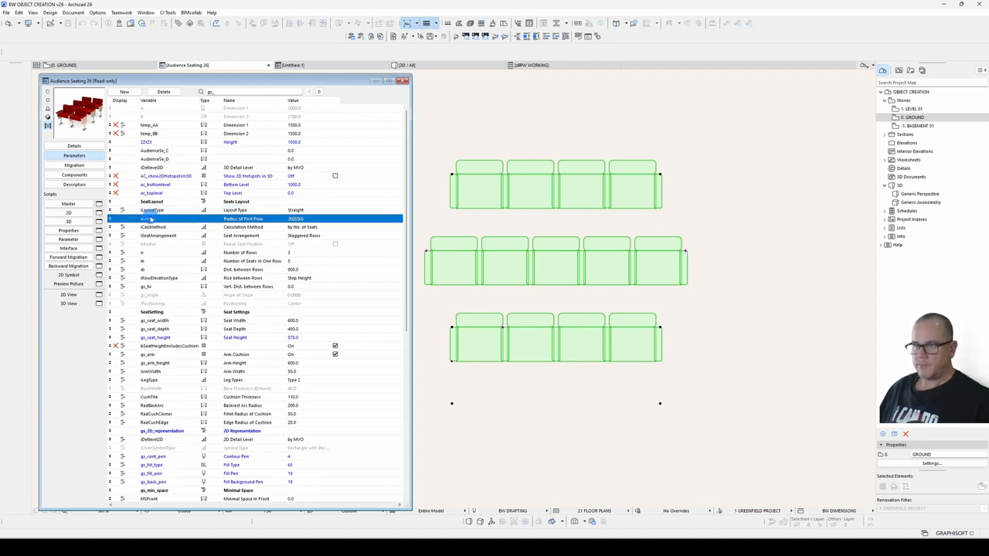
scroll("down", 3)
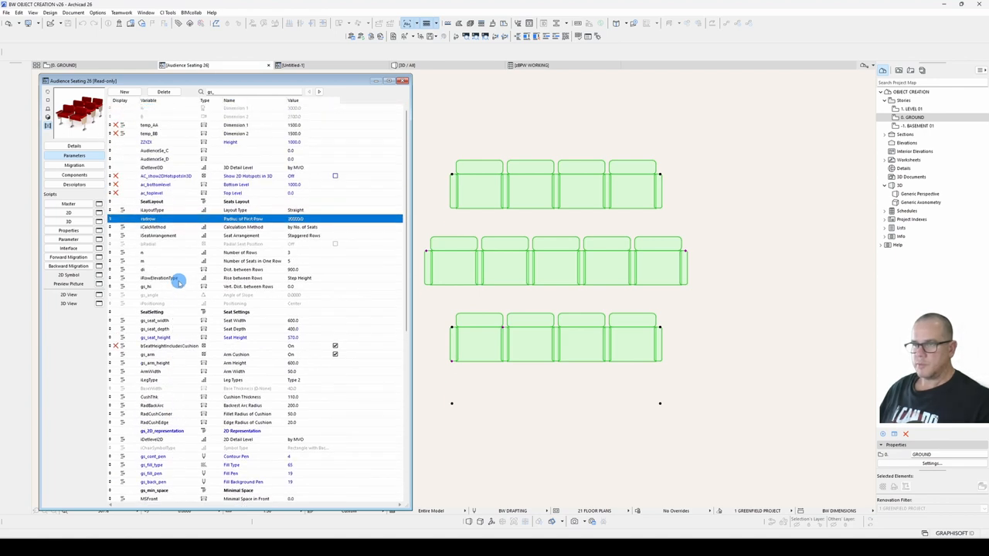
left_click(154, 150)
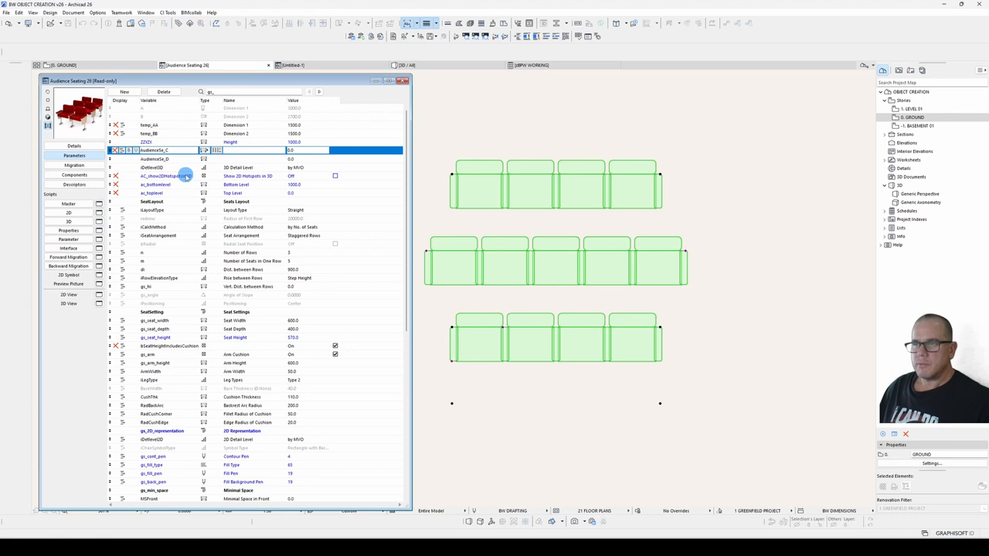
- Add a parameter after AudienceSe_C and name its variable AudienceSe_A22
left_click(123, 91)
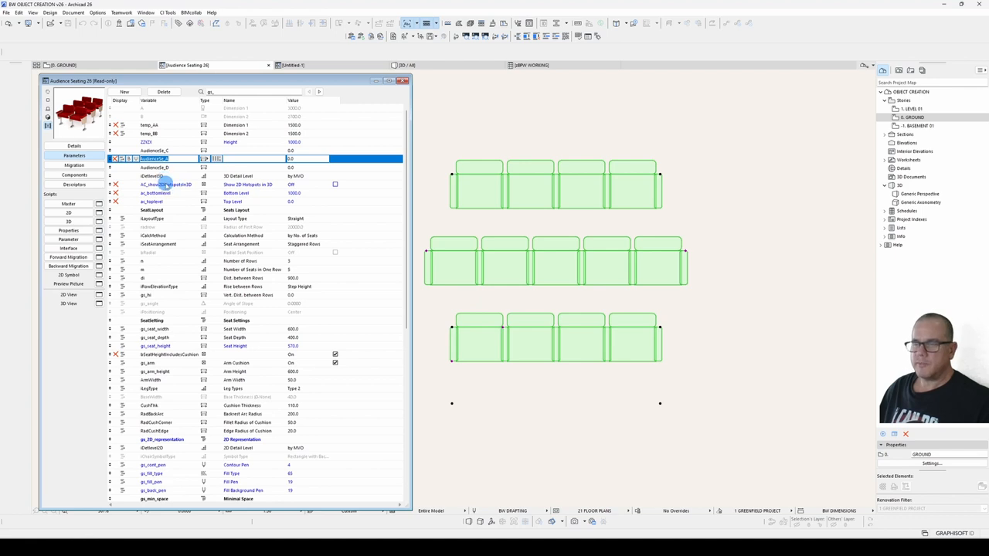
mouse_move(186, 218)
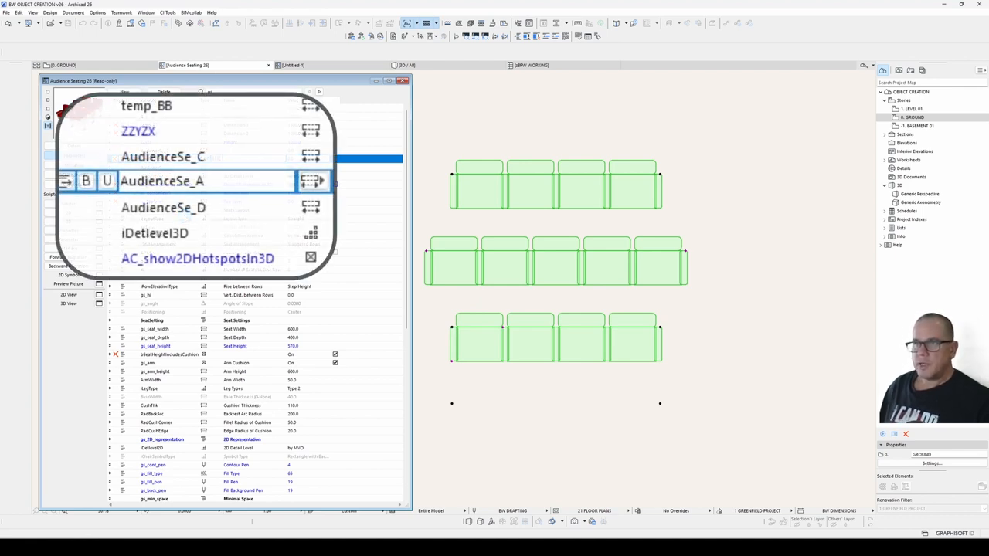
type("1")
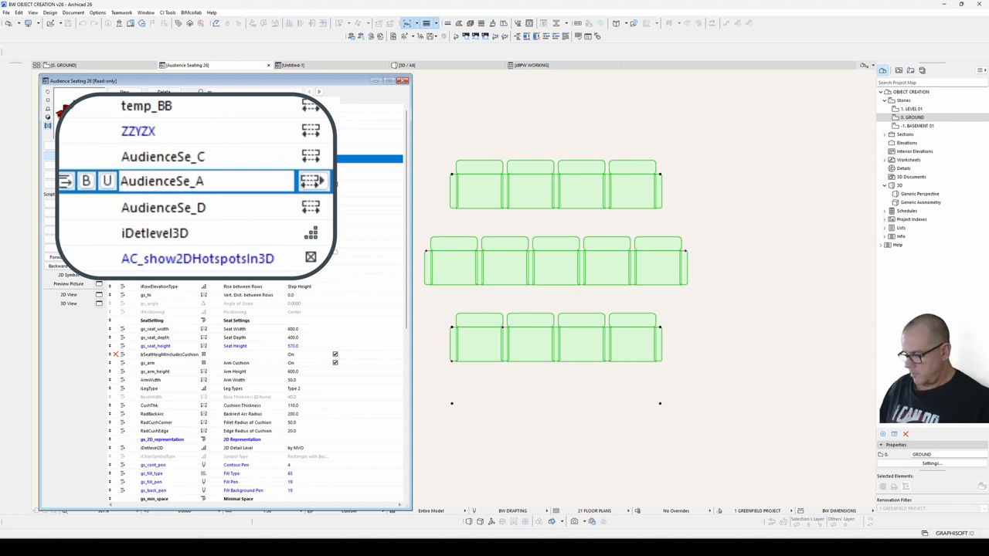
type("2")
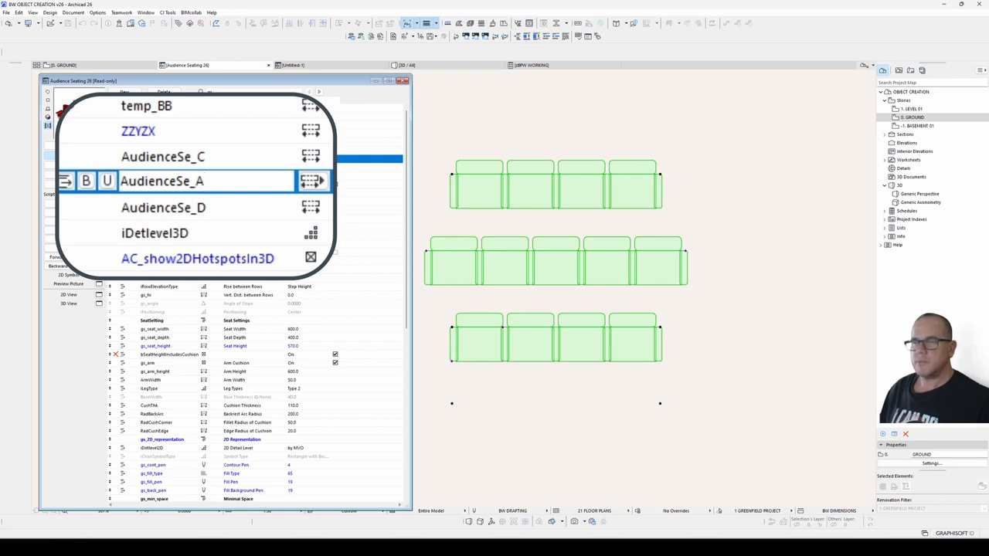
type("22")
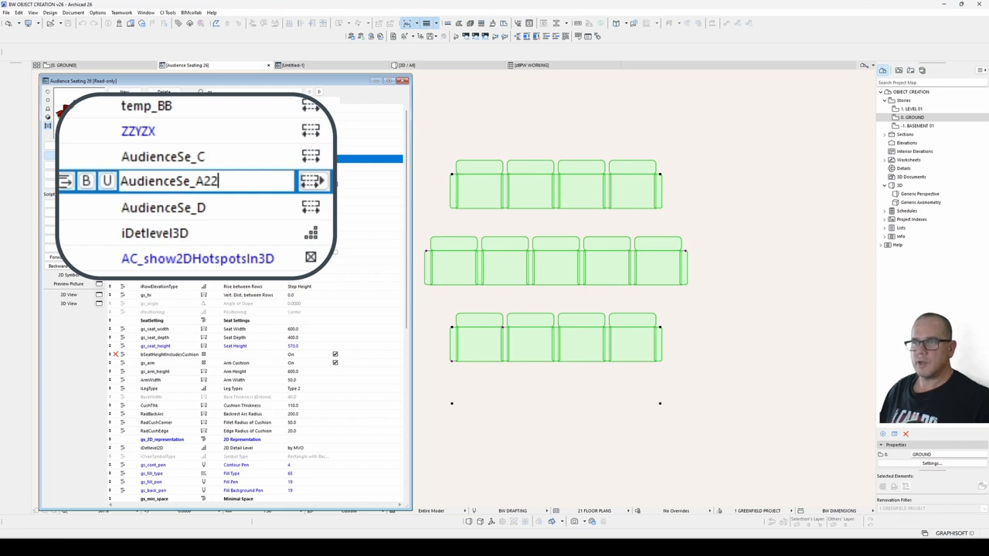
key("Backspace")
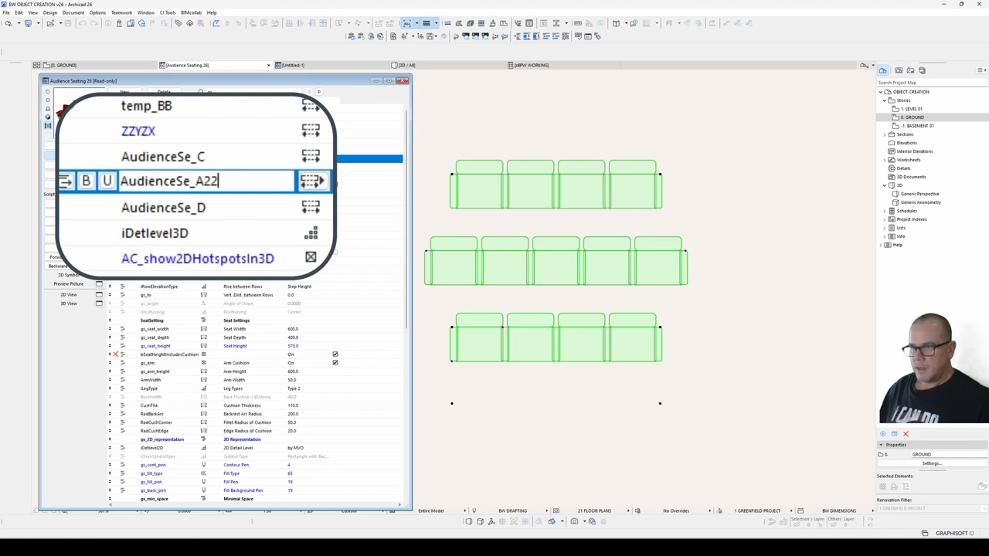
- Remove the rejected backslash and colon characters from the variable name, then keep typing
type("\\\\\\")
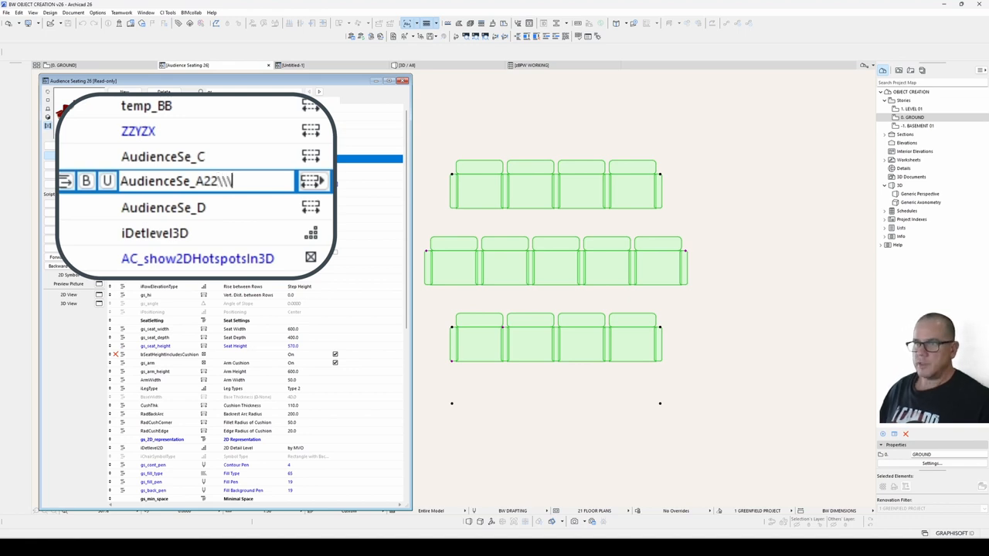
key("BackSpace")
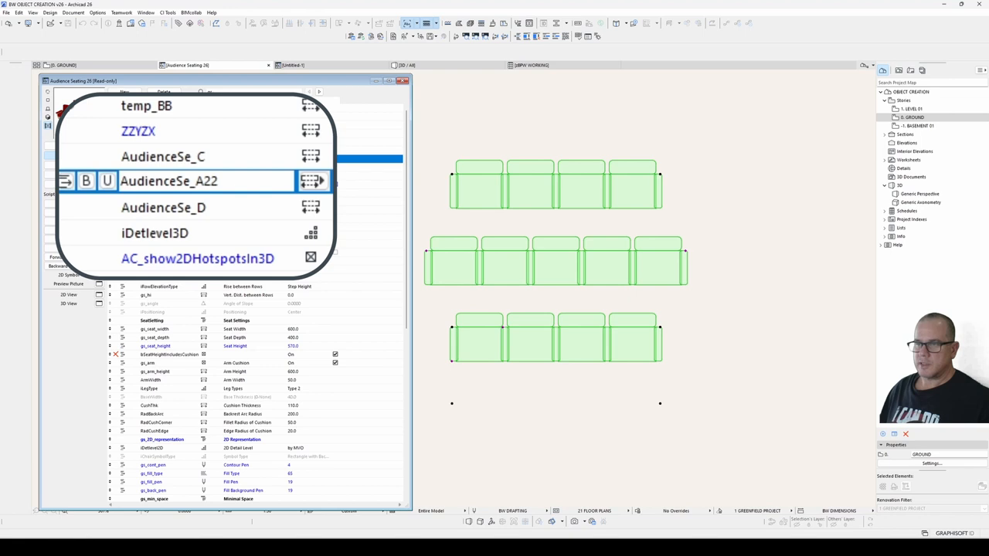
type(":")
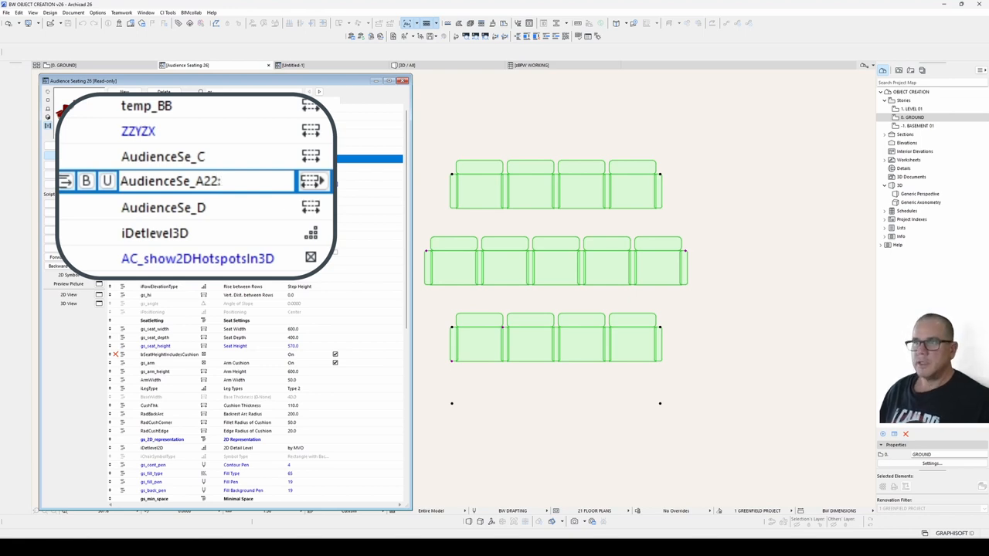
key("Backspace")
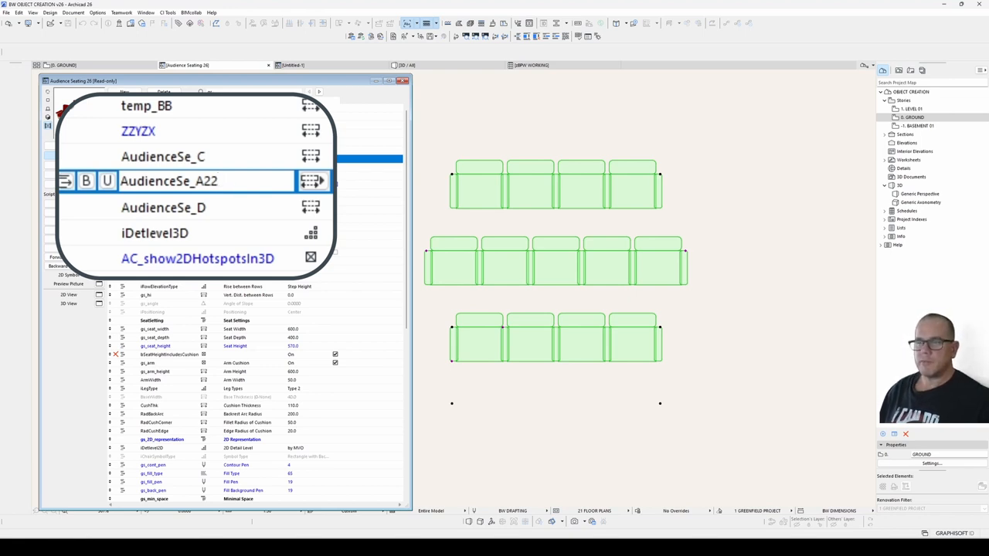
type("kljlkdj")
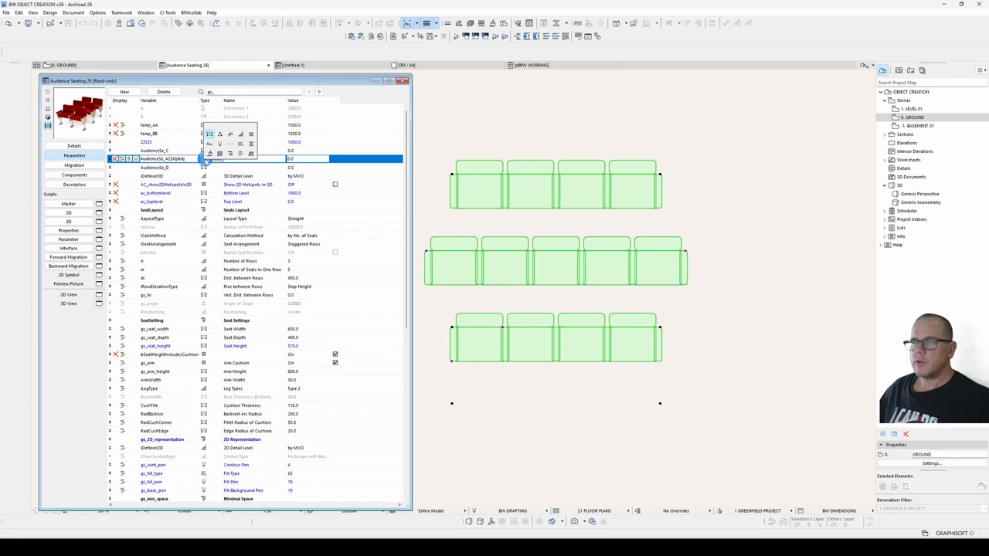
- Switch to Untitled-1 and make its new parameter a Real Number
left_click(203, 160)
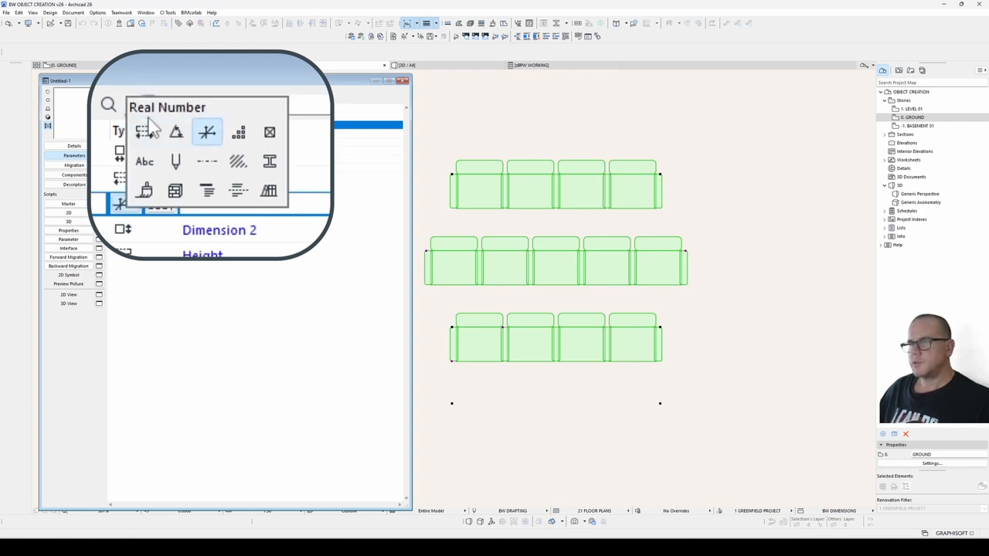
left_click(144, 133)
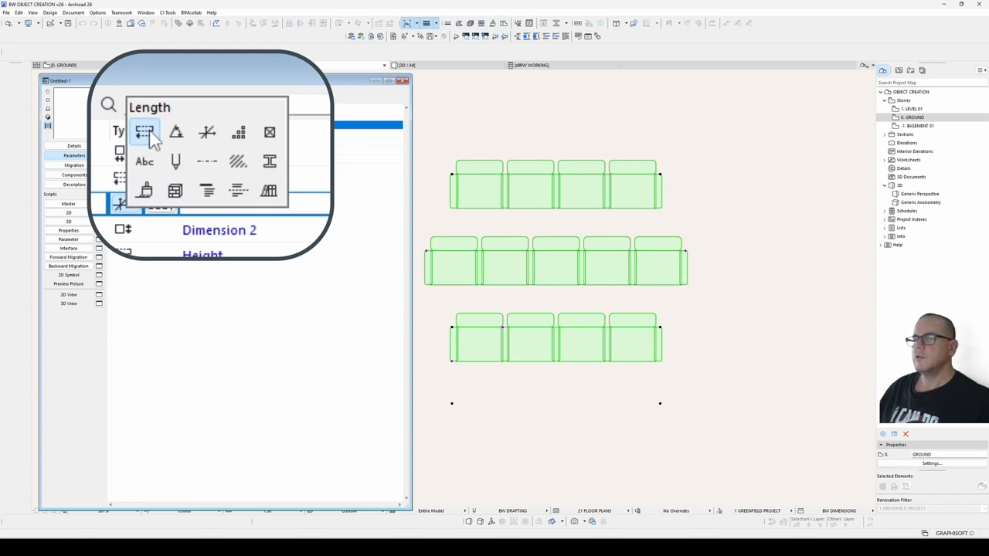
mouse_move(162, 139)
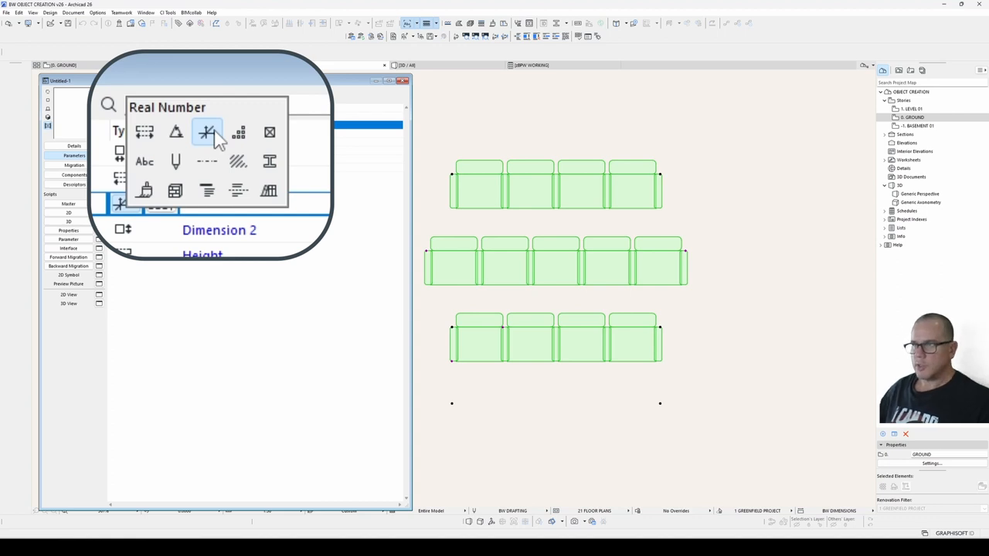
left_click(207, 132)
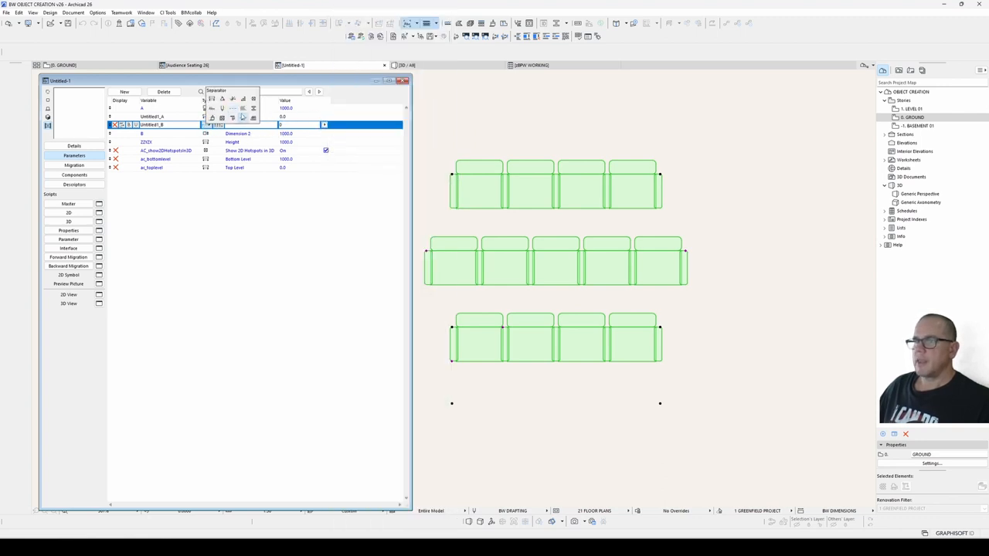
- Choose a type for the next new parameter from the Type palette
left_click(325, 125)
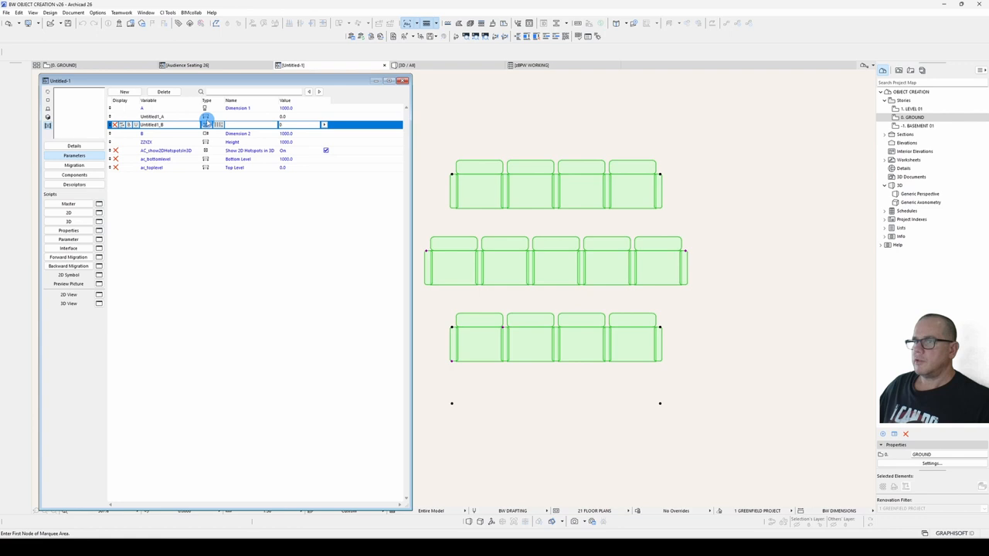
left_click(205, 125)
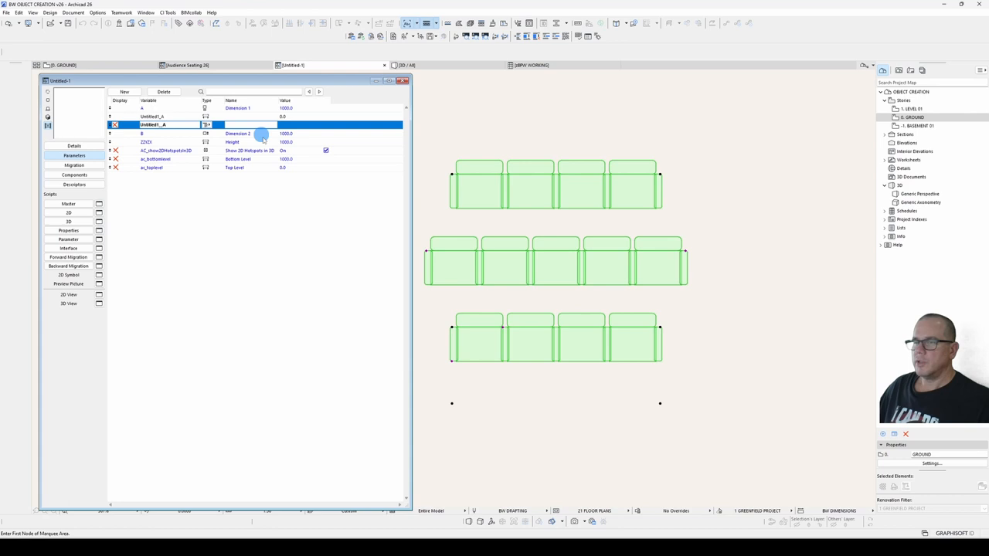
left_click(186, 65)
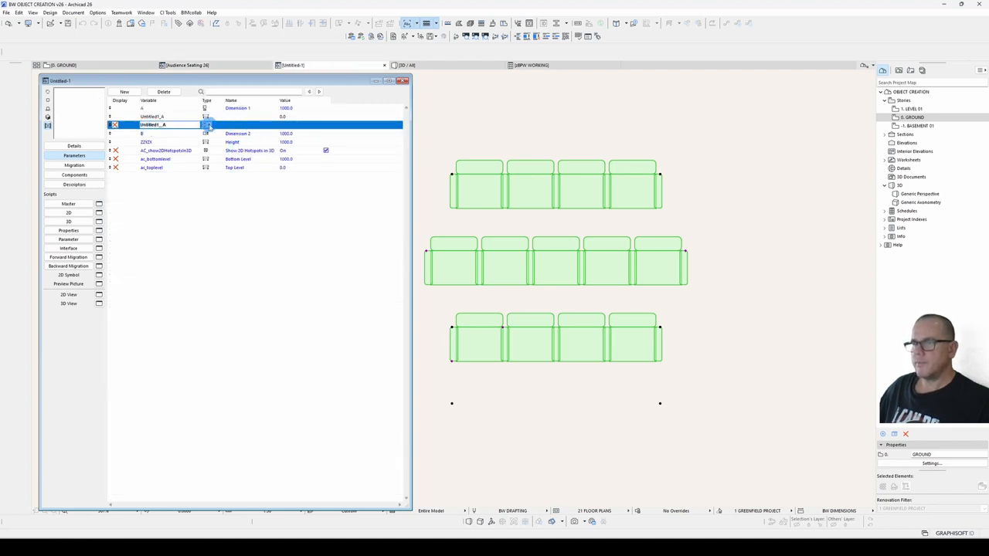
left_click(206, 125)
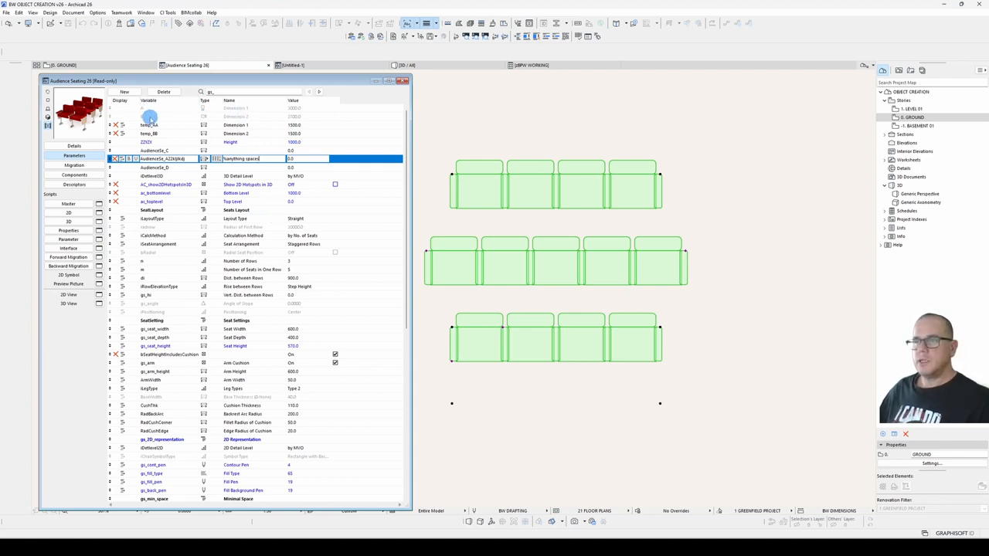
mouse_move(150, 305)
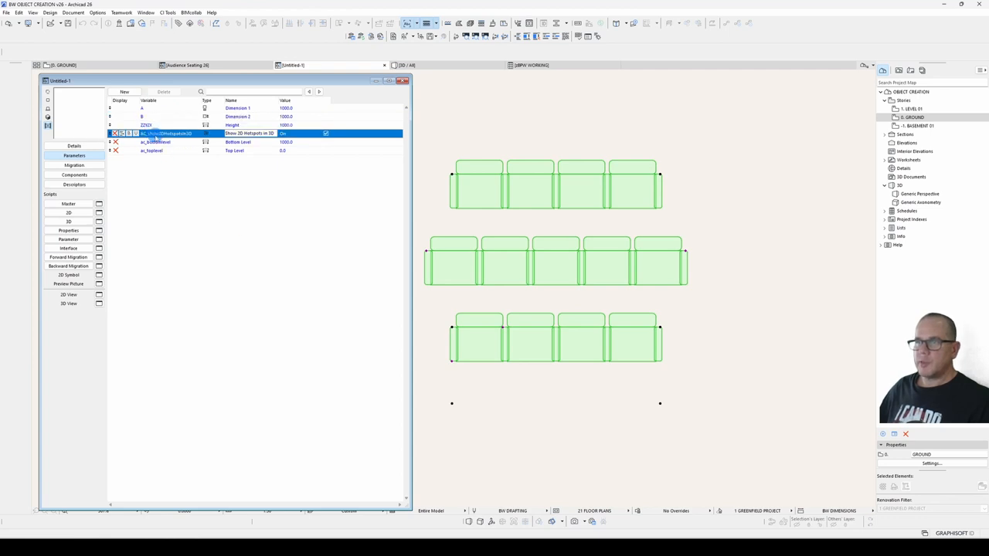
- Set Untitled-1's subtype to Beds and view the inherited bed parameters
left_click(74, 146)
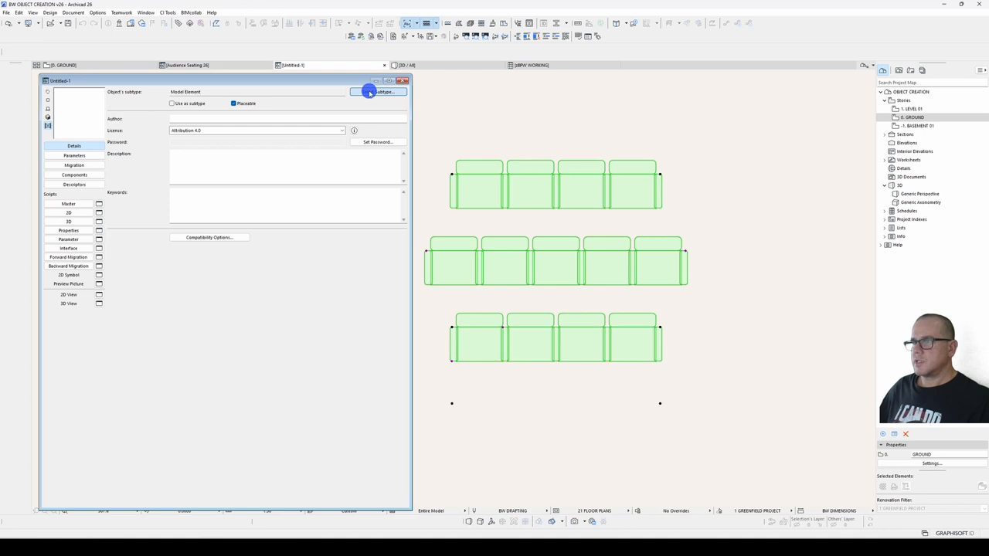
left_click(378, 91)
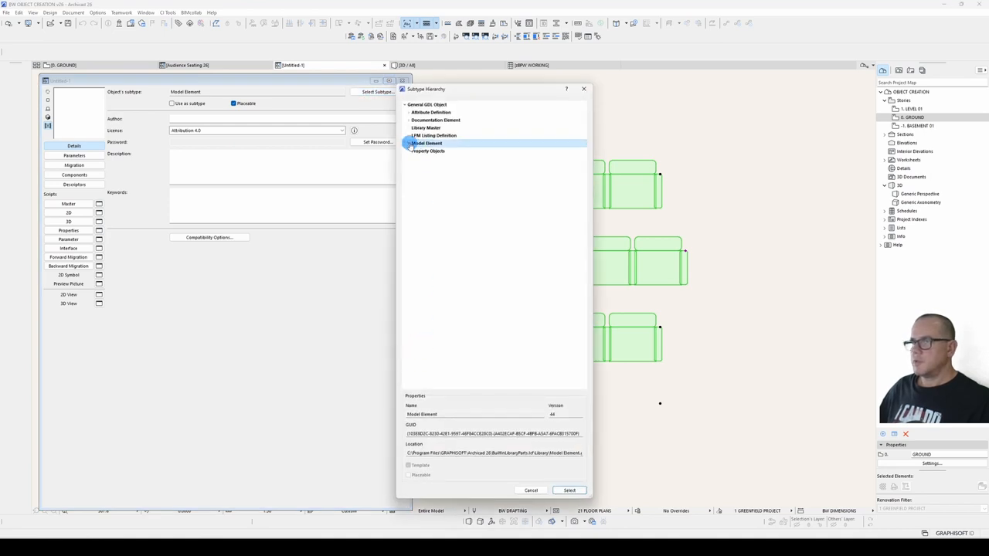
left_click(429, 151)
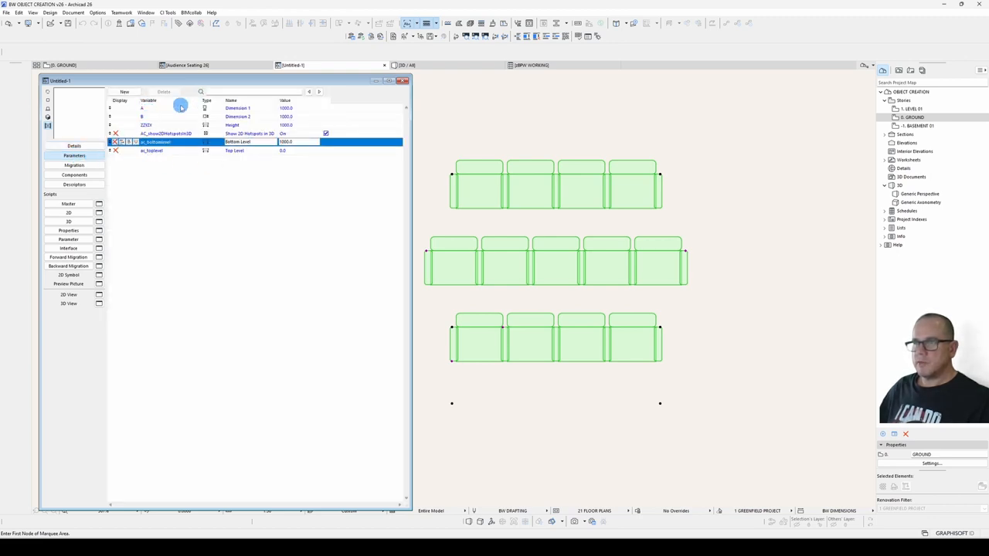
left_click(75, 146)
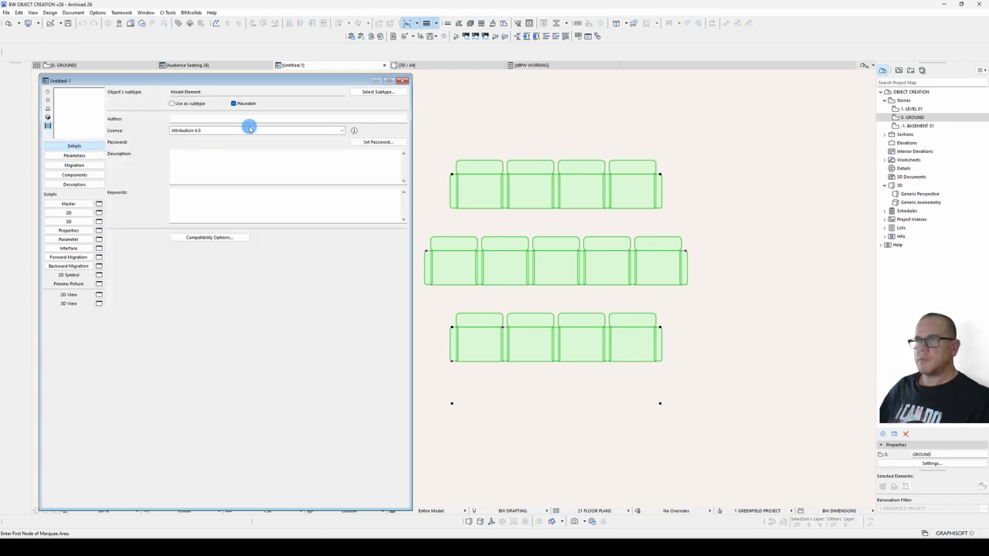
left_click(376, 92)
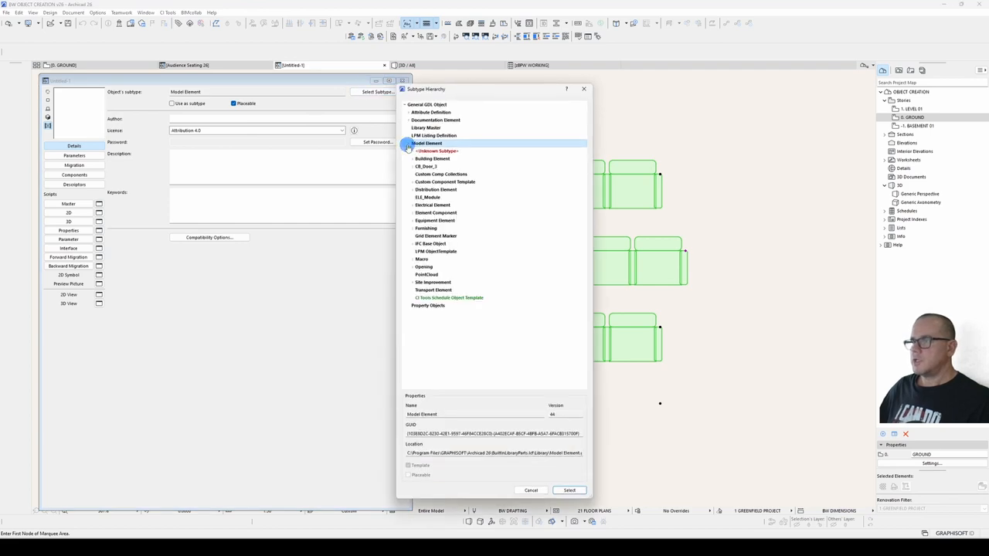
left_click(415, 228)
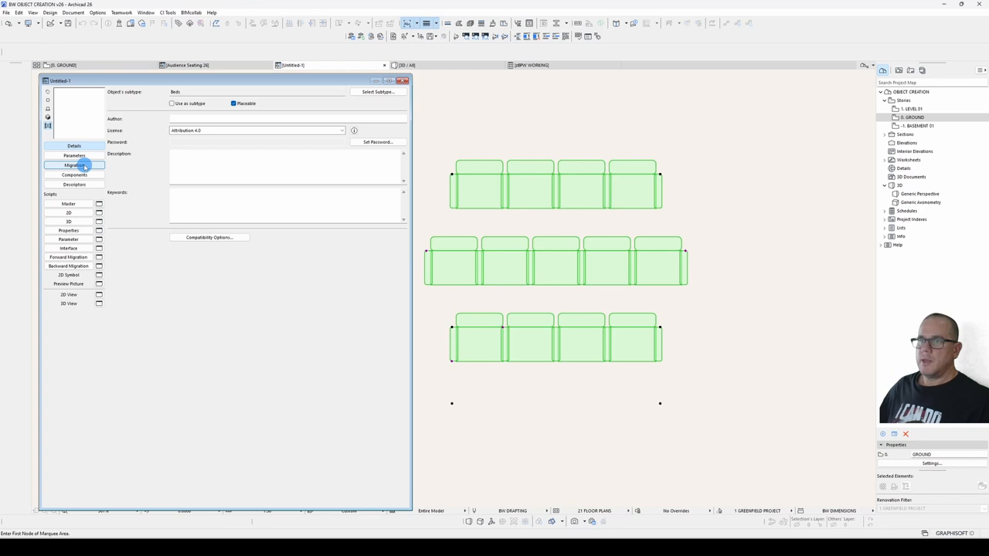
left_click(74, 156)
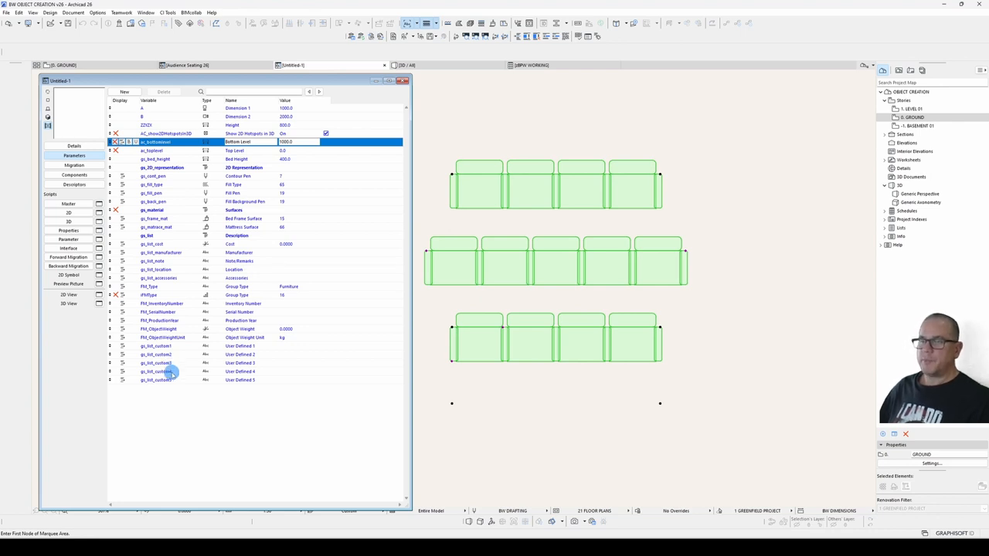
left_click(152, 218)
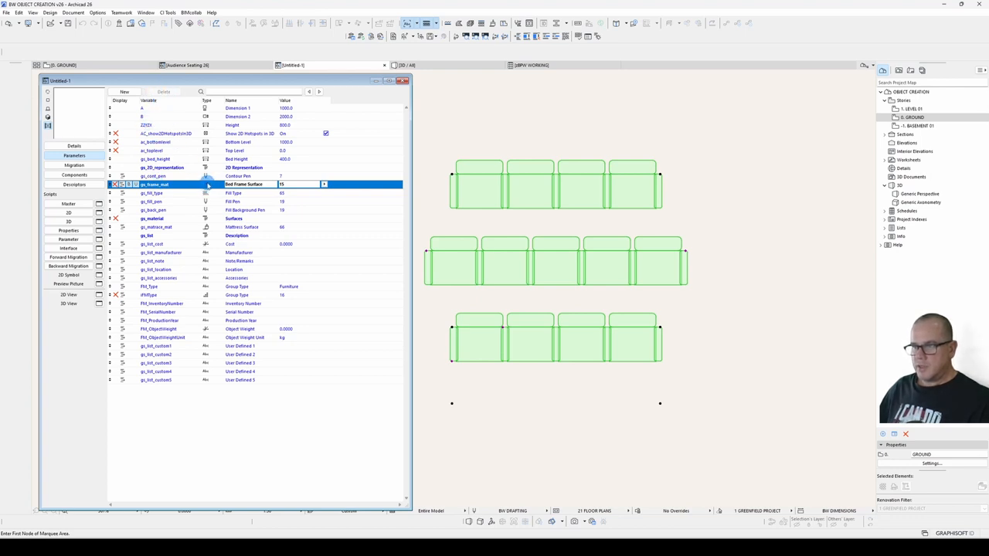
mouse_move(334, 288)
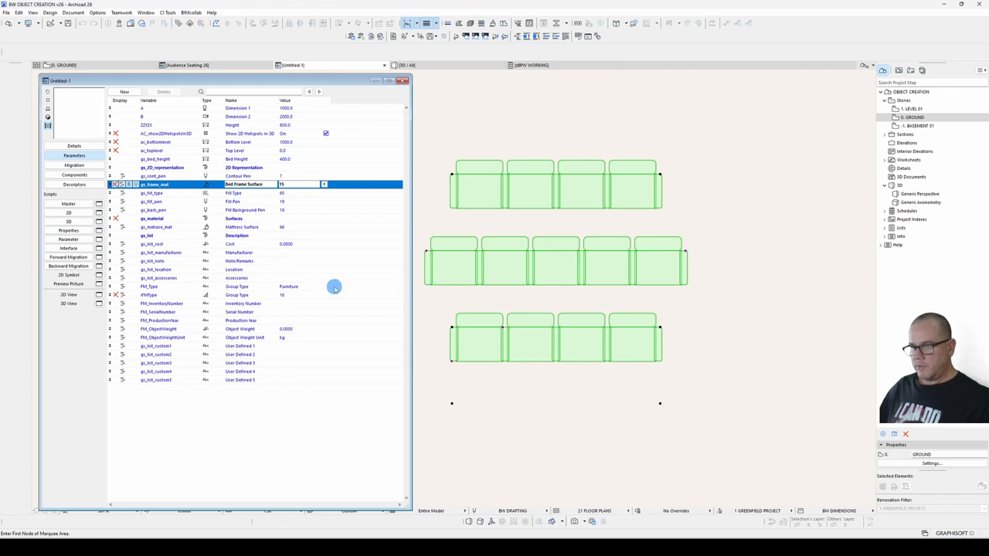
- Switch to the Audience Seating 26 window and select the b parameter
left_click(185, 65)
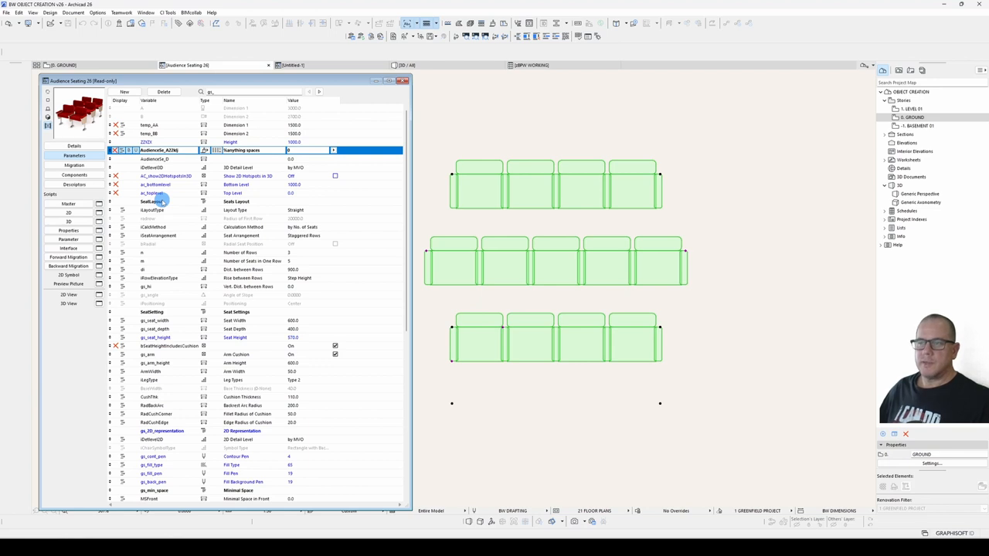
left_click(152, 201)
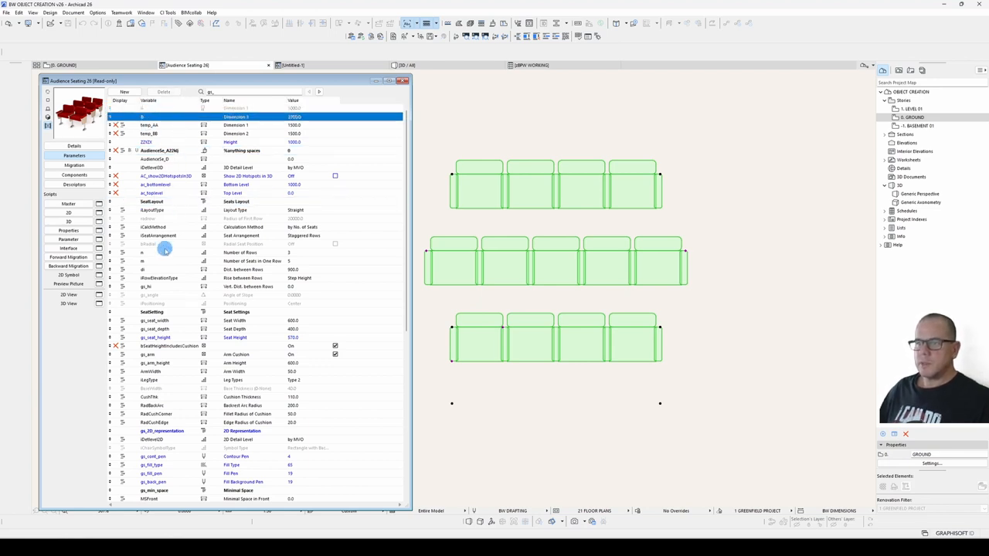
- Drag bRadial (Radial Seat Position) to sit directly beneath the Seat Layout heading
left_click(154, 244)
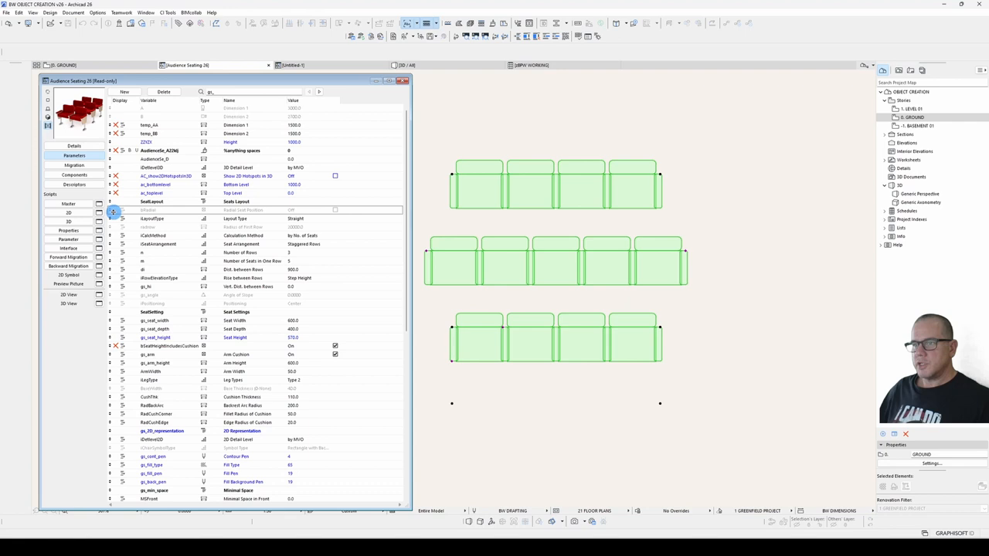
left_click(149, 211)
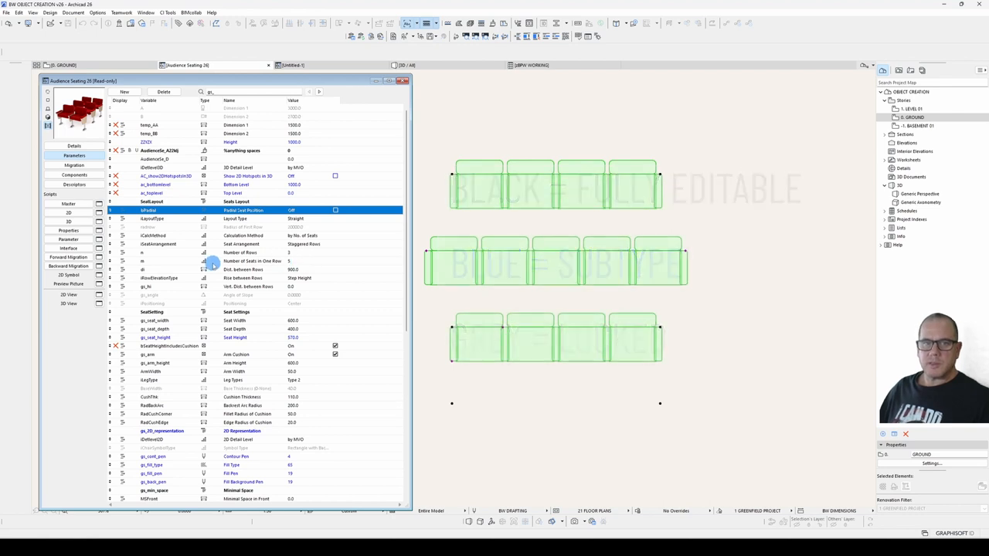
left_click(374, 92)
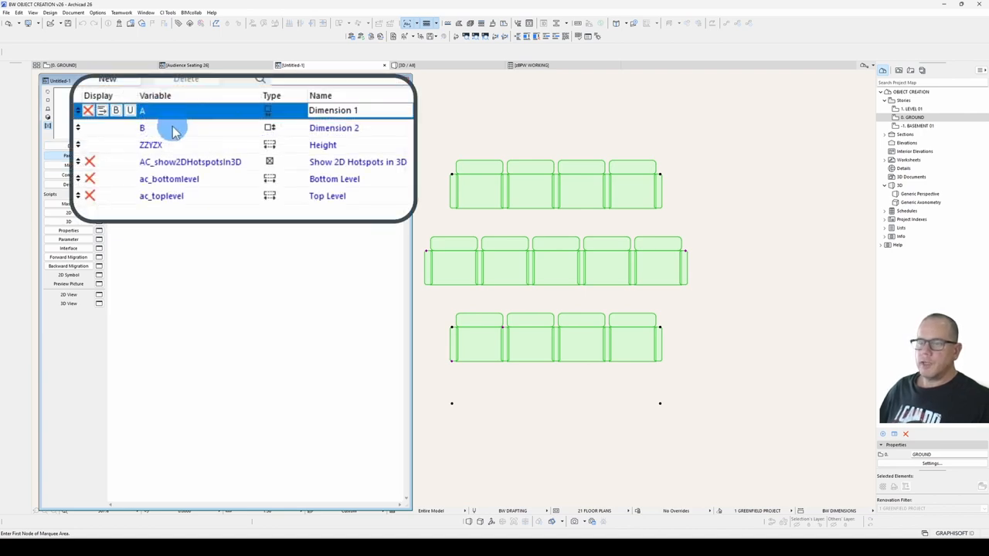
left_click(151, 144)
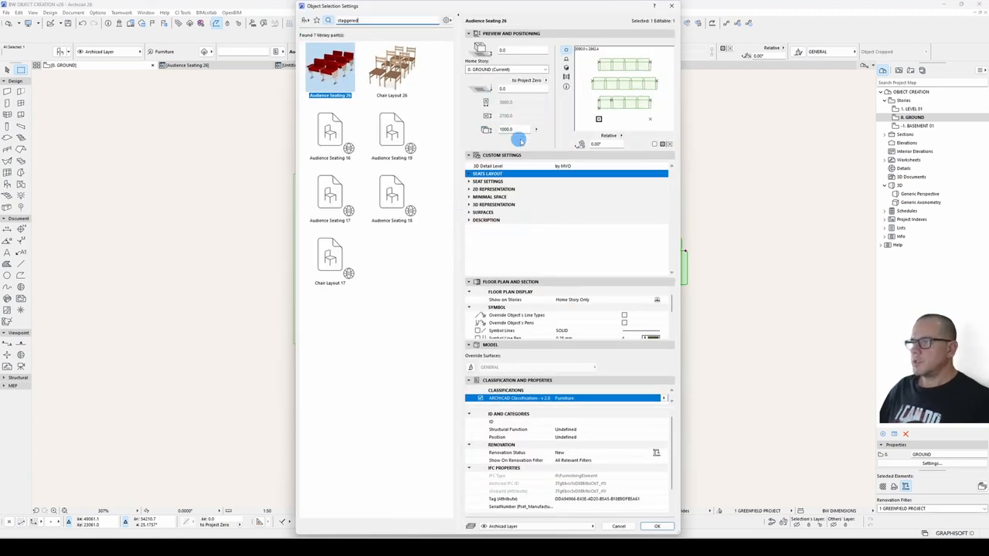
left_click(657, 526)
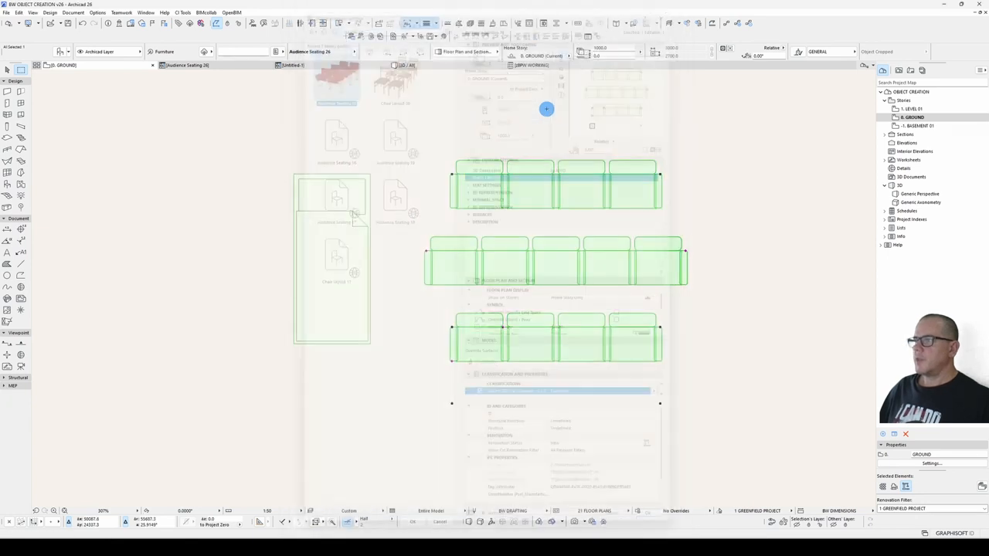
left_click(607, 56)
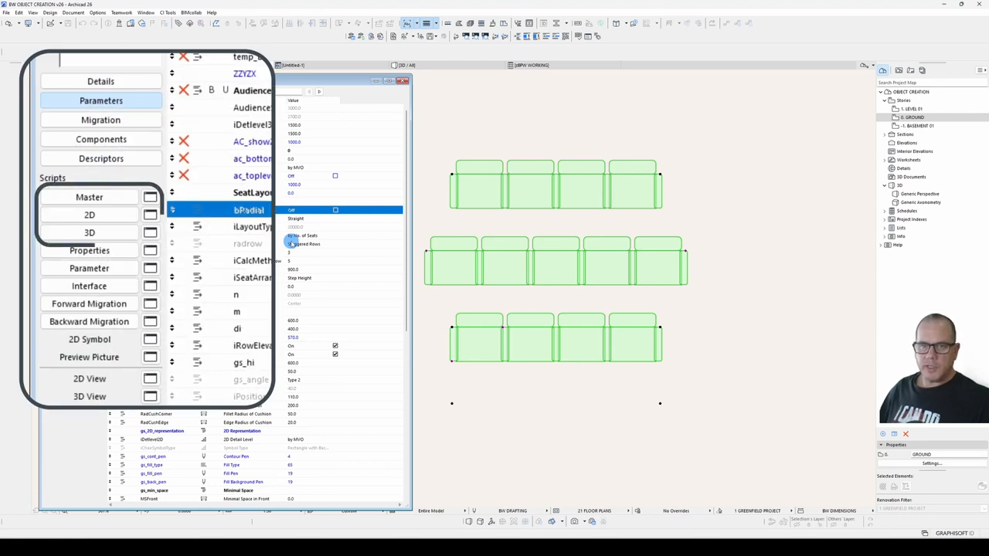
left_click(89, 268)
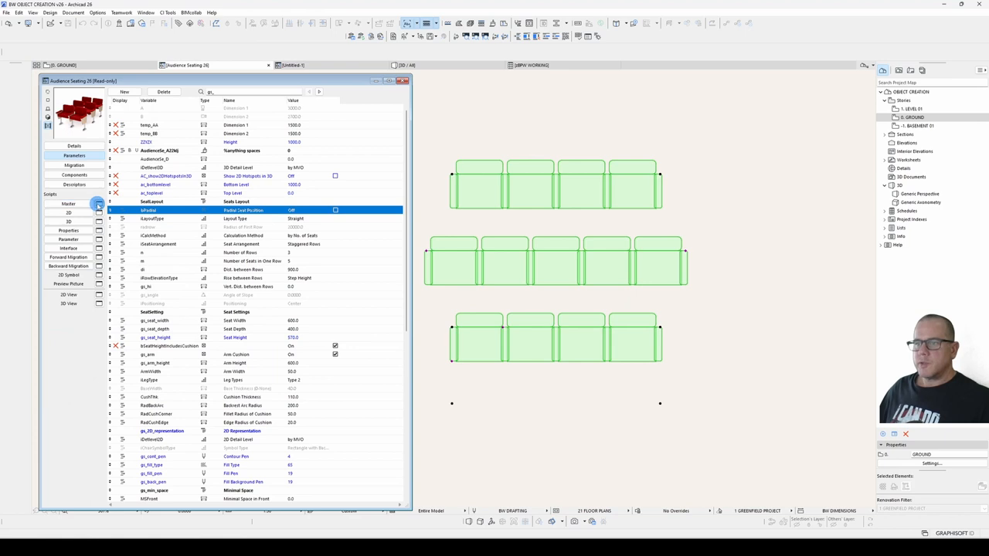
- Open the Master Script in a separate window and select the 3D detail-level constant lines
left_click(68, 204)
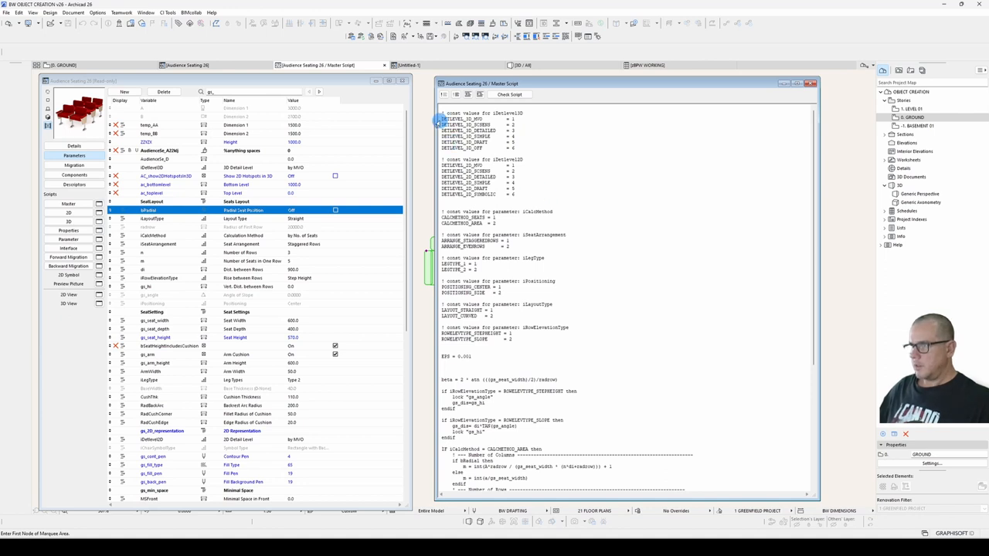
left_click_drag(441, 113, 513, 147)
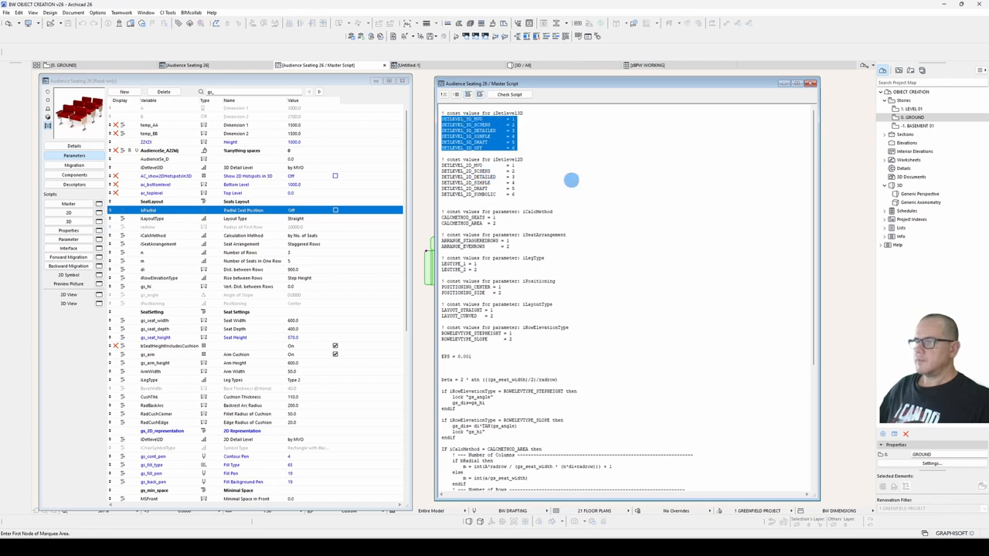
- Run Check Script on the Master Script and dismiss the 'GDL script is OK' message
left_click(508, 94)
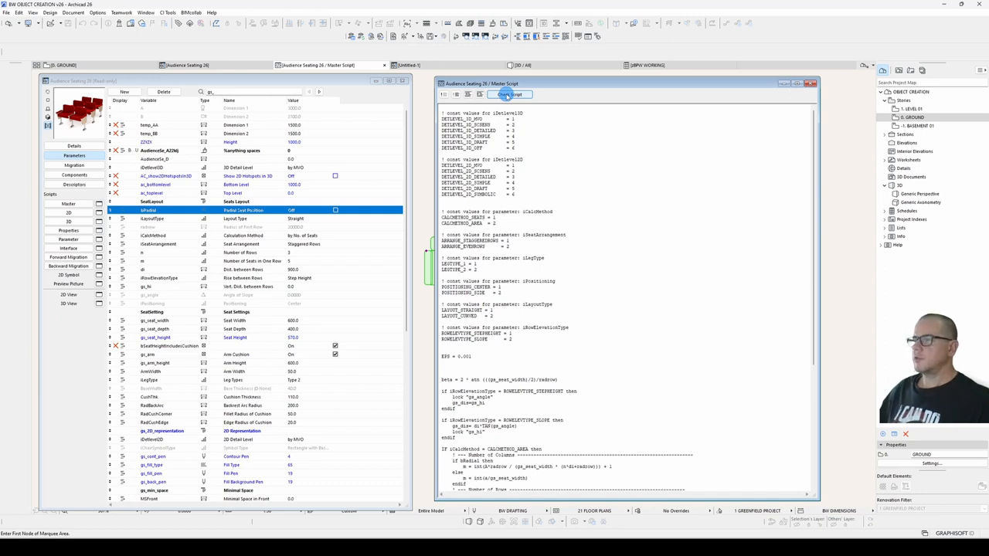
left_click(509, 95)
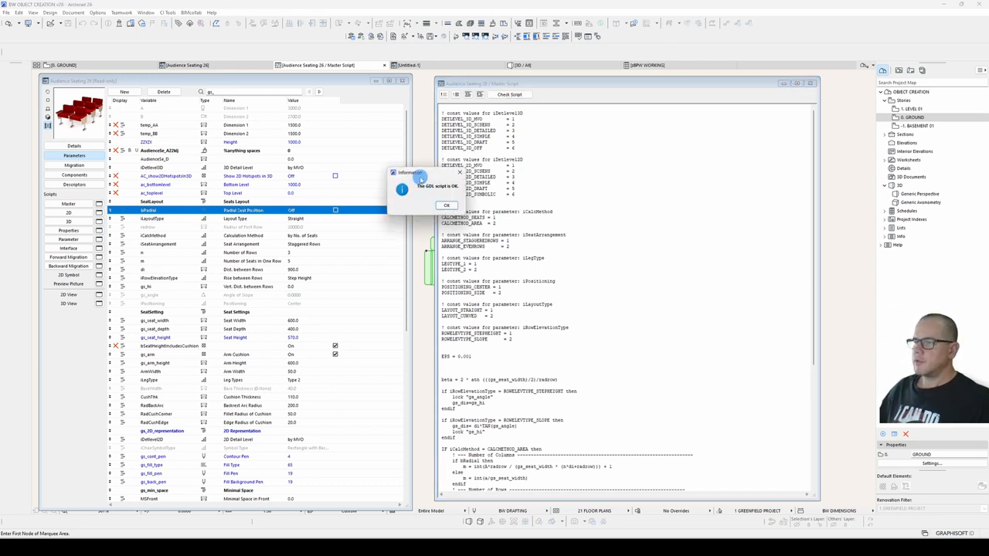
left_click(446, 205)
type("deliberate error")
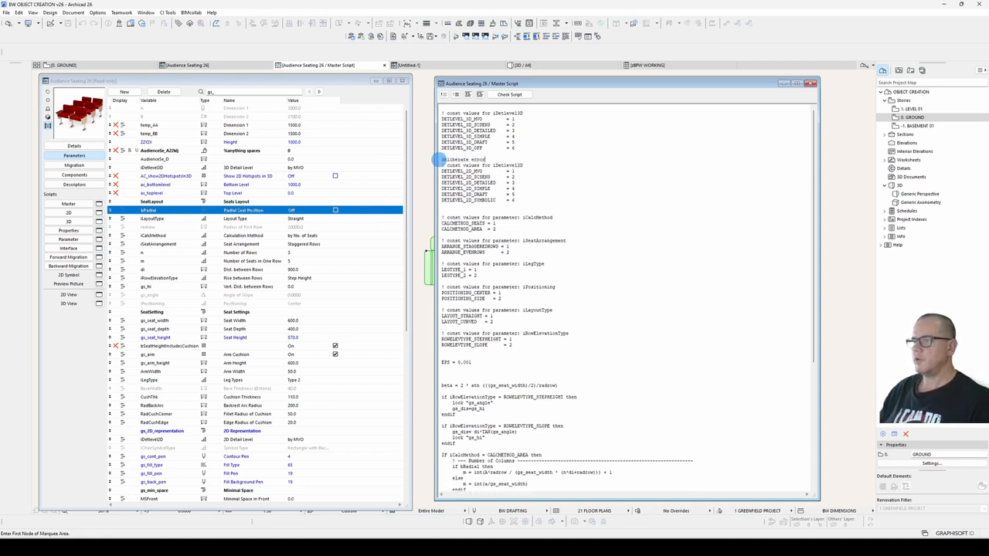
- Place the cursor on an empty Master Script line for the 'deliberate error' text
left_click(508, 94)
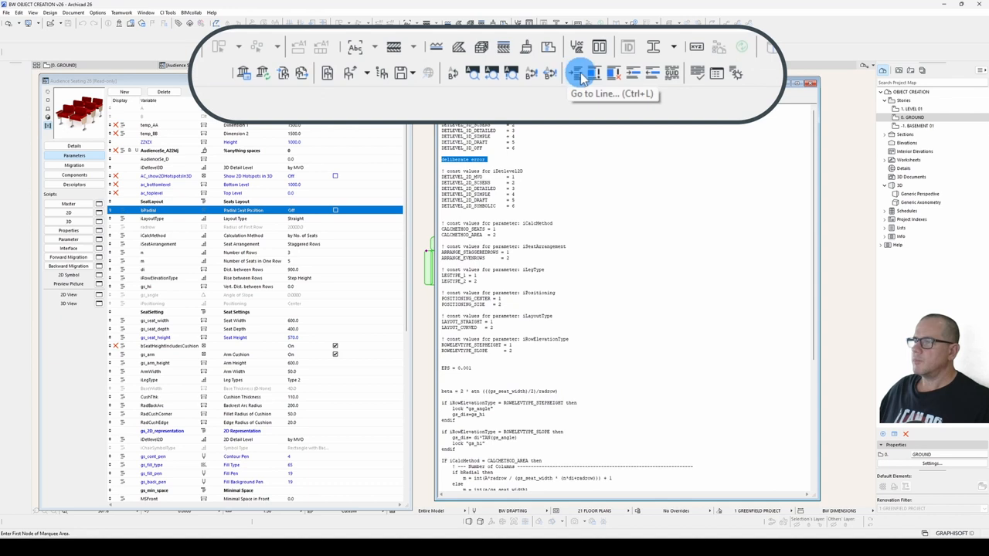
mouse_move(581, 74)
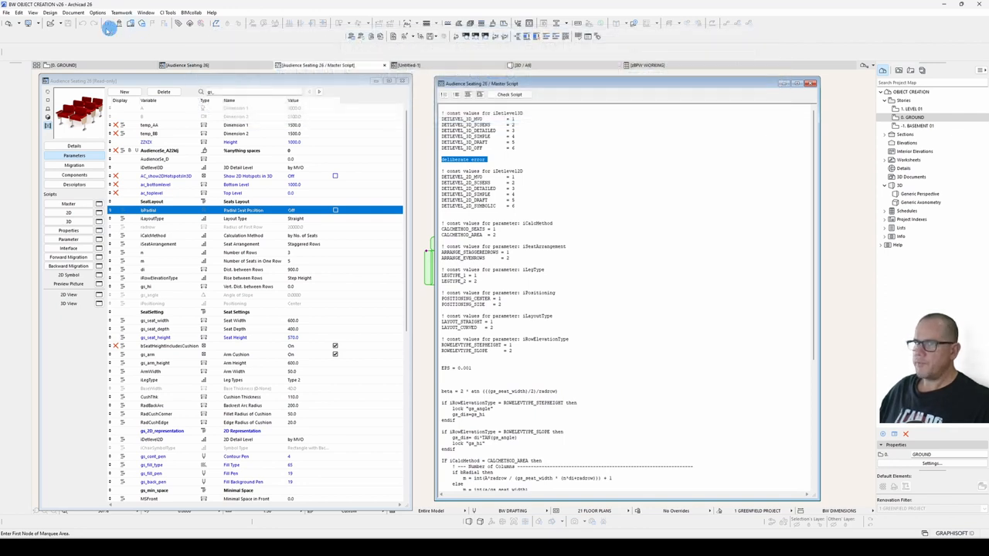
- Use Go to Line to jump to a chosen line number in the script
left_click(18, 12)
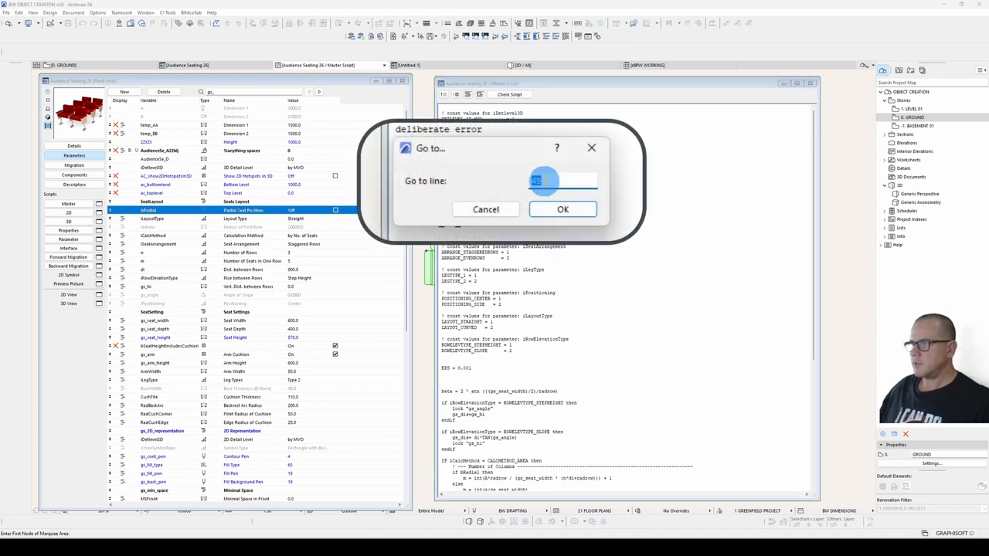
left_click(562, 209)
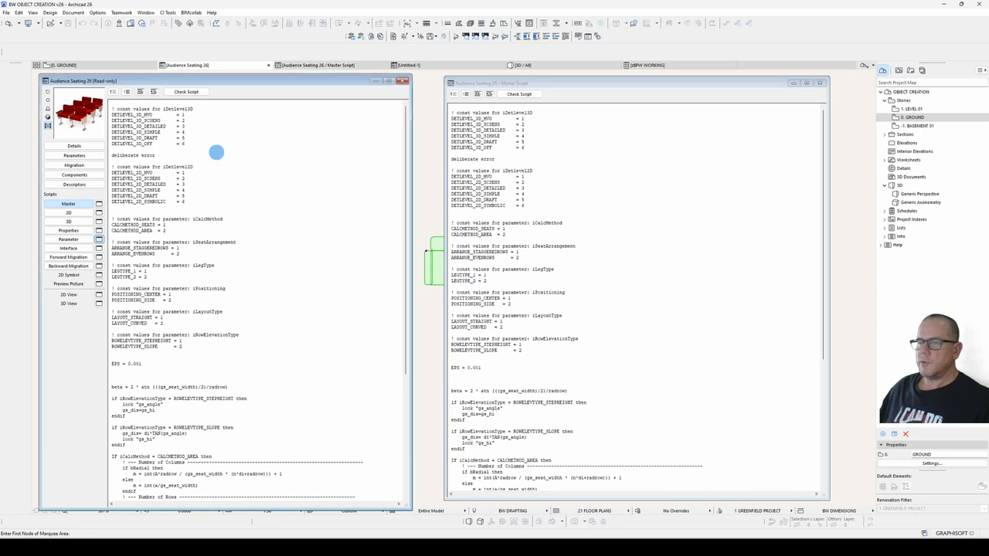
double_click(510, 223)
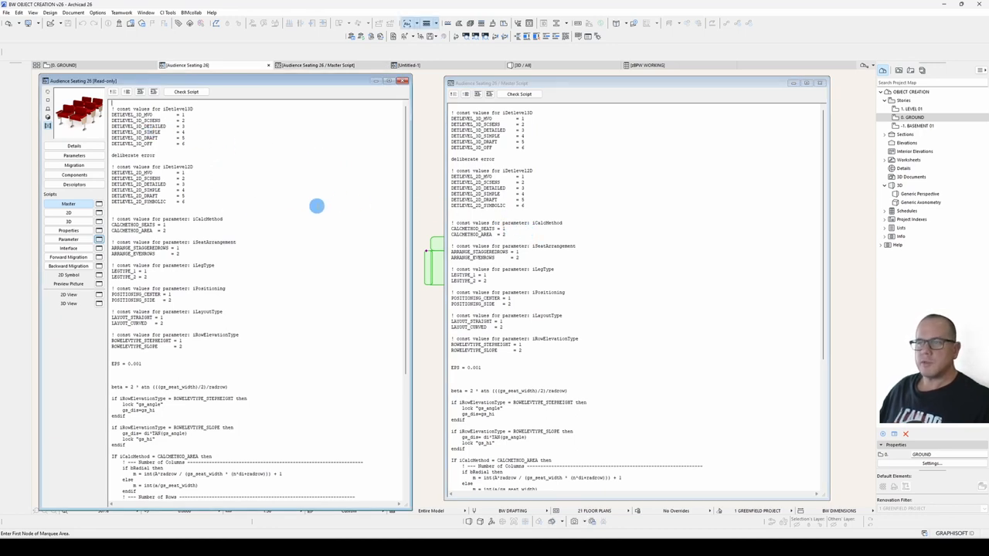
mouse_move(756, 296)
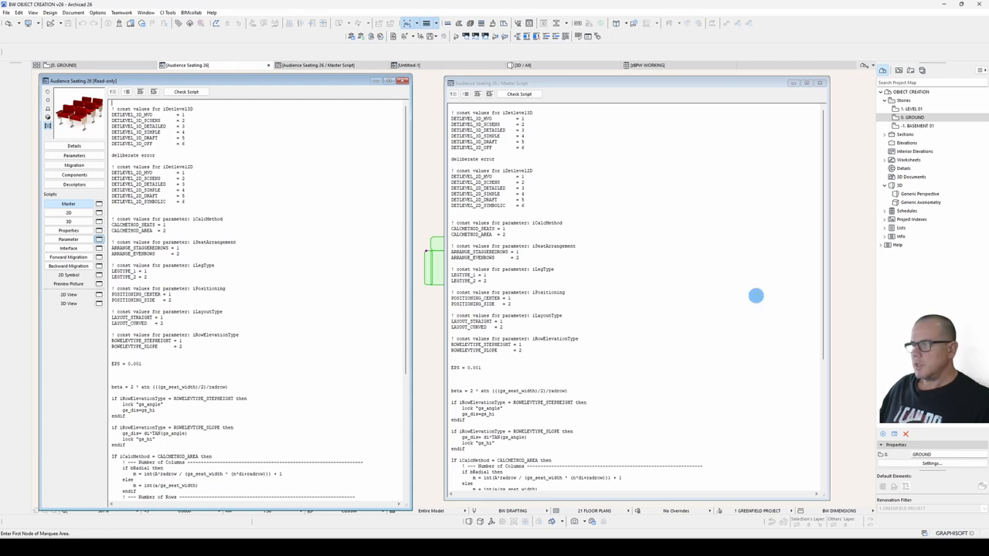
scroll("down", 3)
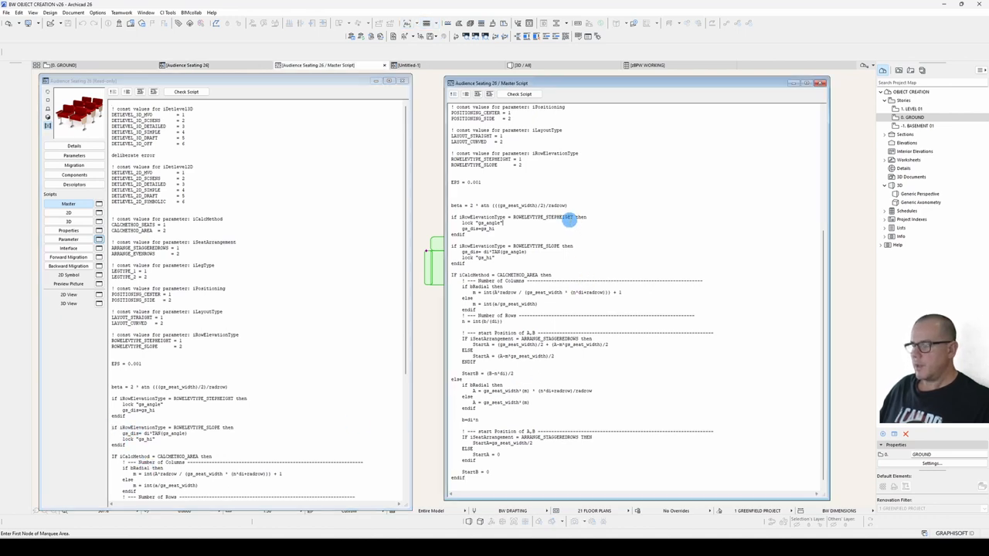
scroll("down", 3)
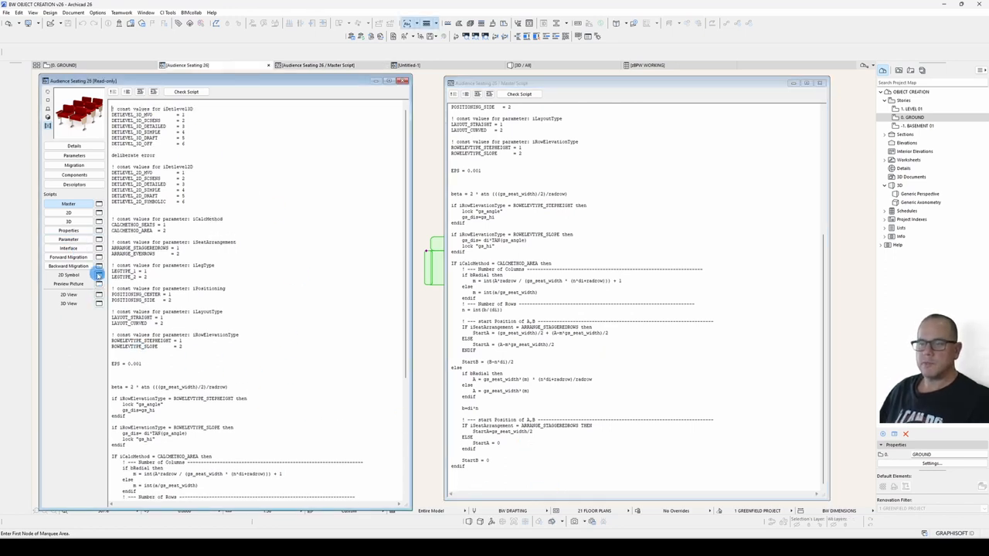
- Open the 2D Symbol in its own window, draw a rectangular fill, and place a hotspot
left_click(69, 275)
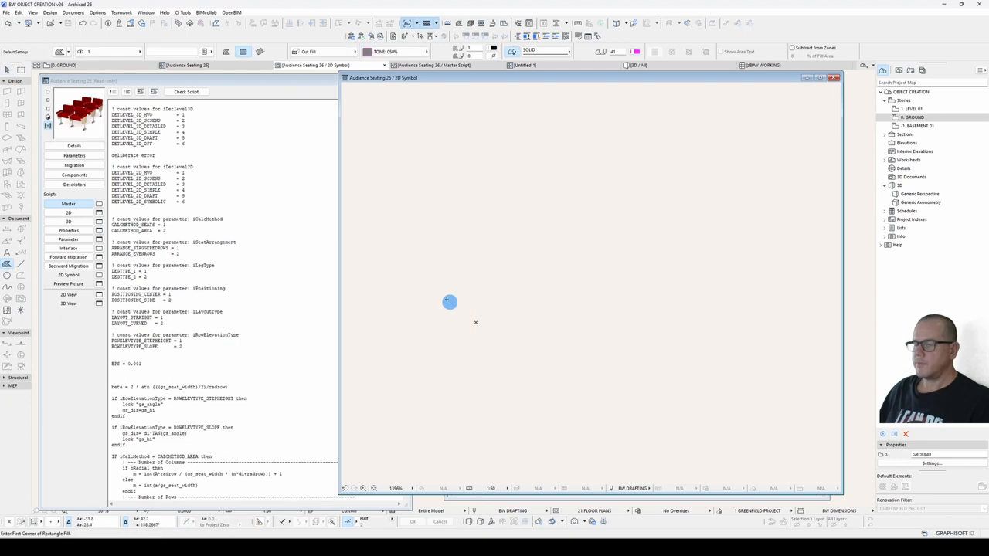
left_click_drag(450, 302, 669, 212)
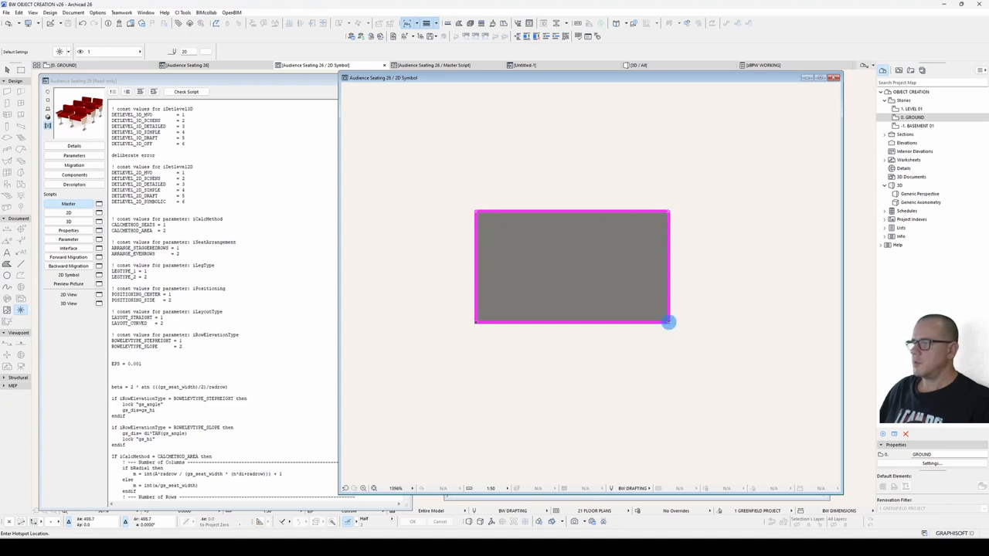
mouse_move(724, 313)
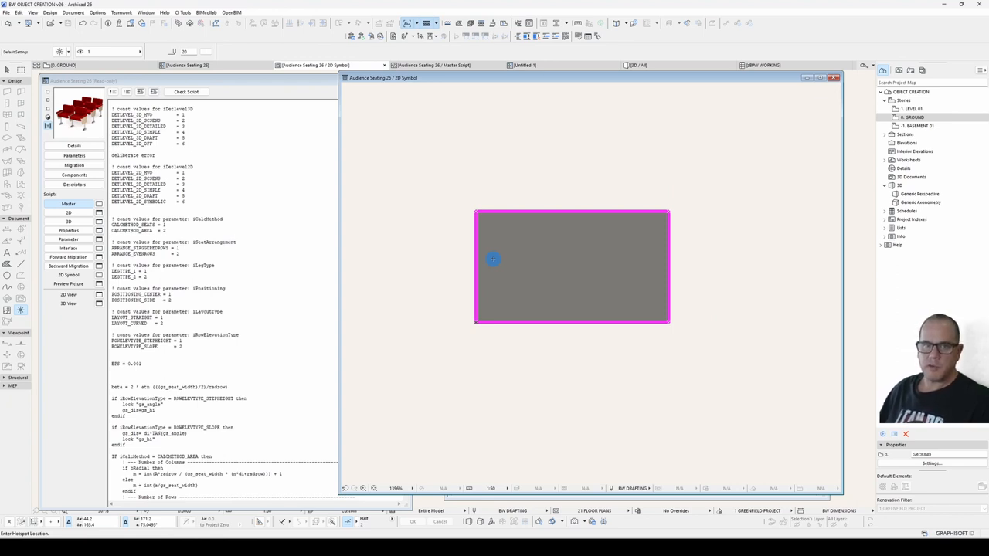
left_click(68, 213)
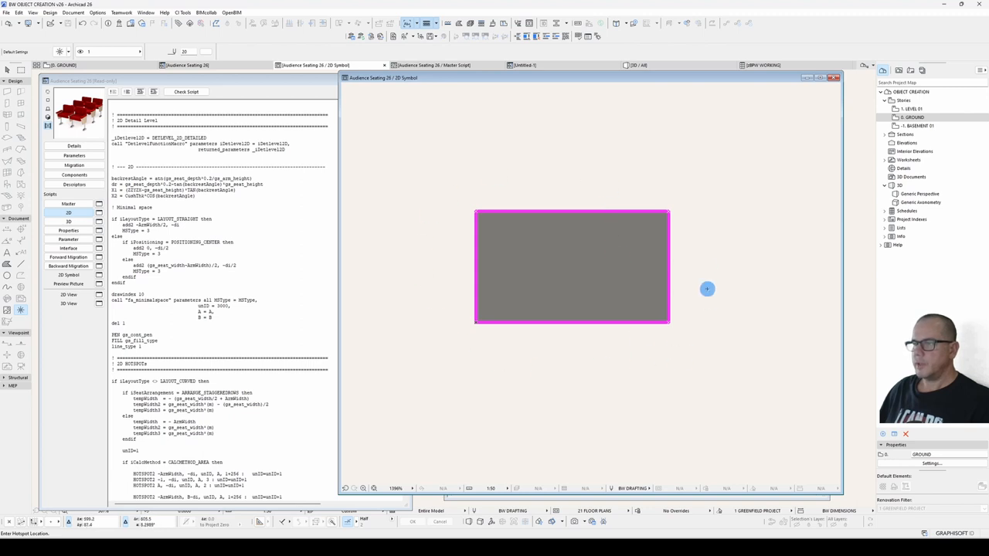
mouse_move(416, 264)
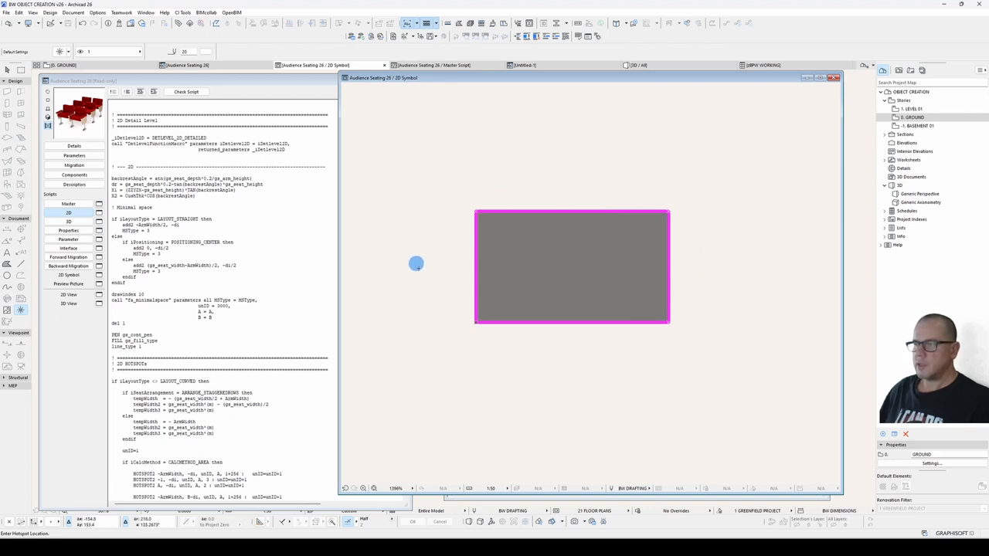
mouse_move(452, 306)
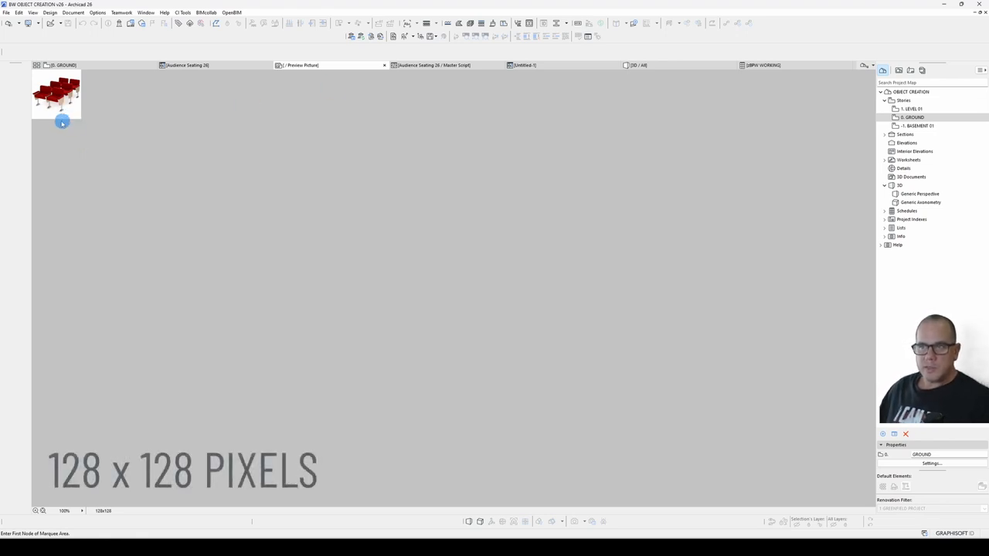
mouse_move(248, 112)
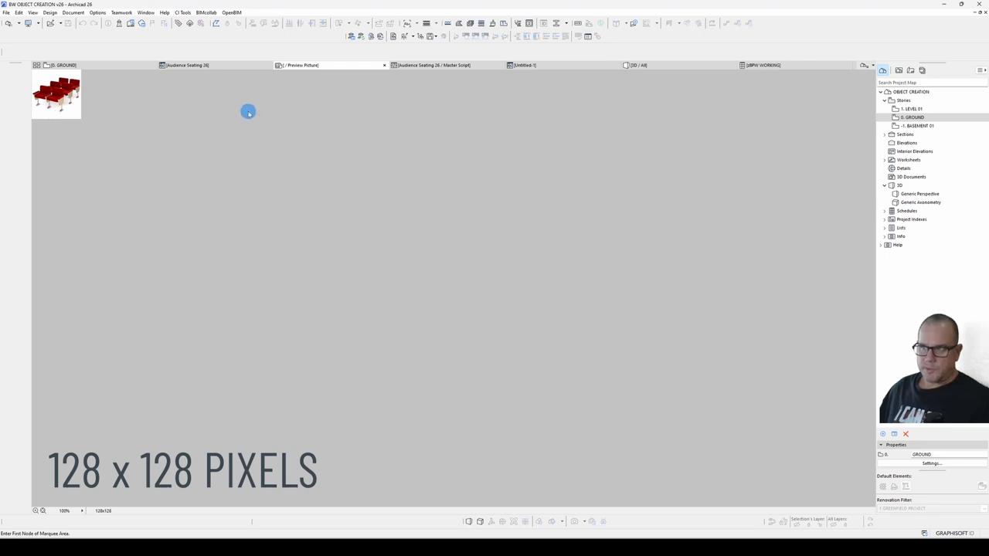
mouse_move(310, 108)
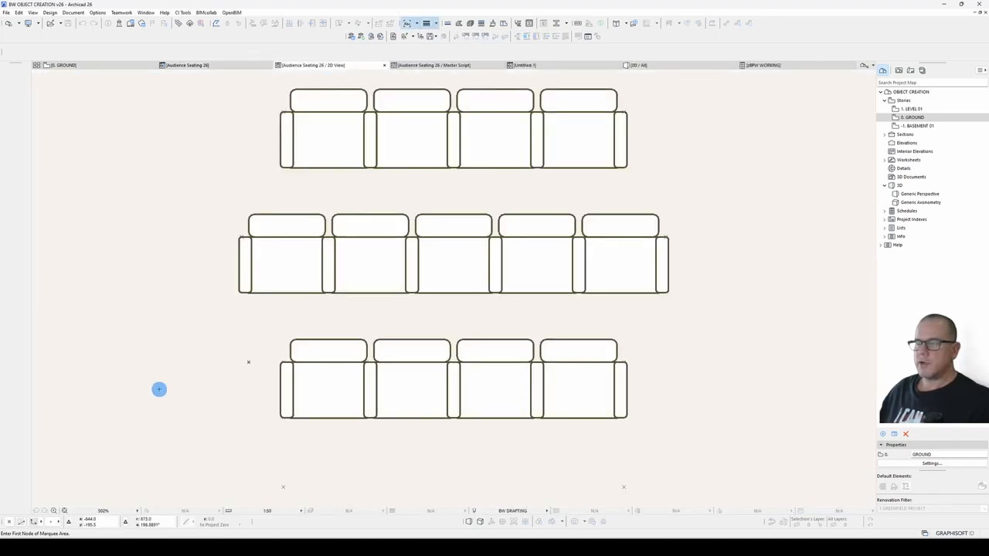
mouse_move(471, 435)
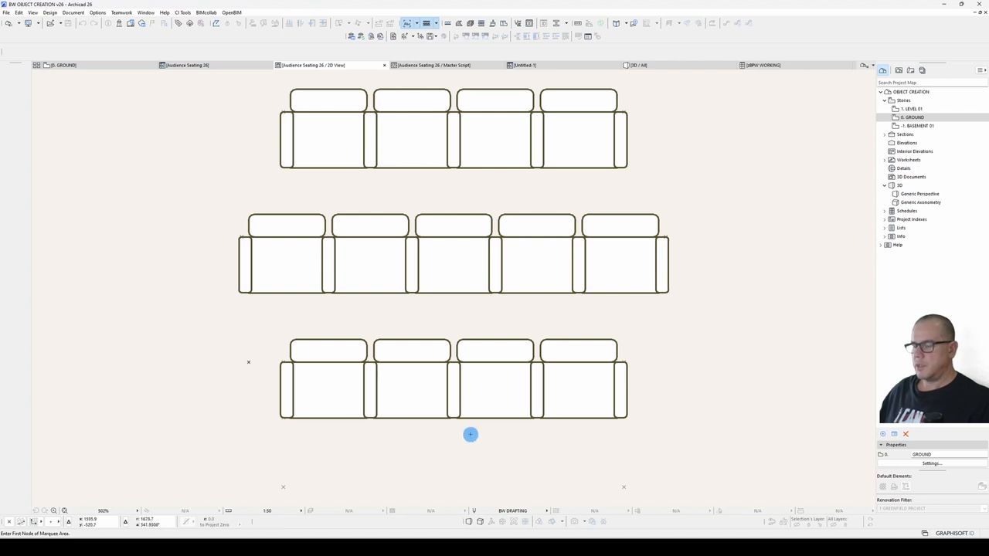
- Open the 2D View preview of the three seat rows in its own tab
left_click(529, 510)
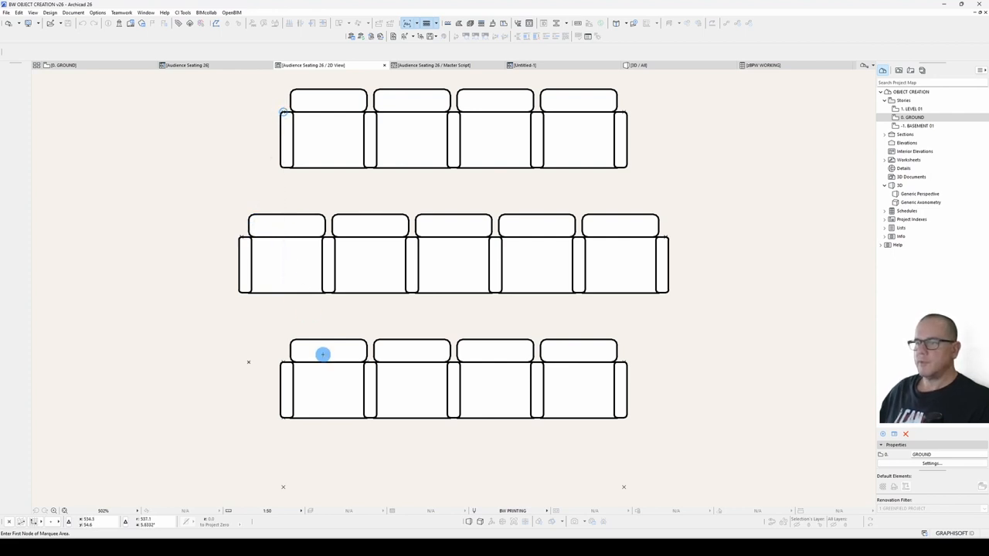
mouse_move(275, 416)
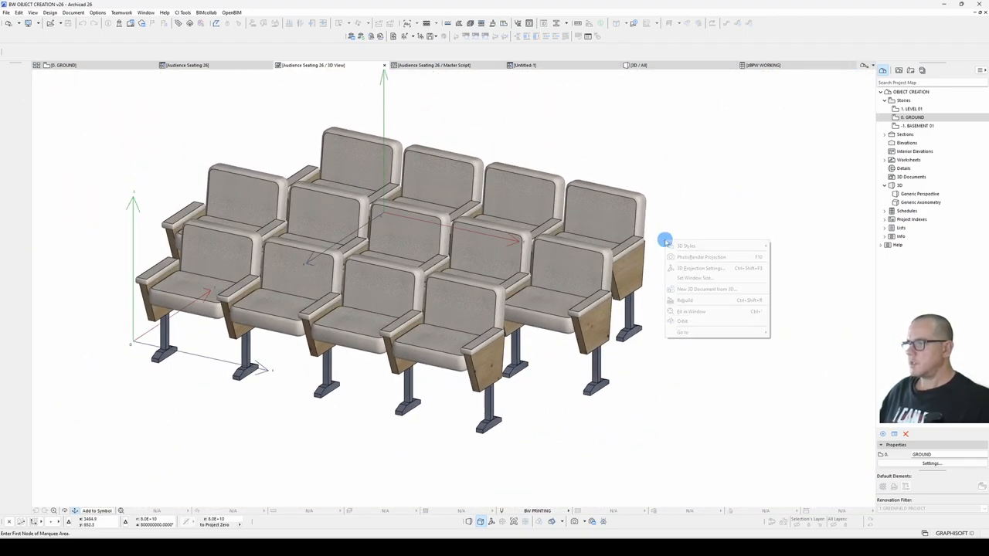
mouse_move(683, 332)
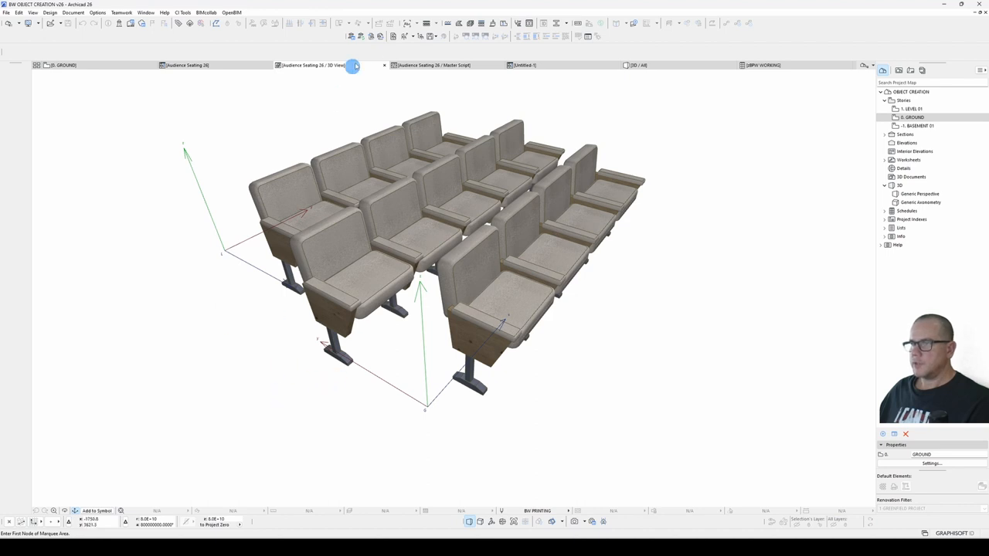
- Close the seating object's 3D View tab
left_click(317, 65)
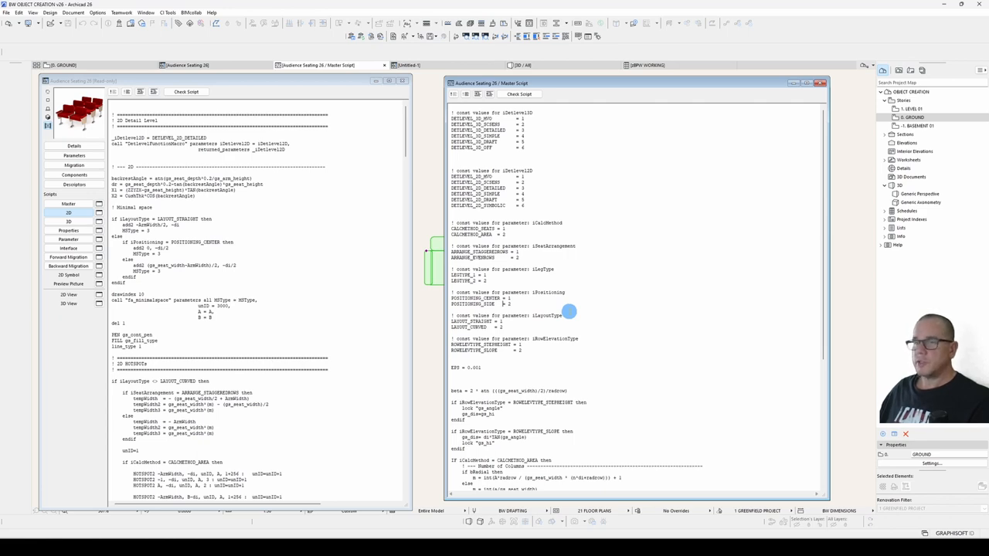
left_click(17, 13)
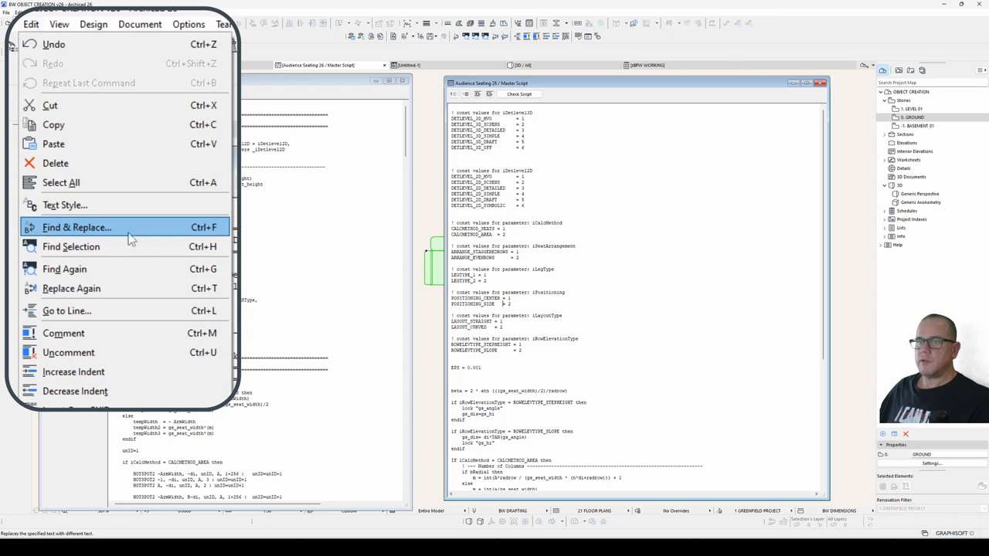
mouse_move(219, 233)
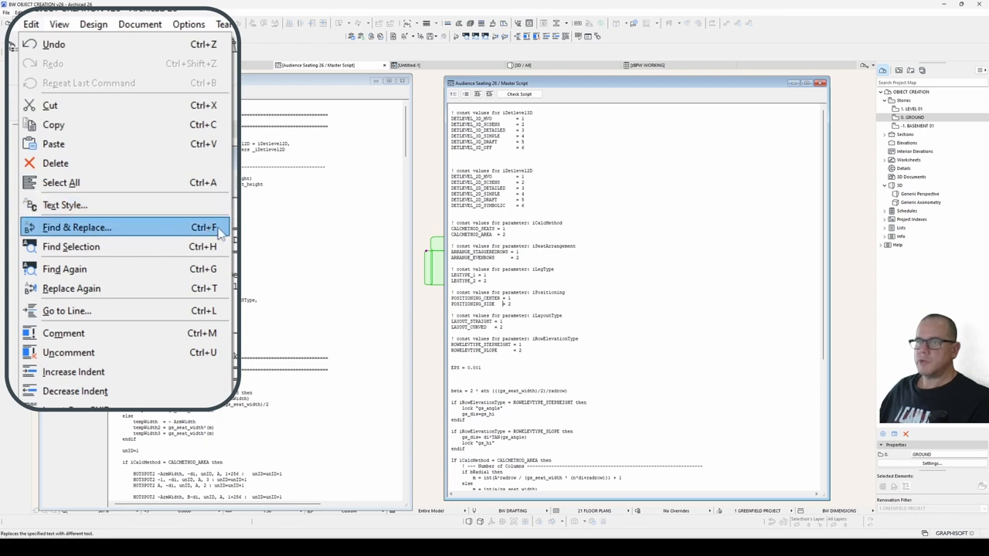
mouse_move(71, 246)
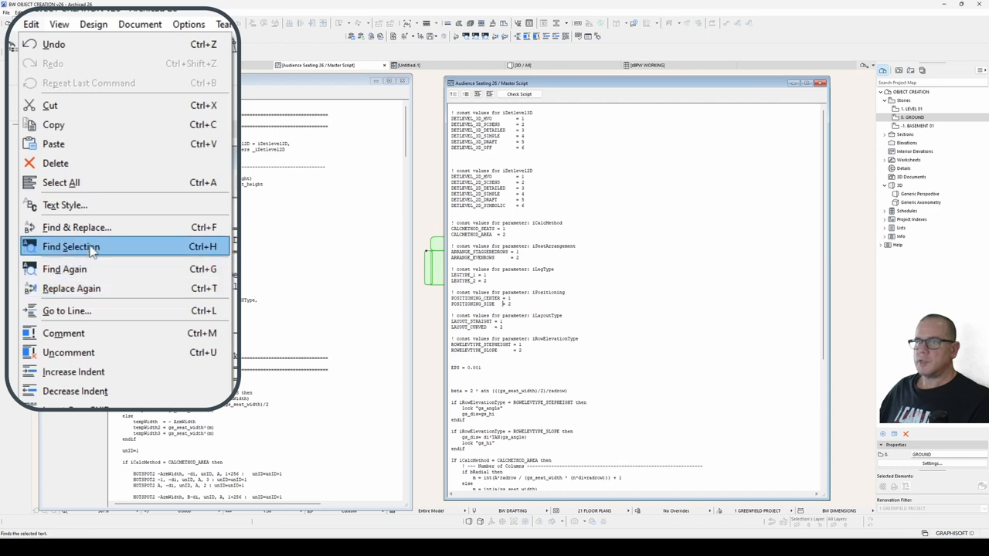
left_click(71, 246)
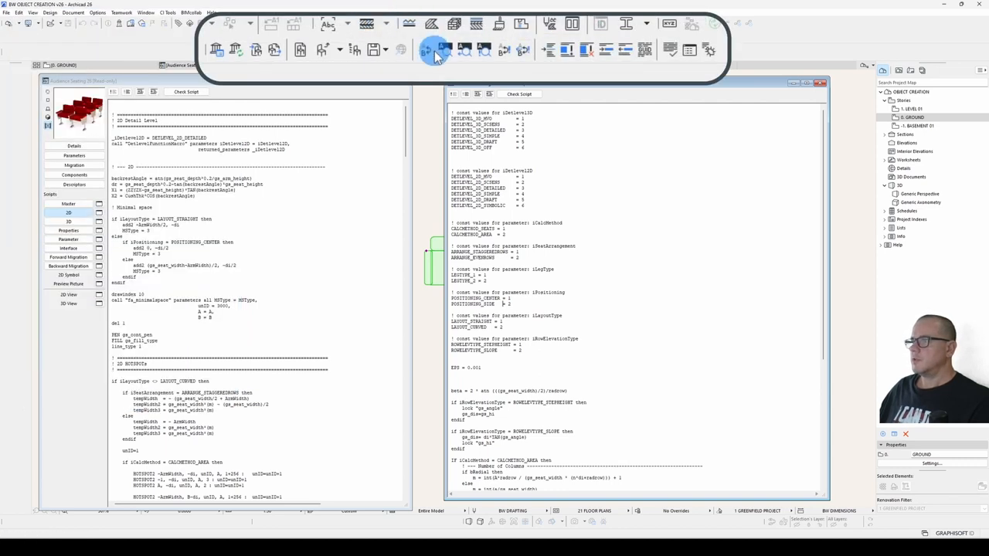
mouse_move(523, 50)
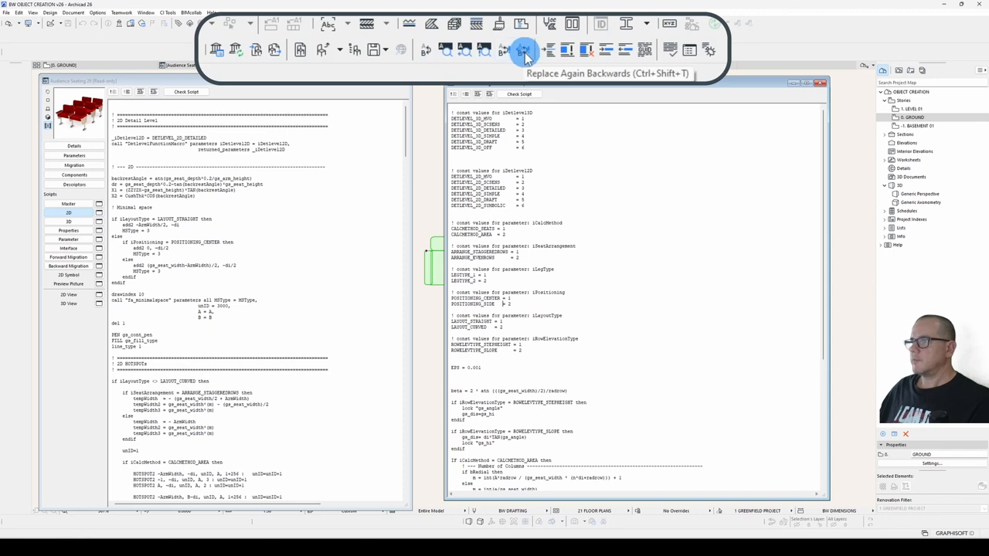
mouse_move(452, 50)
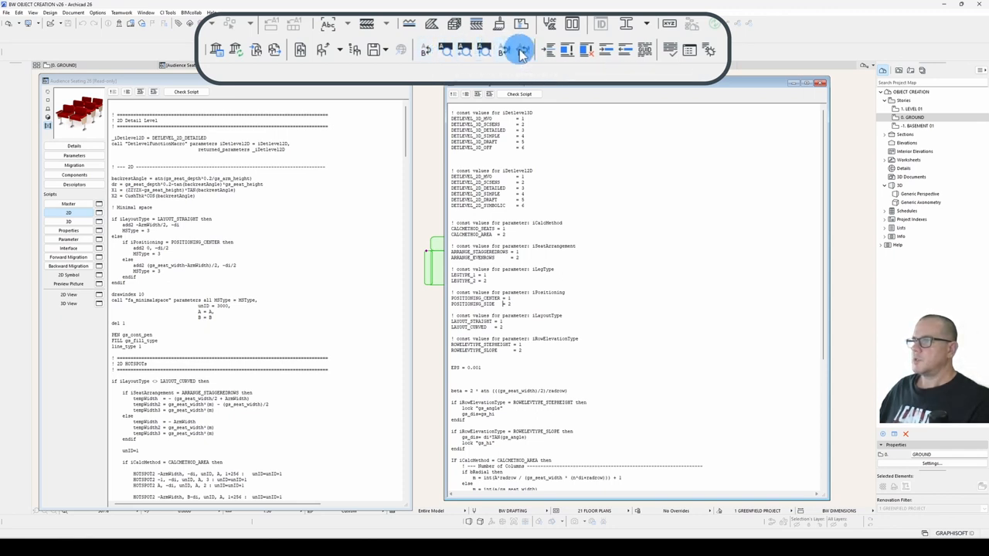
left_click(520, 50)
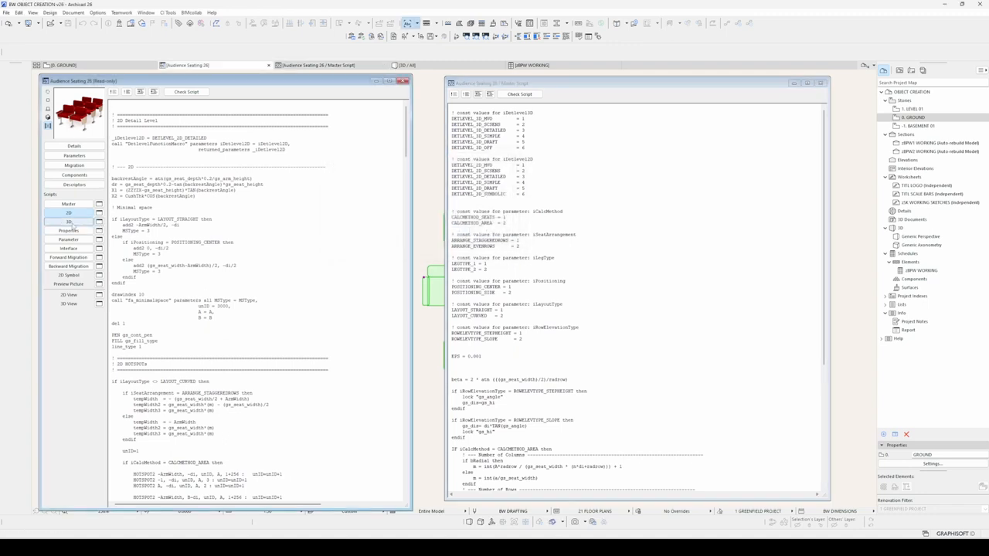
- Show the 3D script and select the iDetlevel3D variable name
left_click(69, 221)
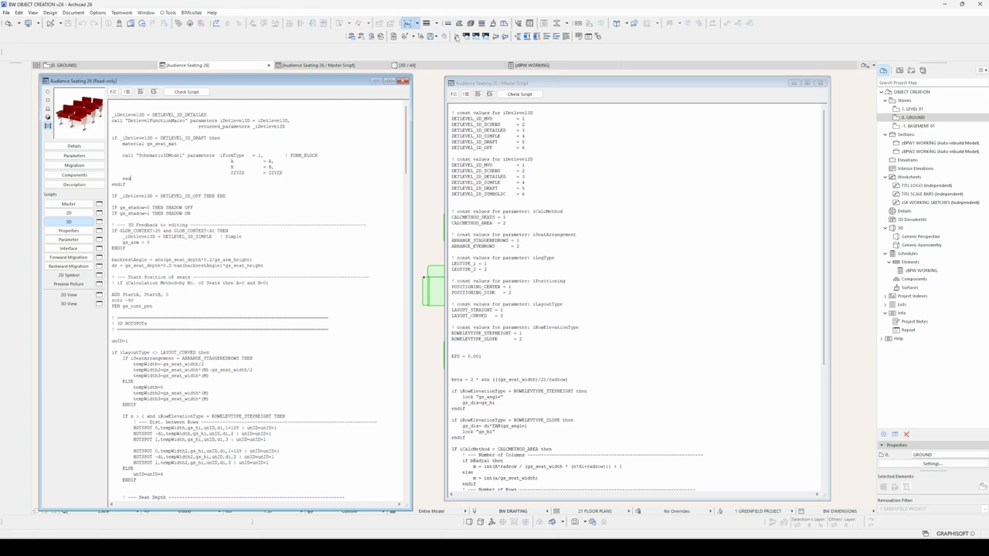
double_click(133, 195)
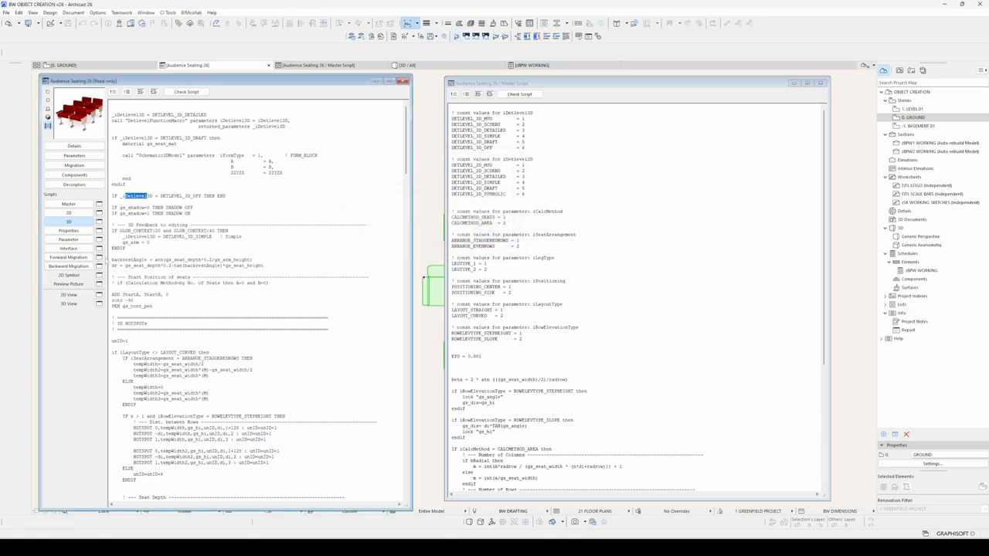